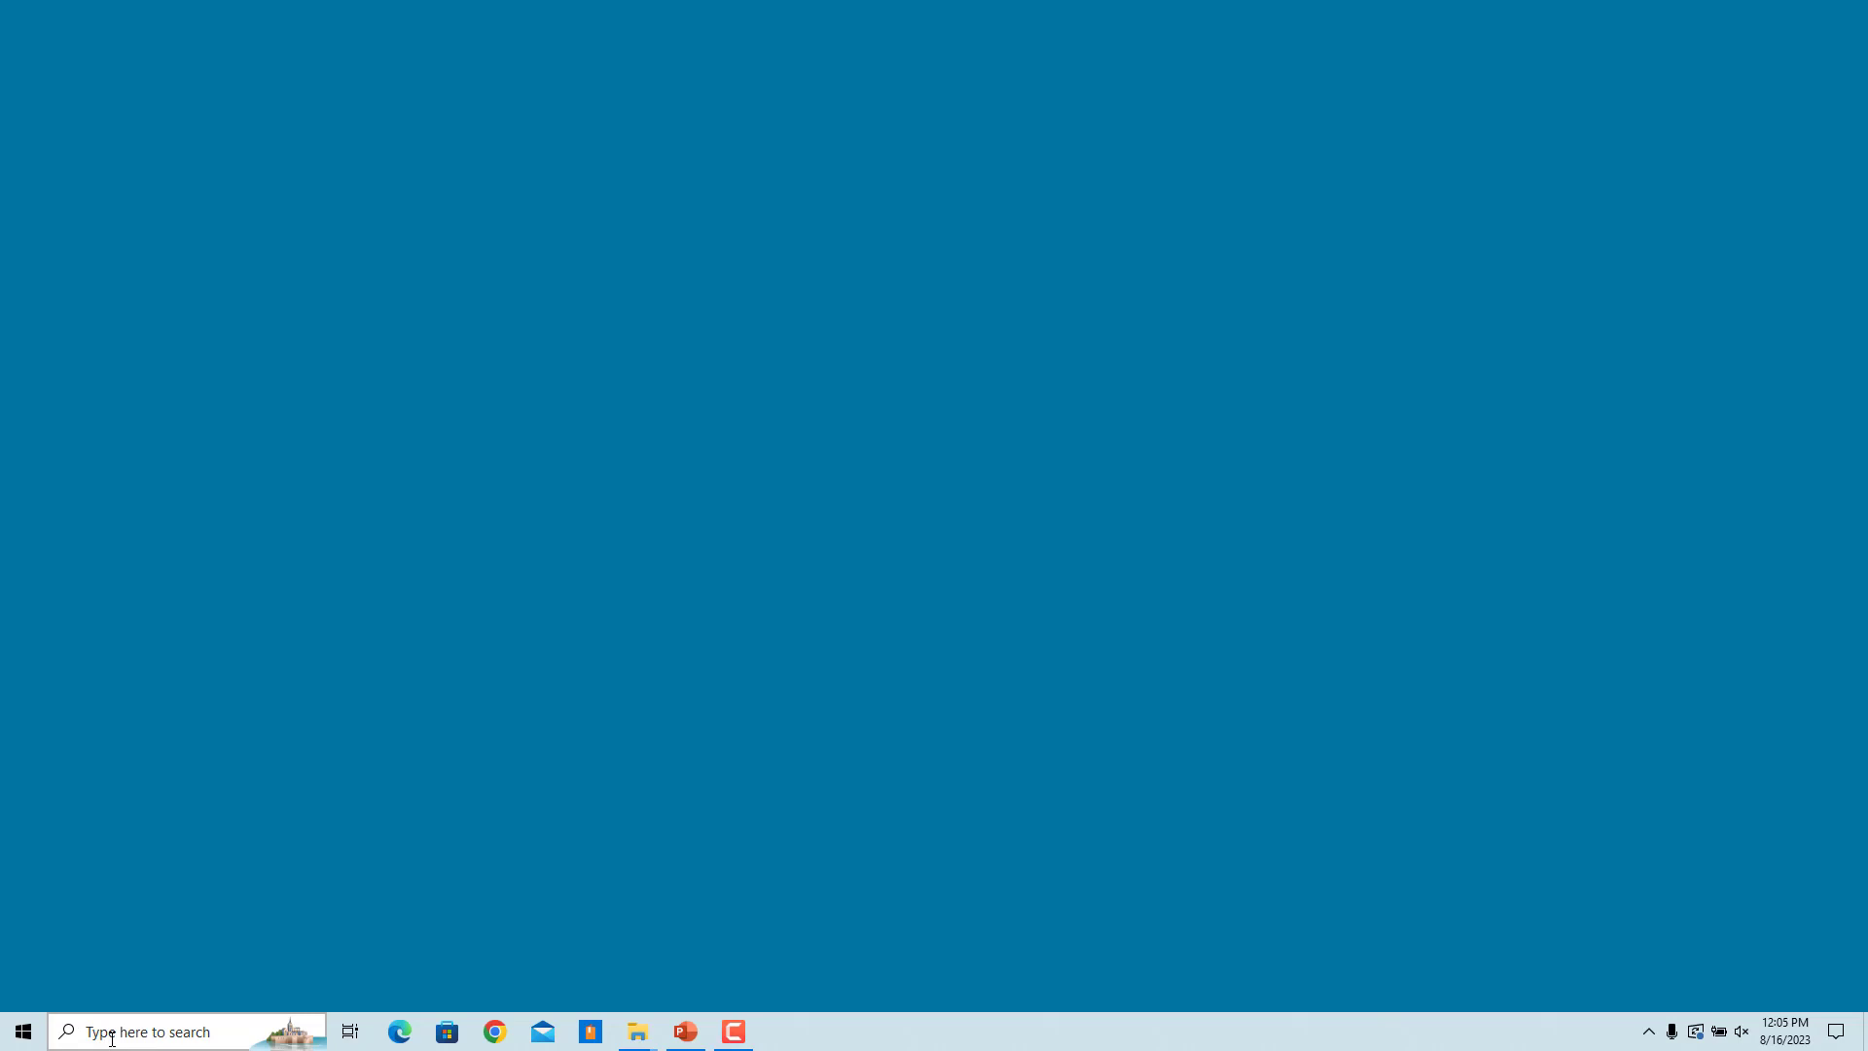
Step: Launch Word from the Windows 10 taskbar search under Recent
left_click(179, 1032)
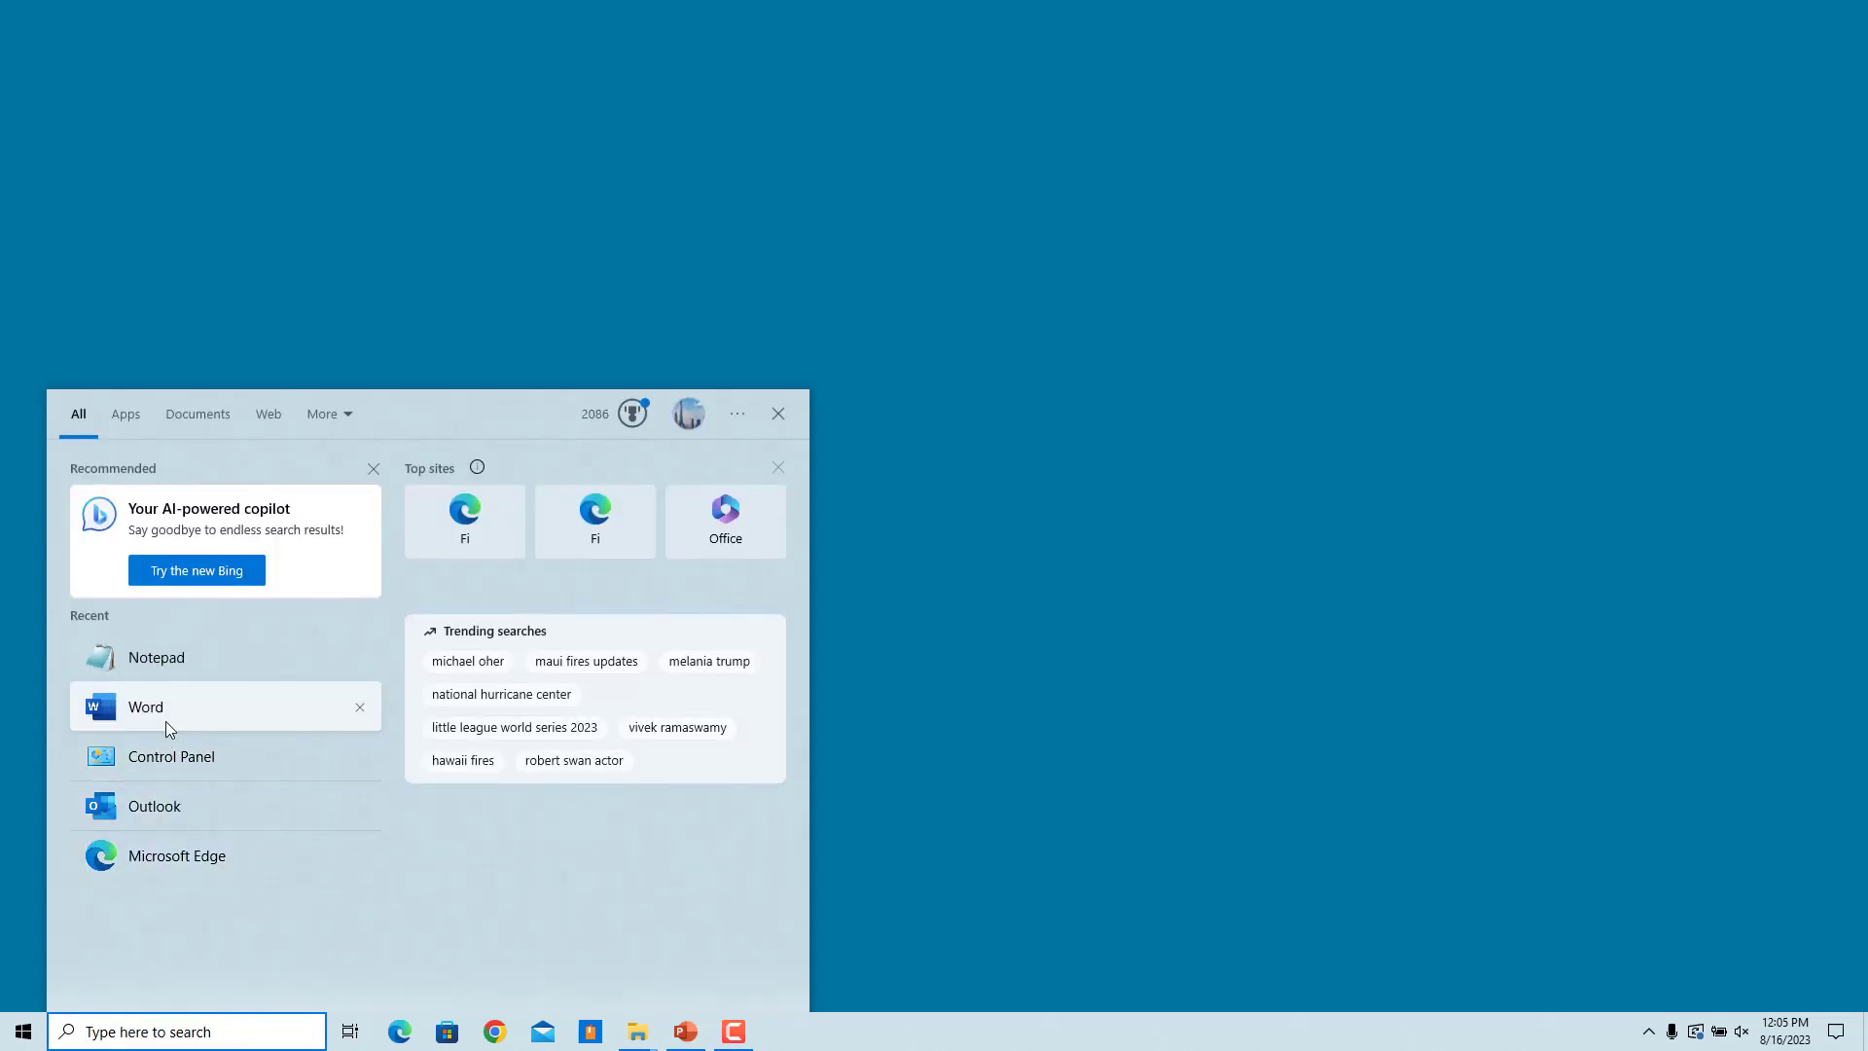
left_click(146, 704)
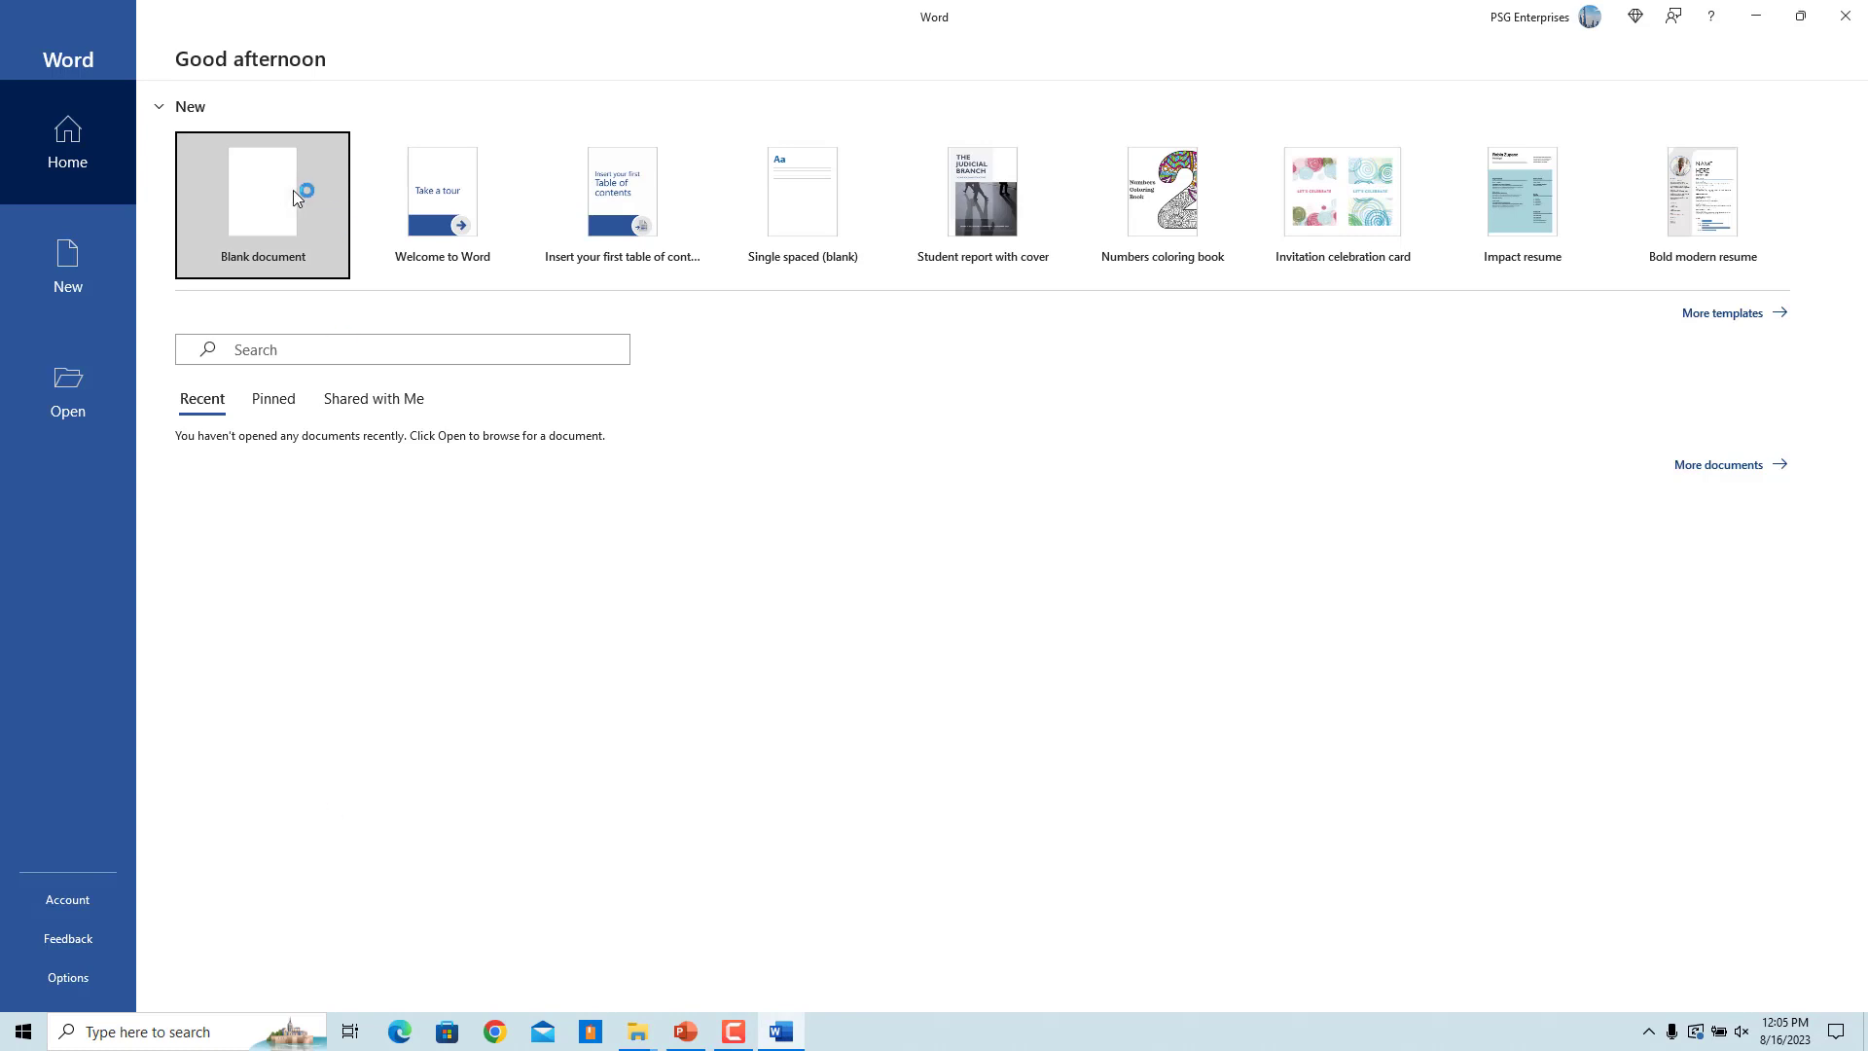
Step: Start a new blank document and show the Insert commands
left_click(263, 205)
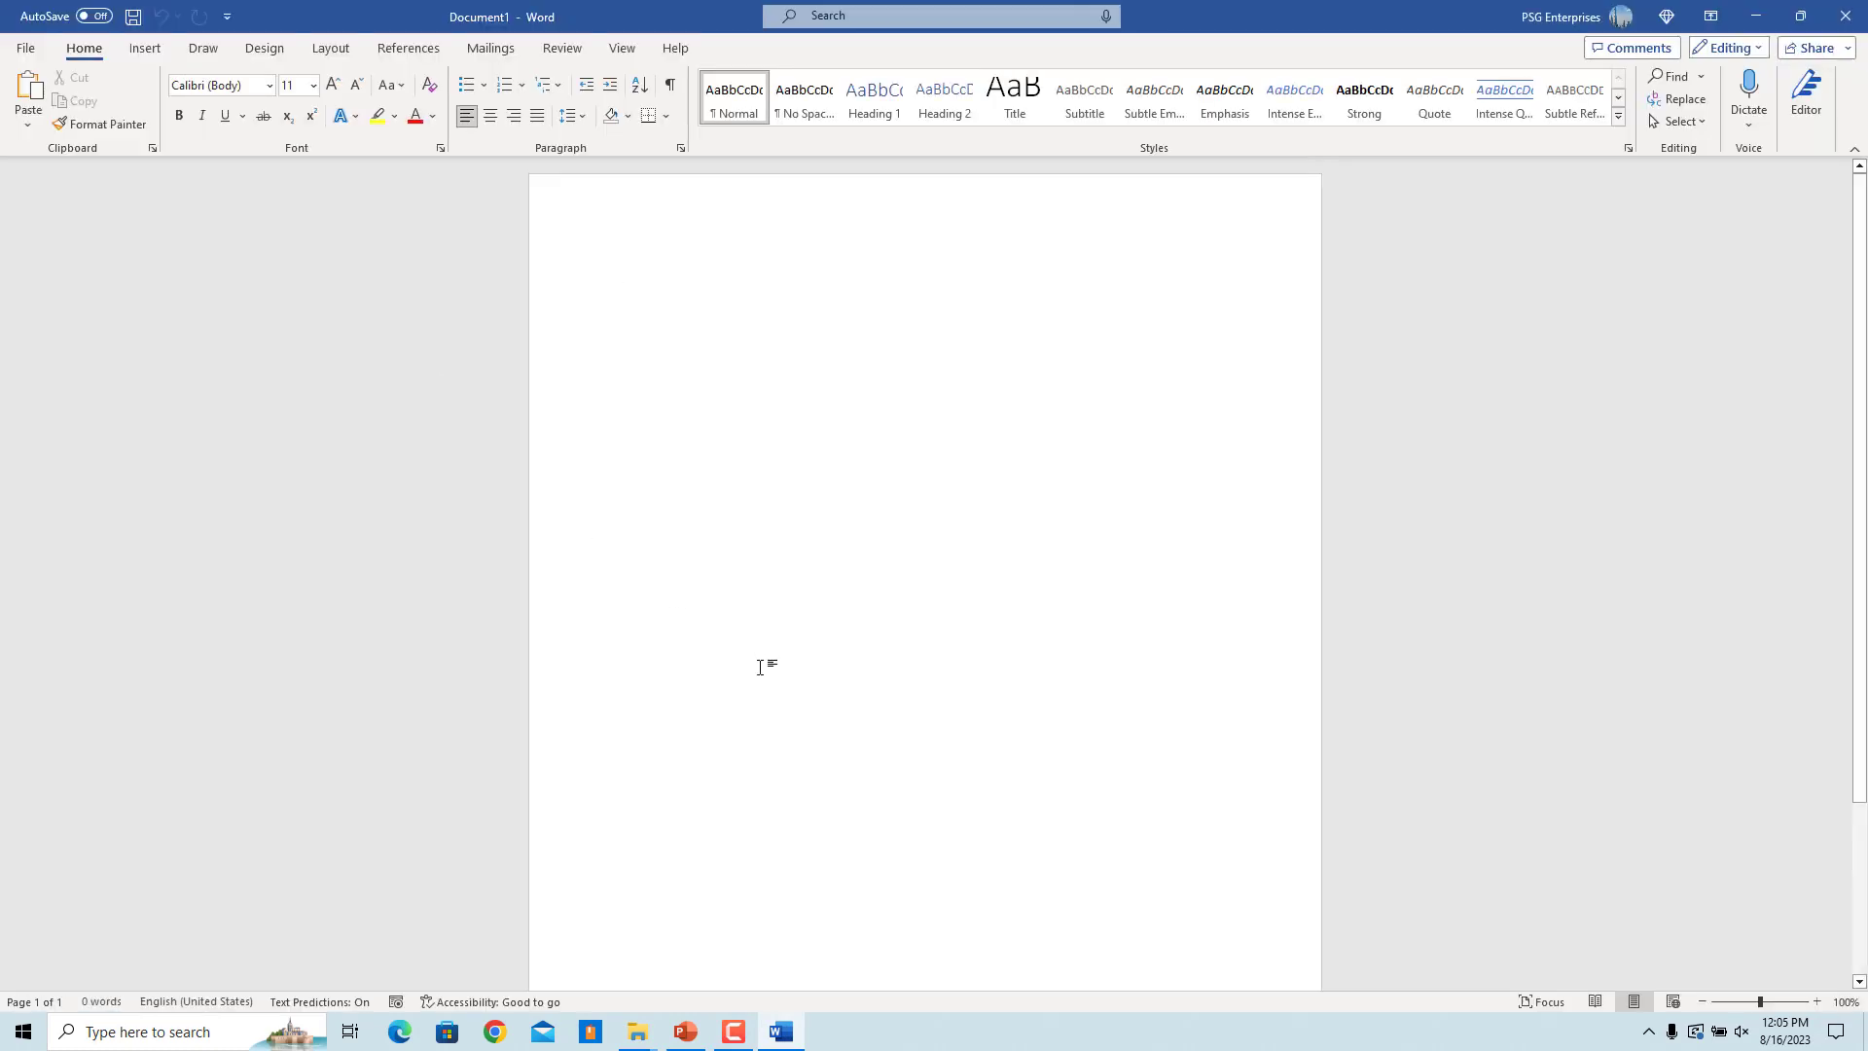
left_click(144, 47)
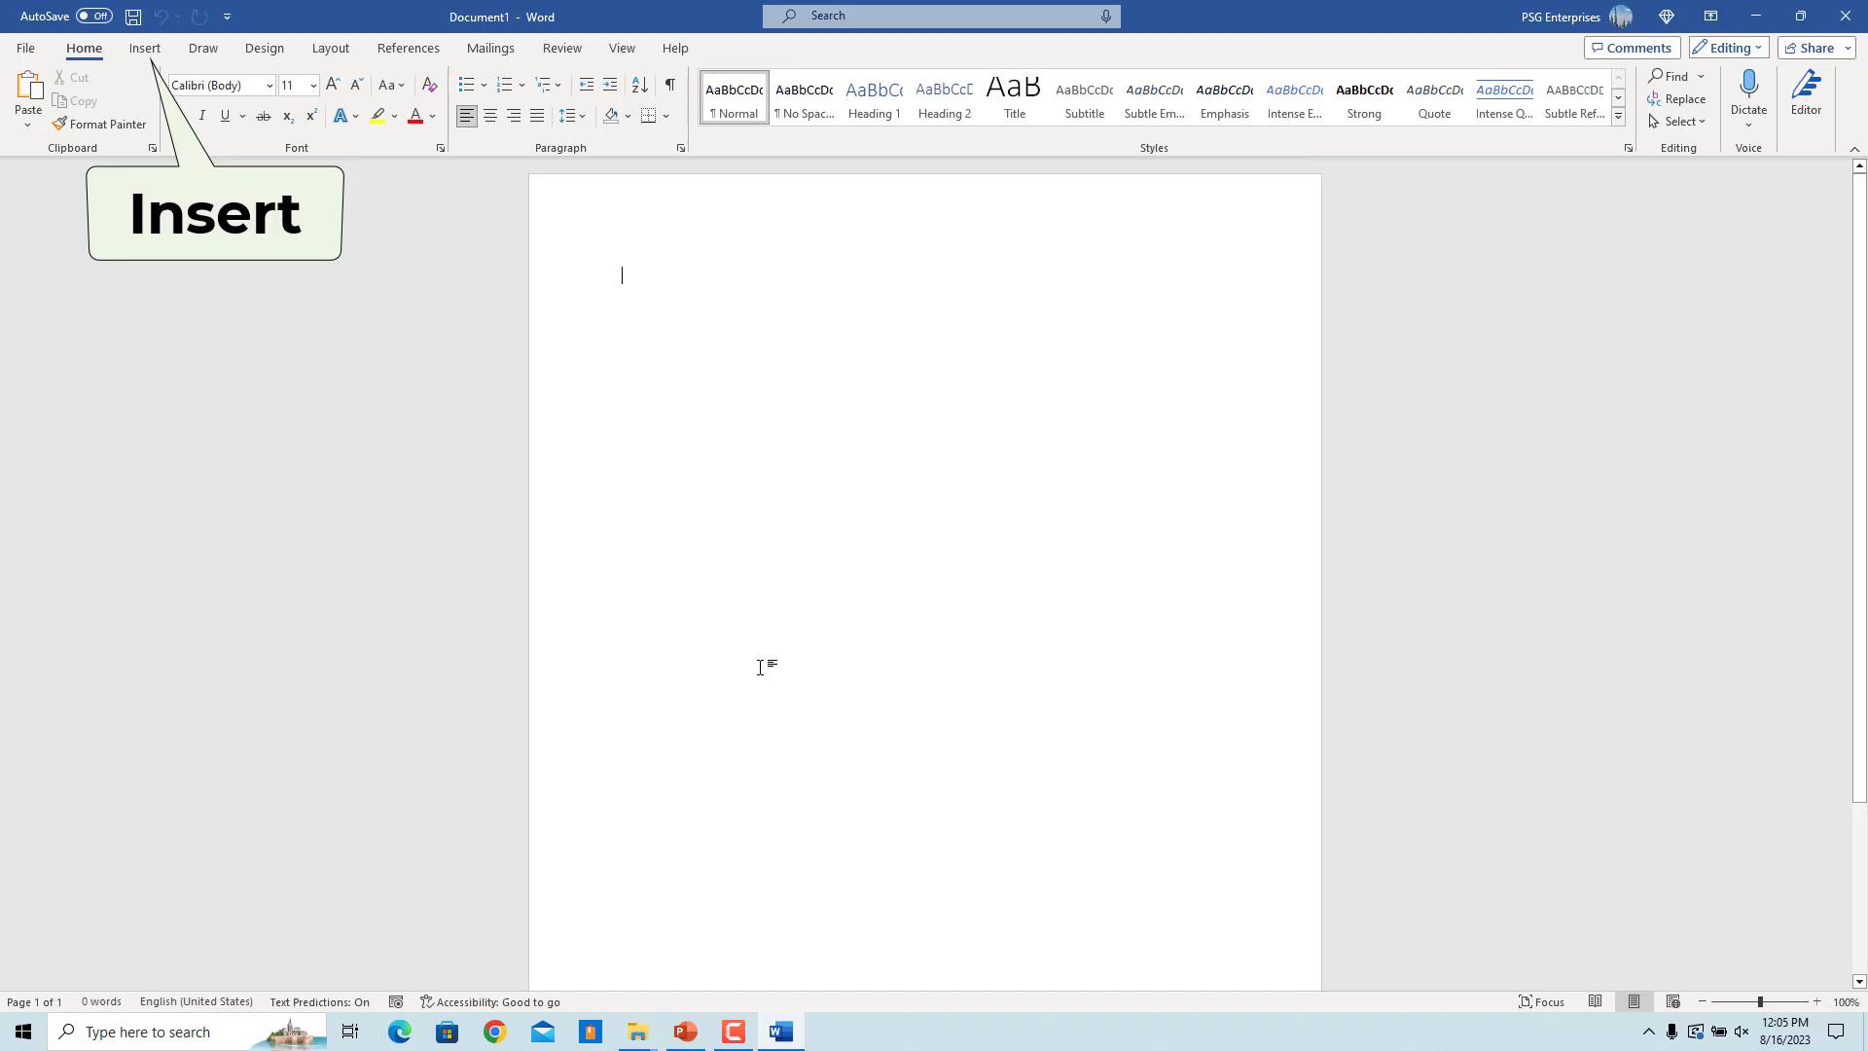
left_click(144, 46)
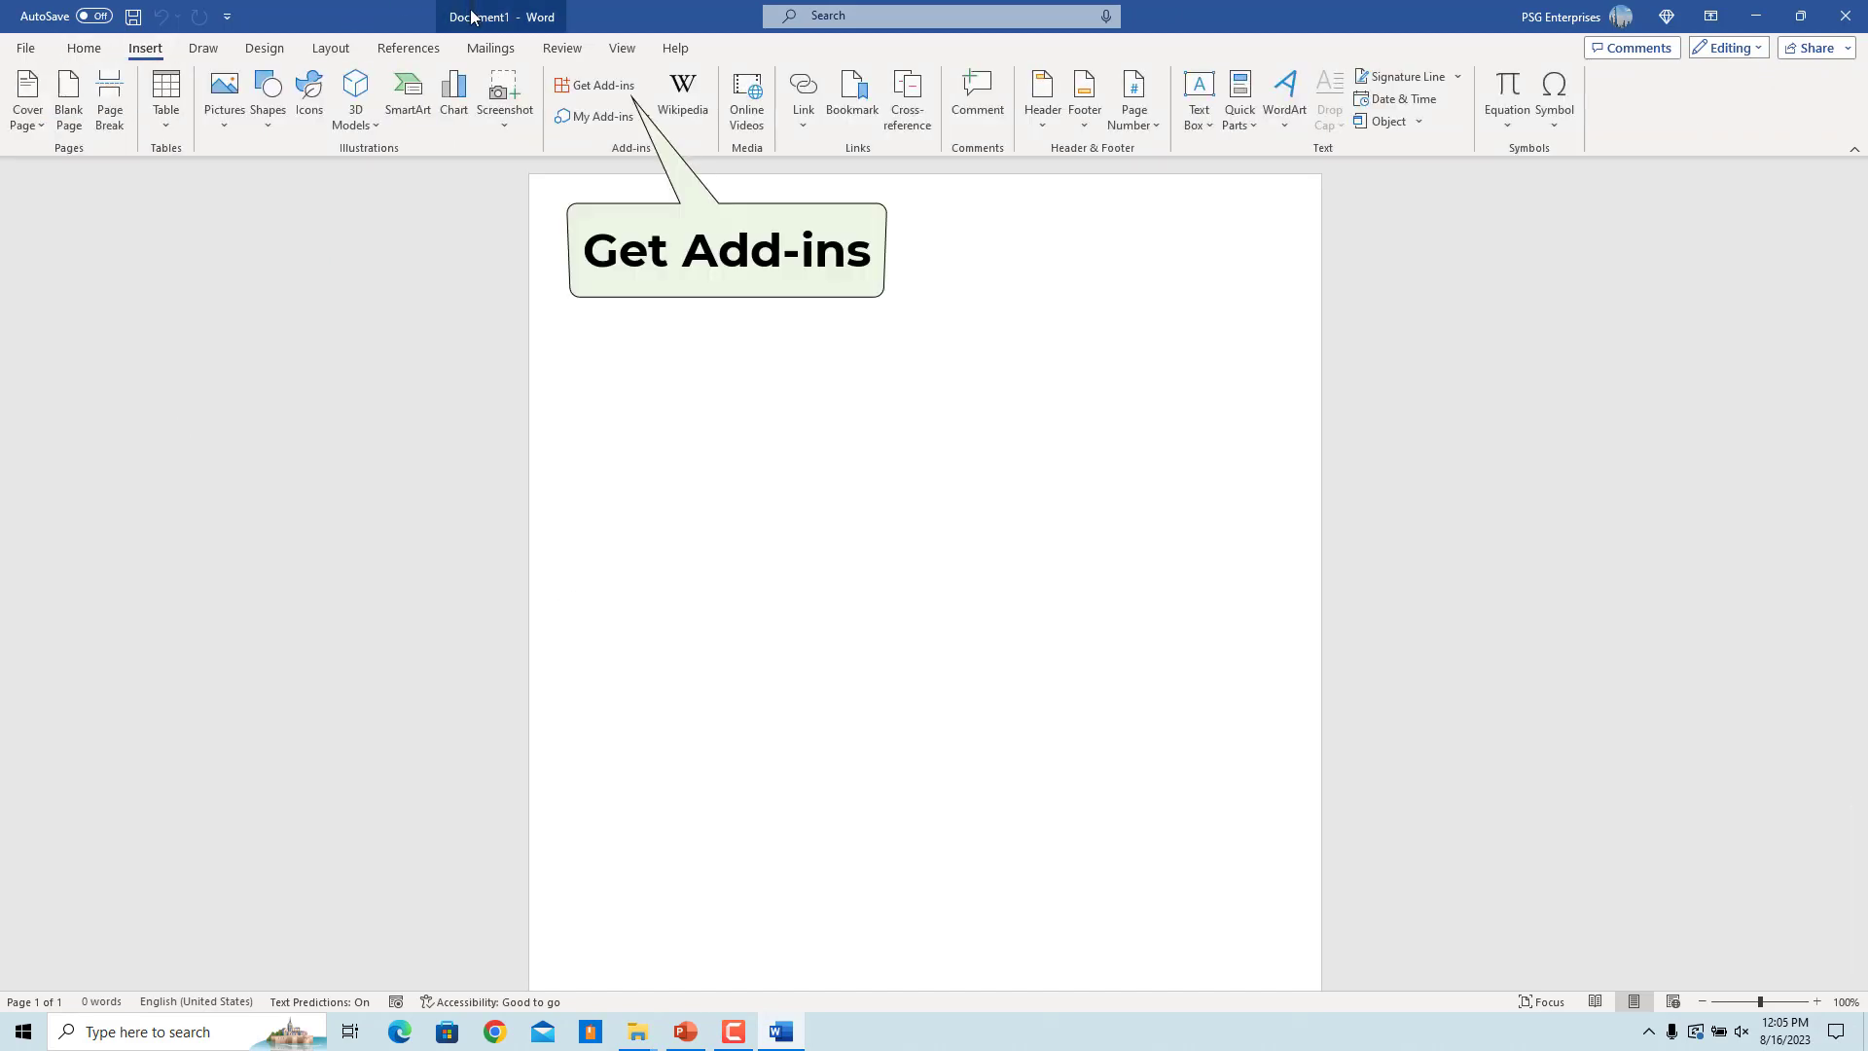
Step: Search the Office add-in store for Ghostwriter and start adding it
left_click(602, 83)
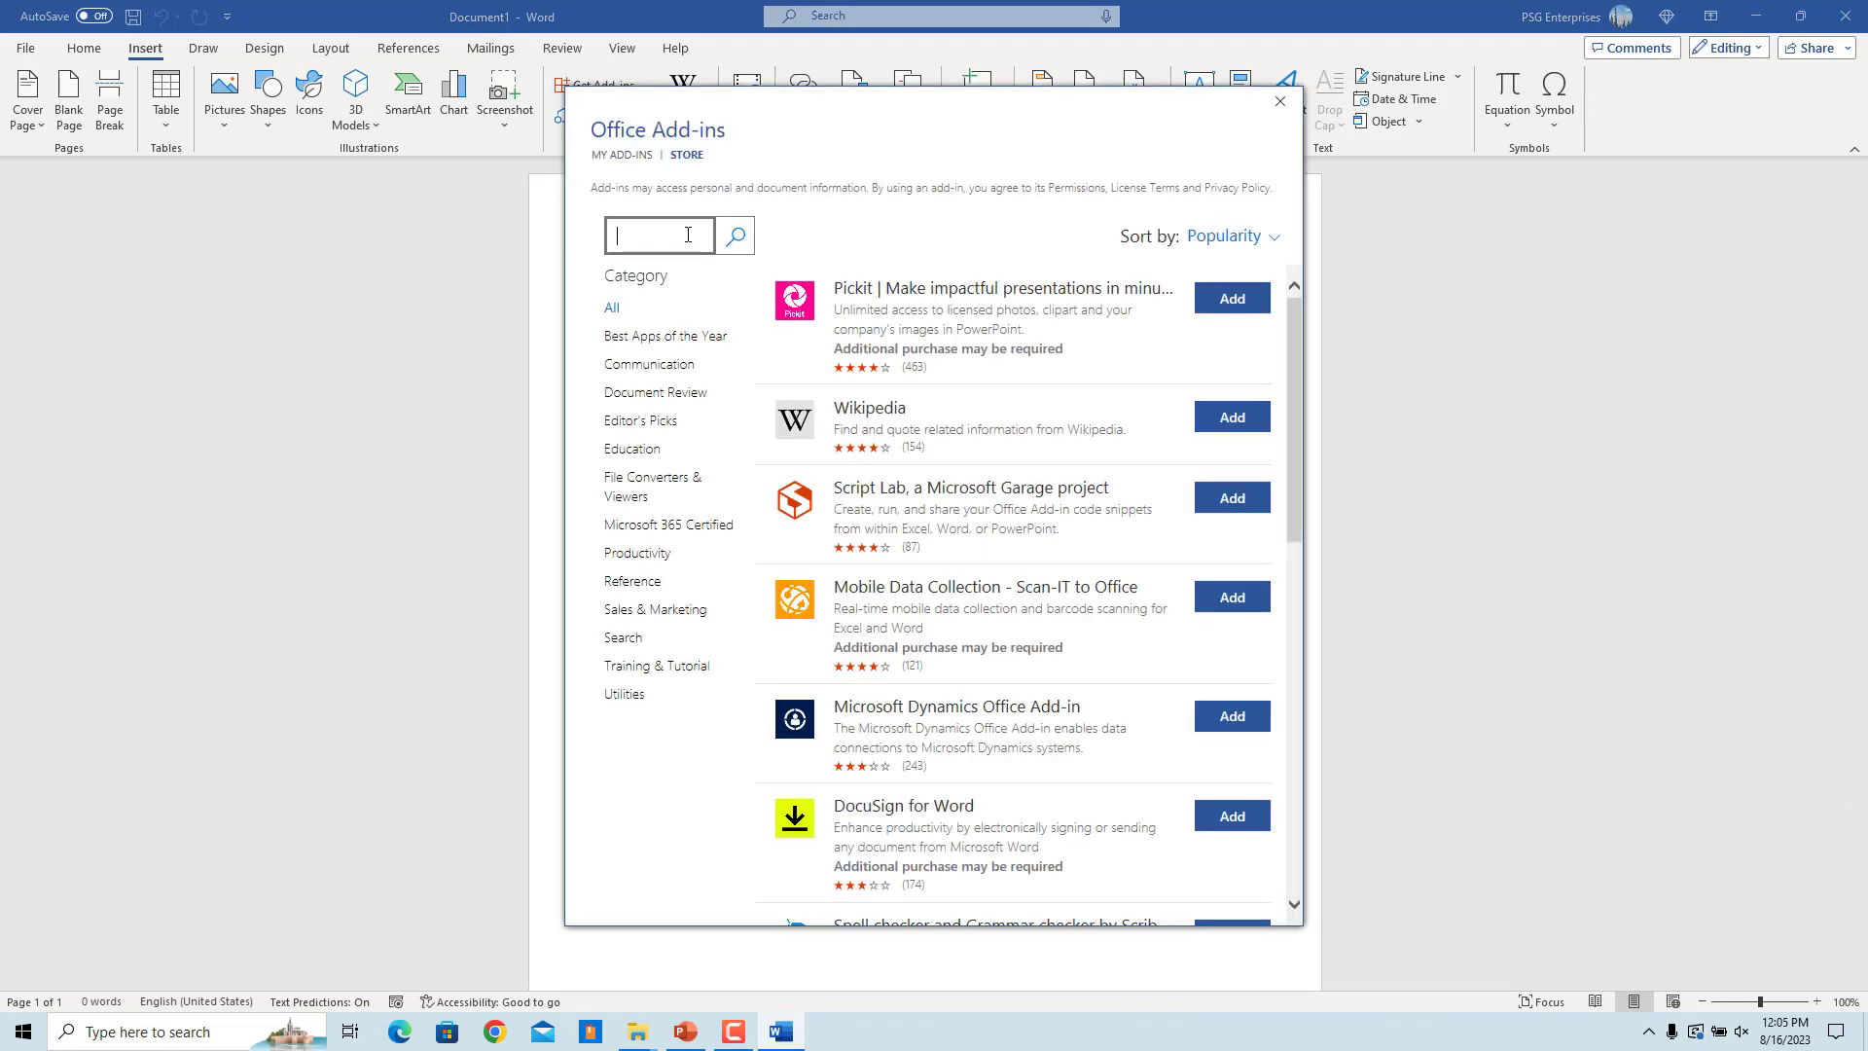
type("Gho")
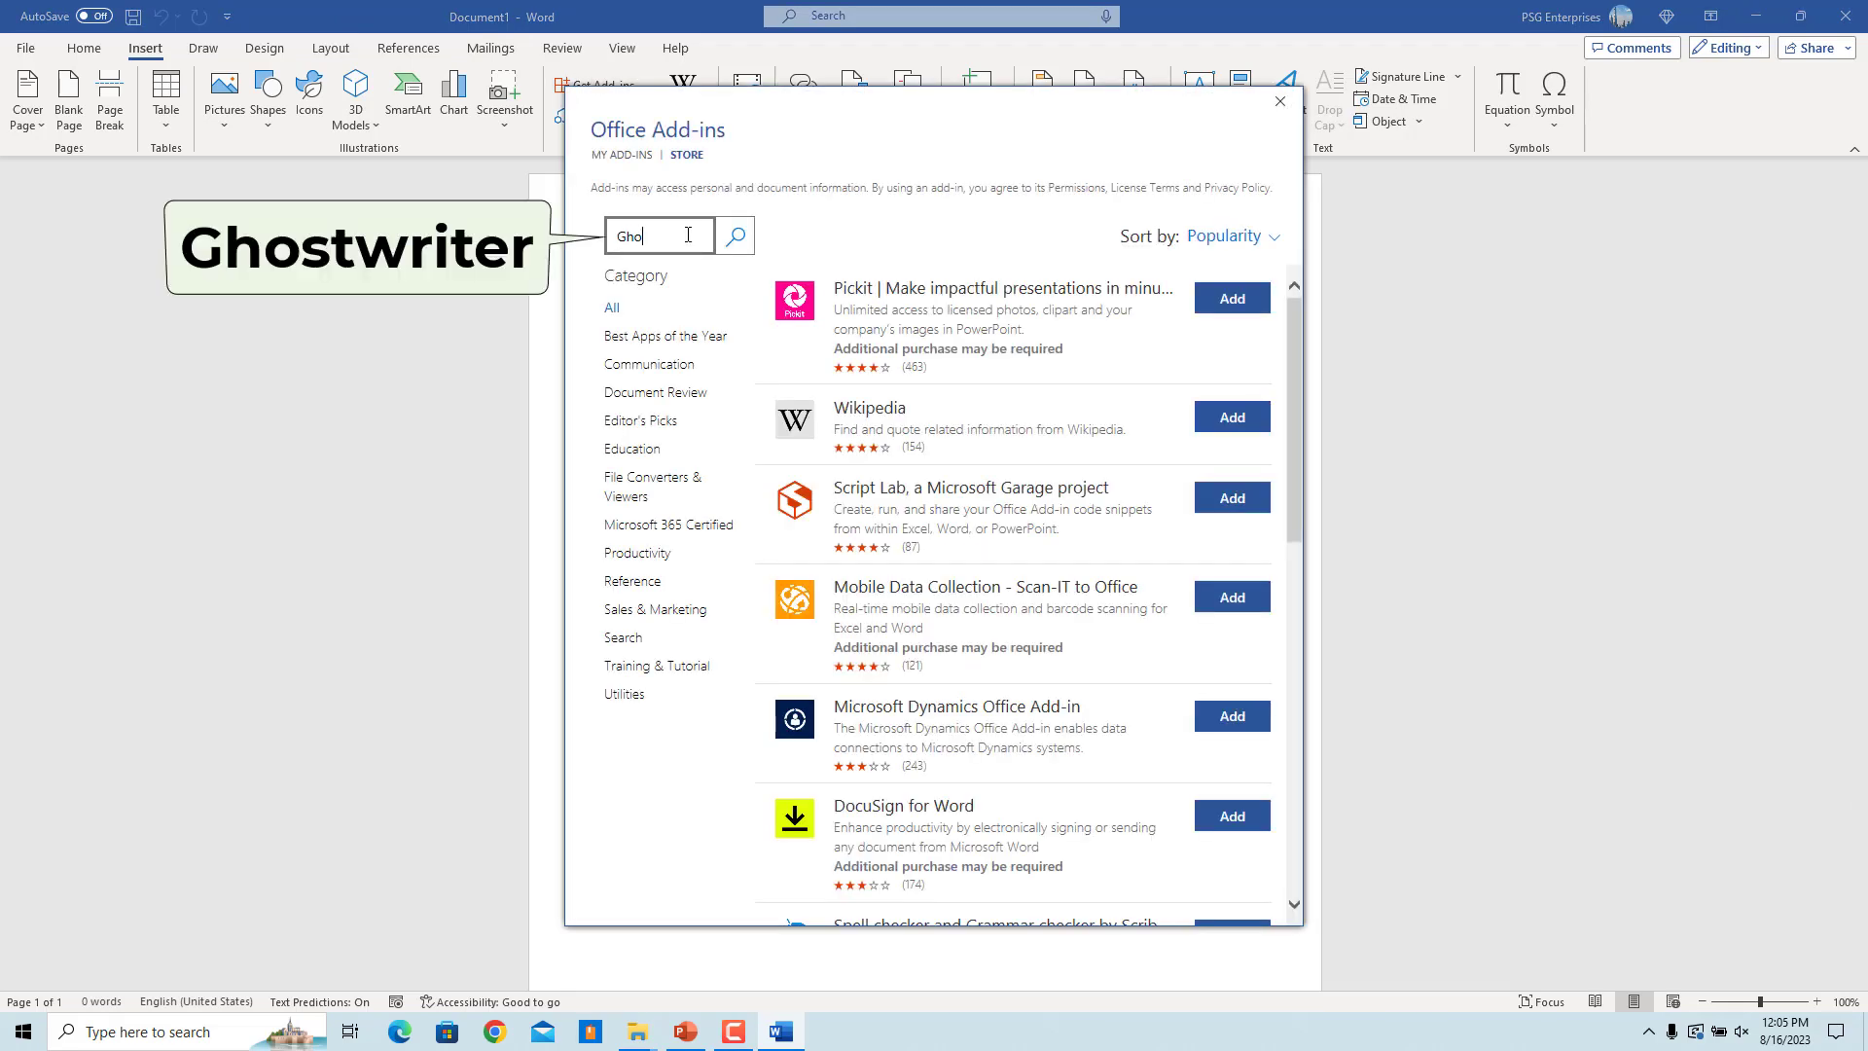
type("stwriter")
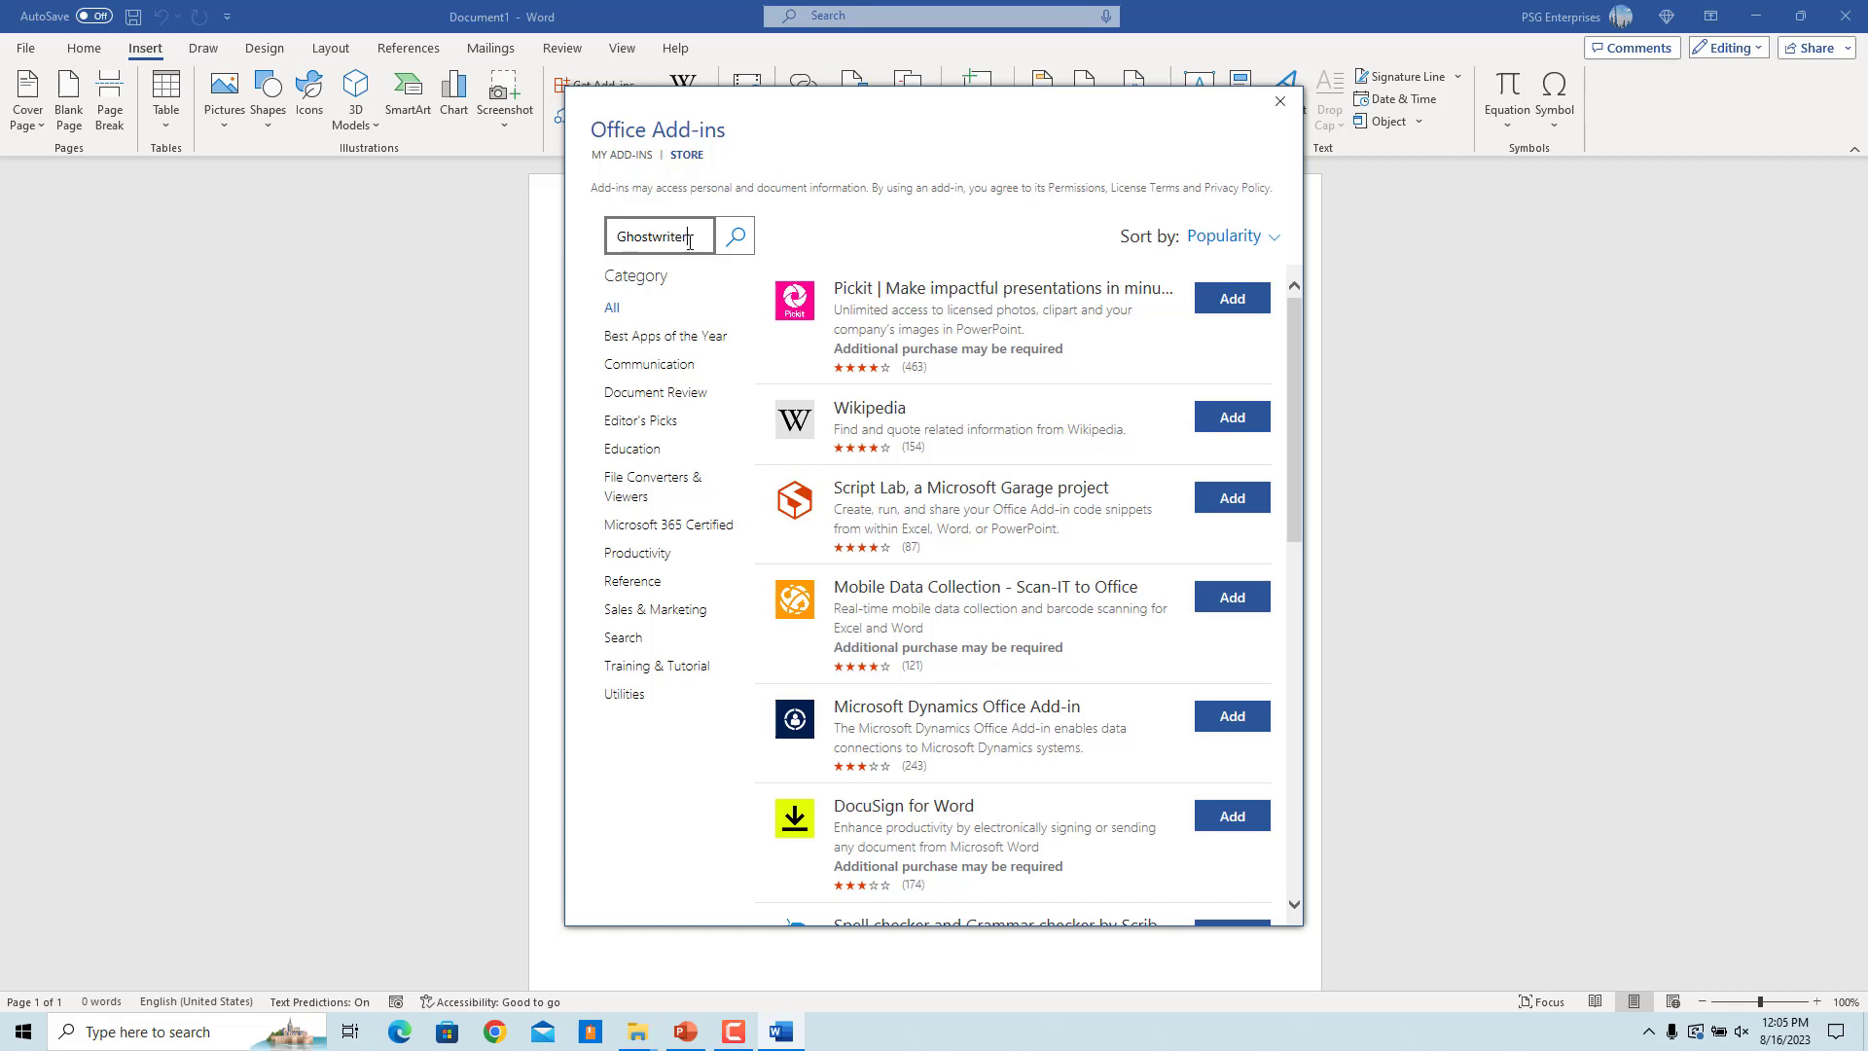
left_click(735, 235)
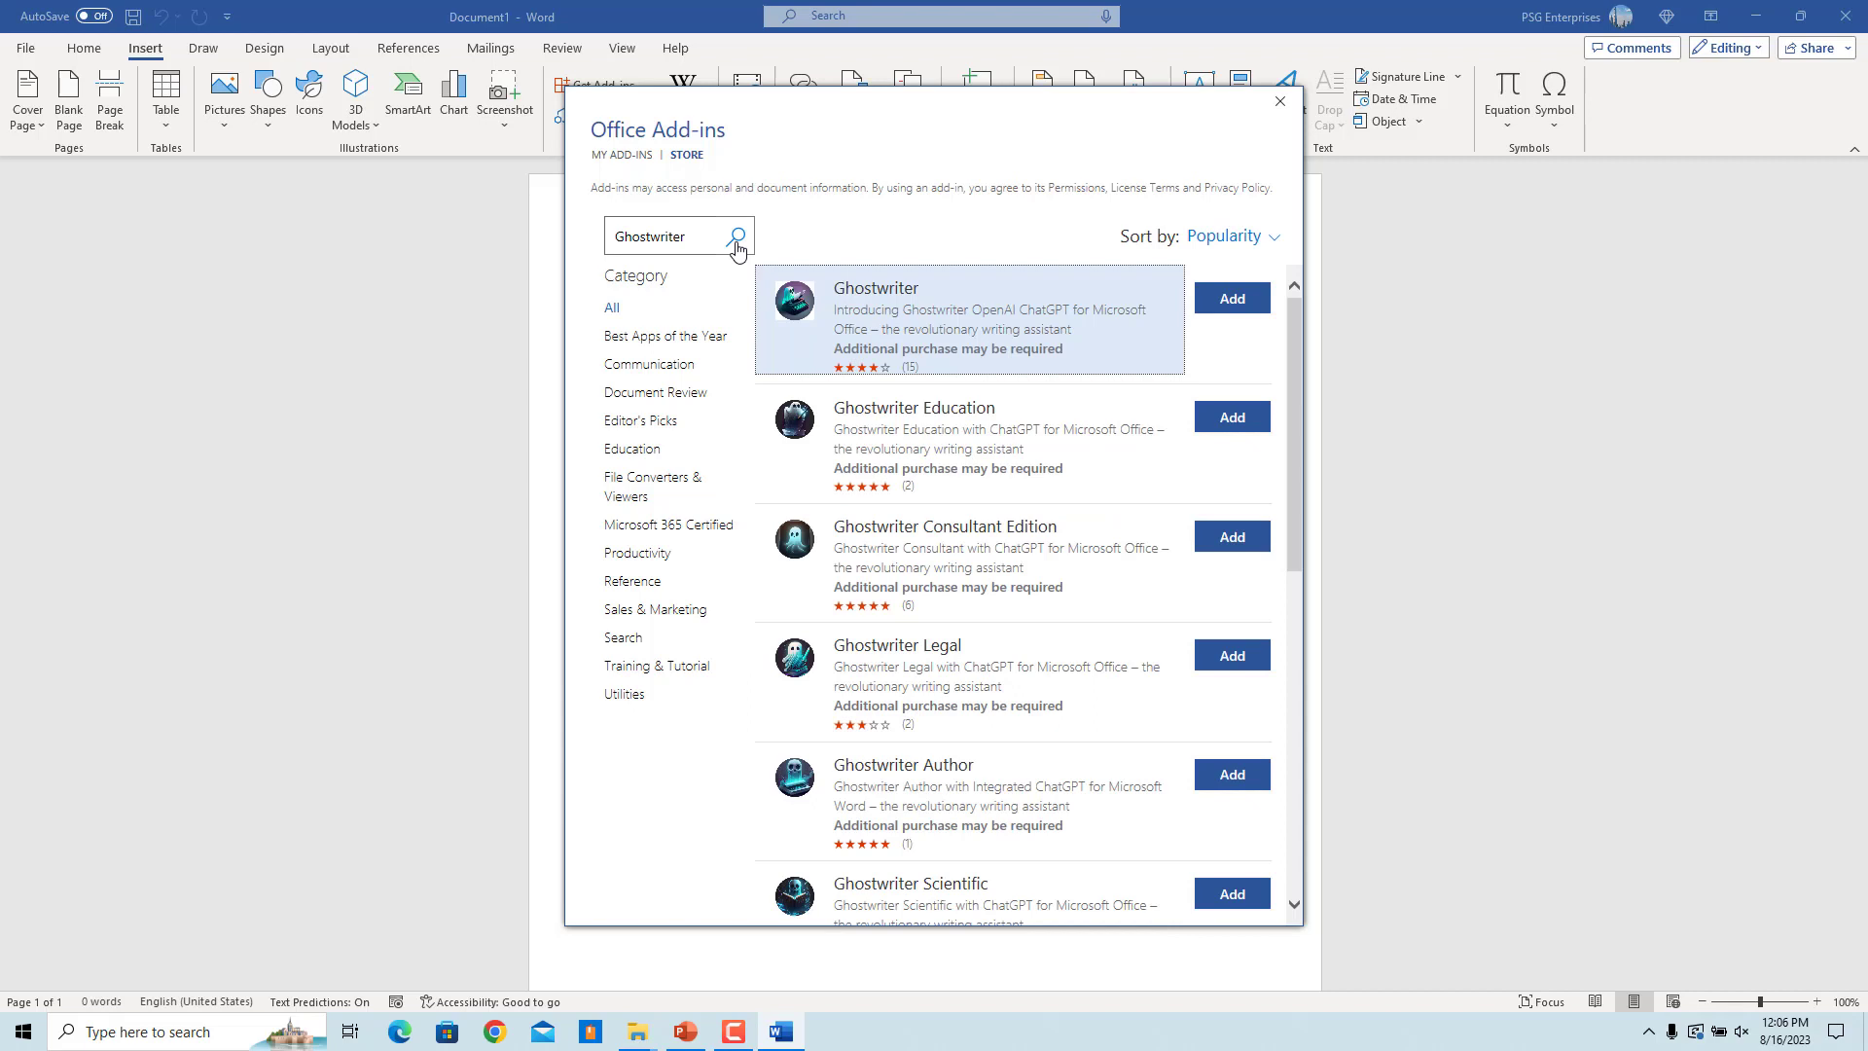
left_click(1230, 298)
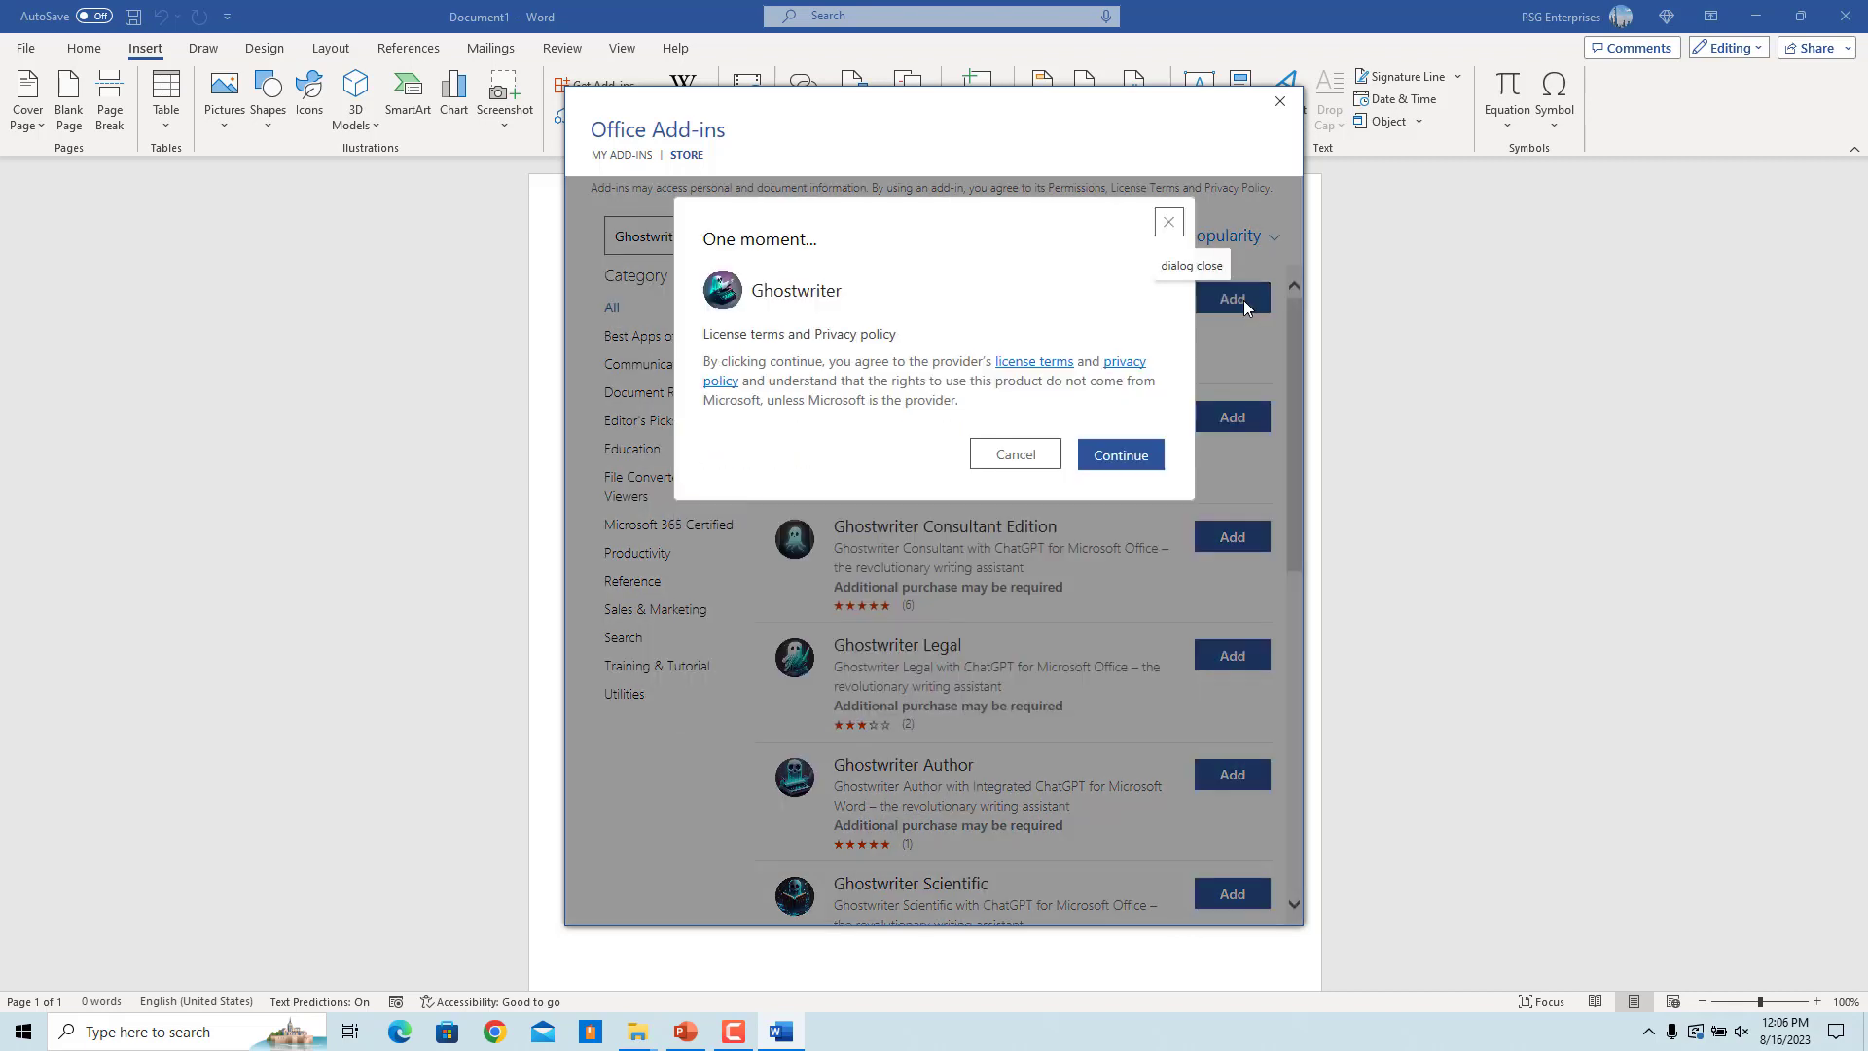
mouse_move(1349, 426)
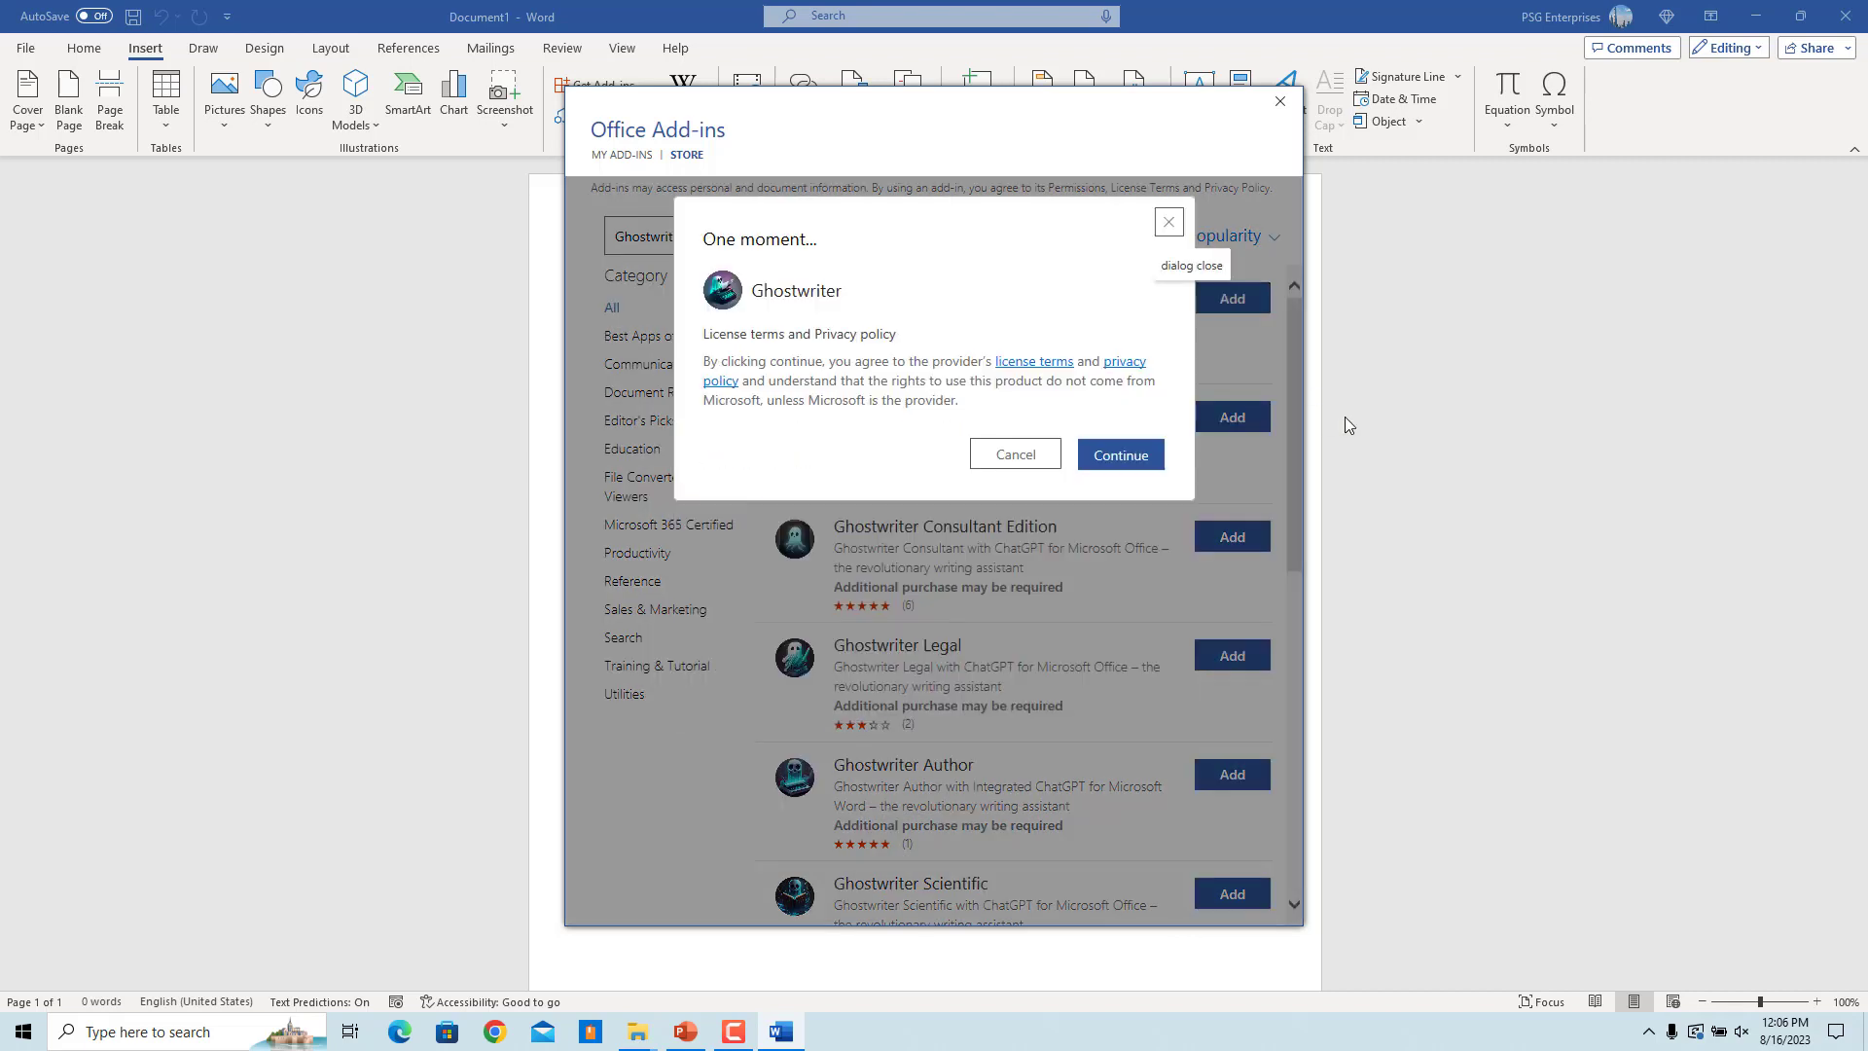
Step: Accept the Ghostwriter licence terms so it installs with its pane open in trial mode
left_click(1117, 453)
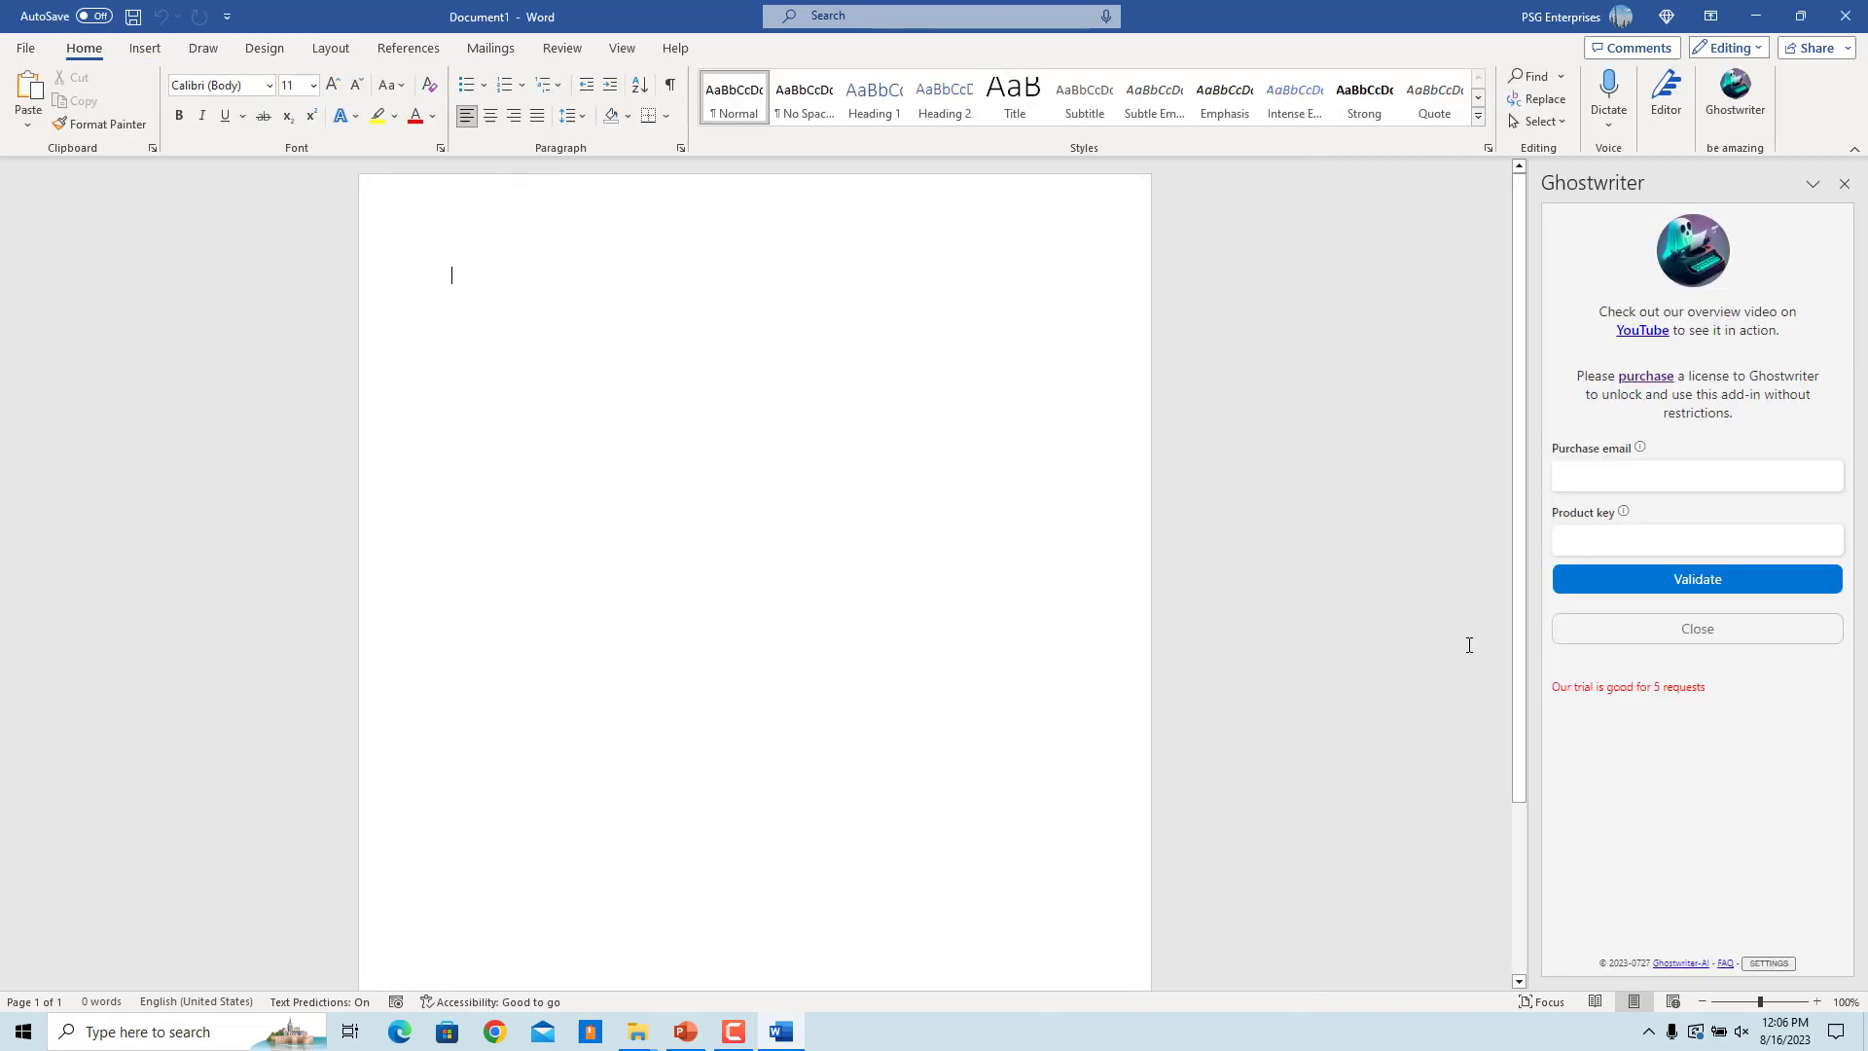
mouse_move(1421, 864)
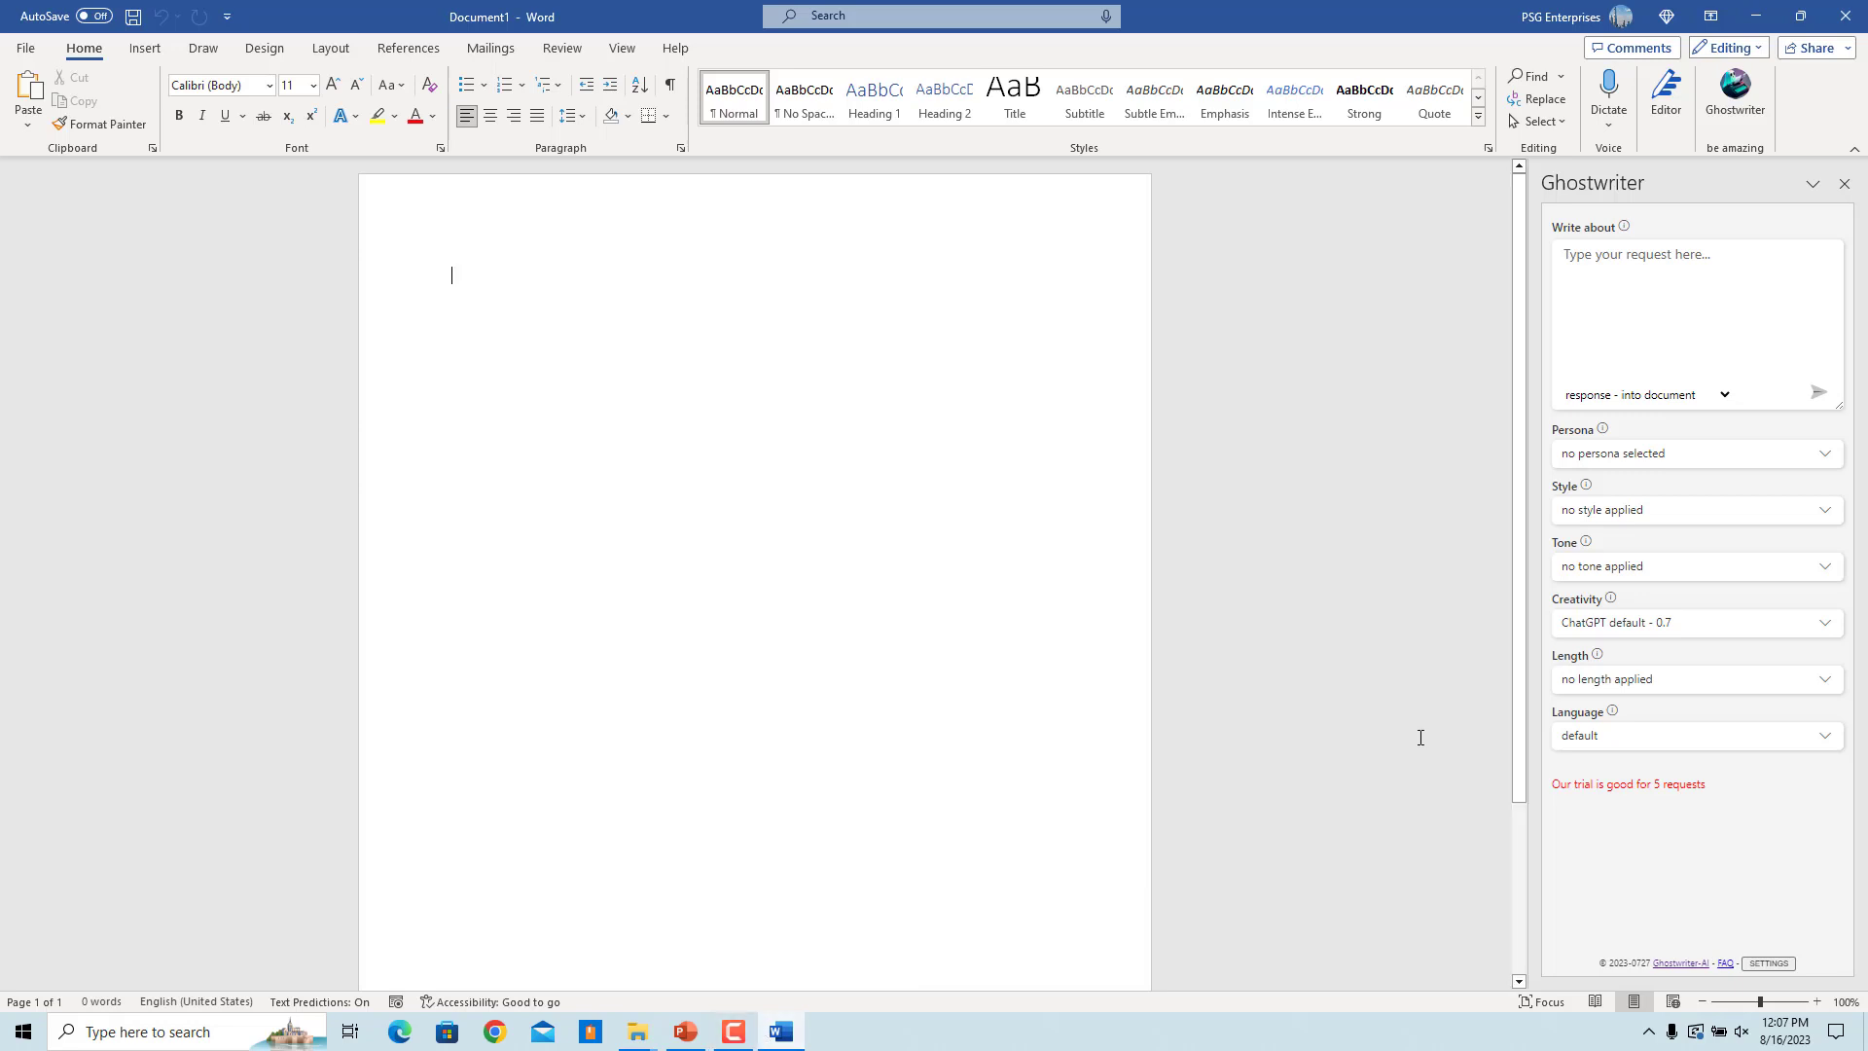
Step: Request a story about a little boy and a dog in the mountains as Storyteller, Creative, Encouraging, English US
type("Write a story about a little boy in the mountains and a dog")
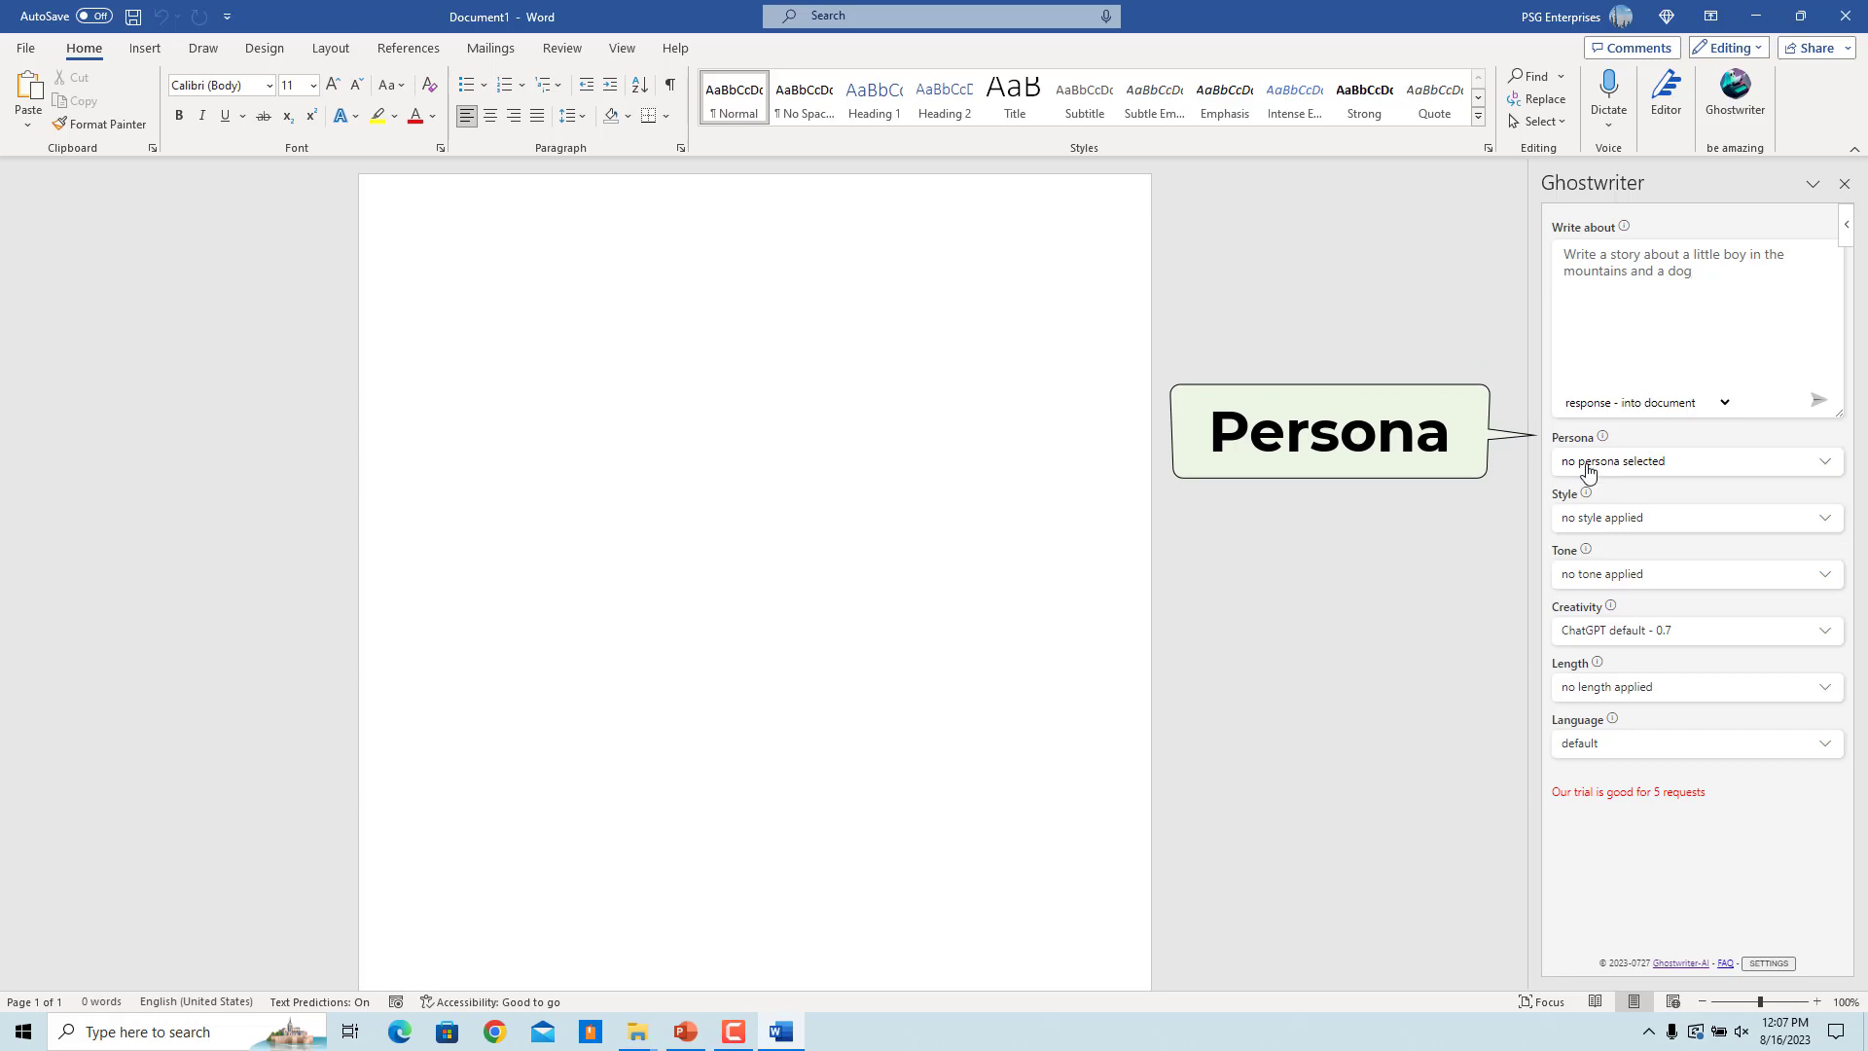
left_click(1691, 461)
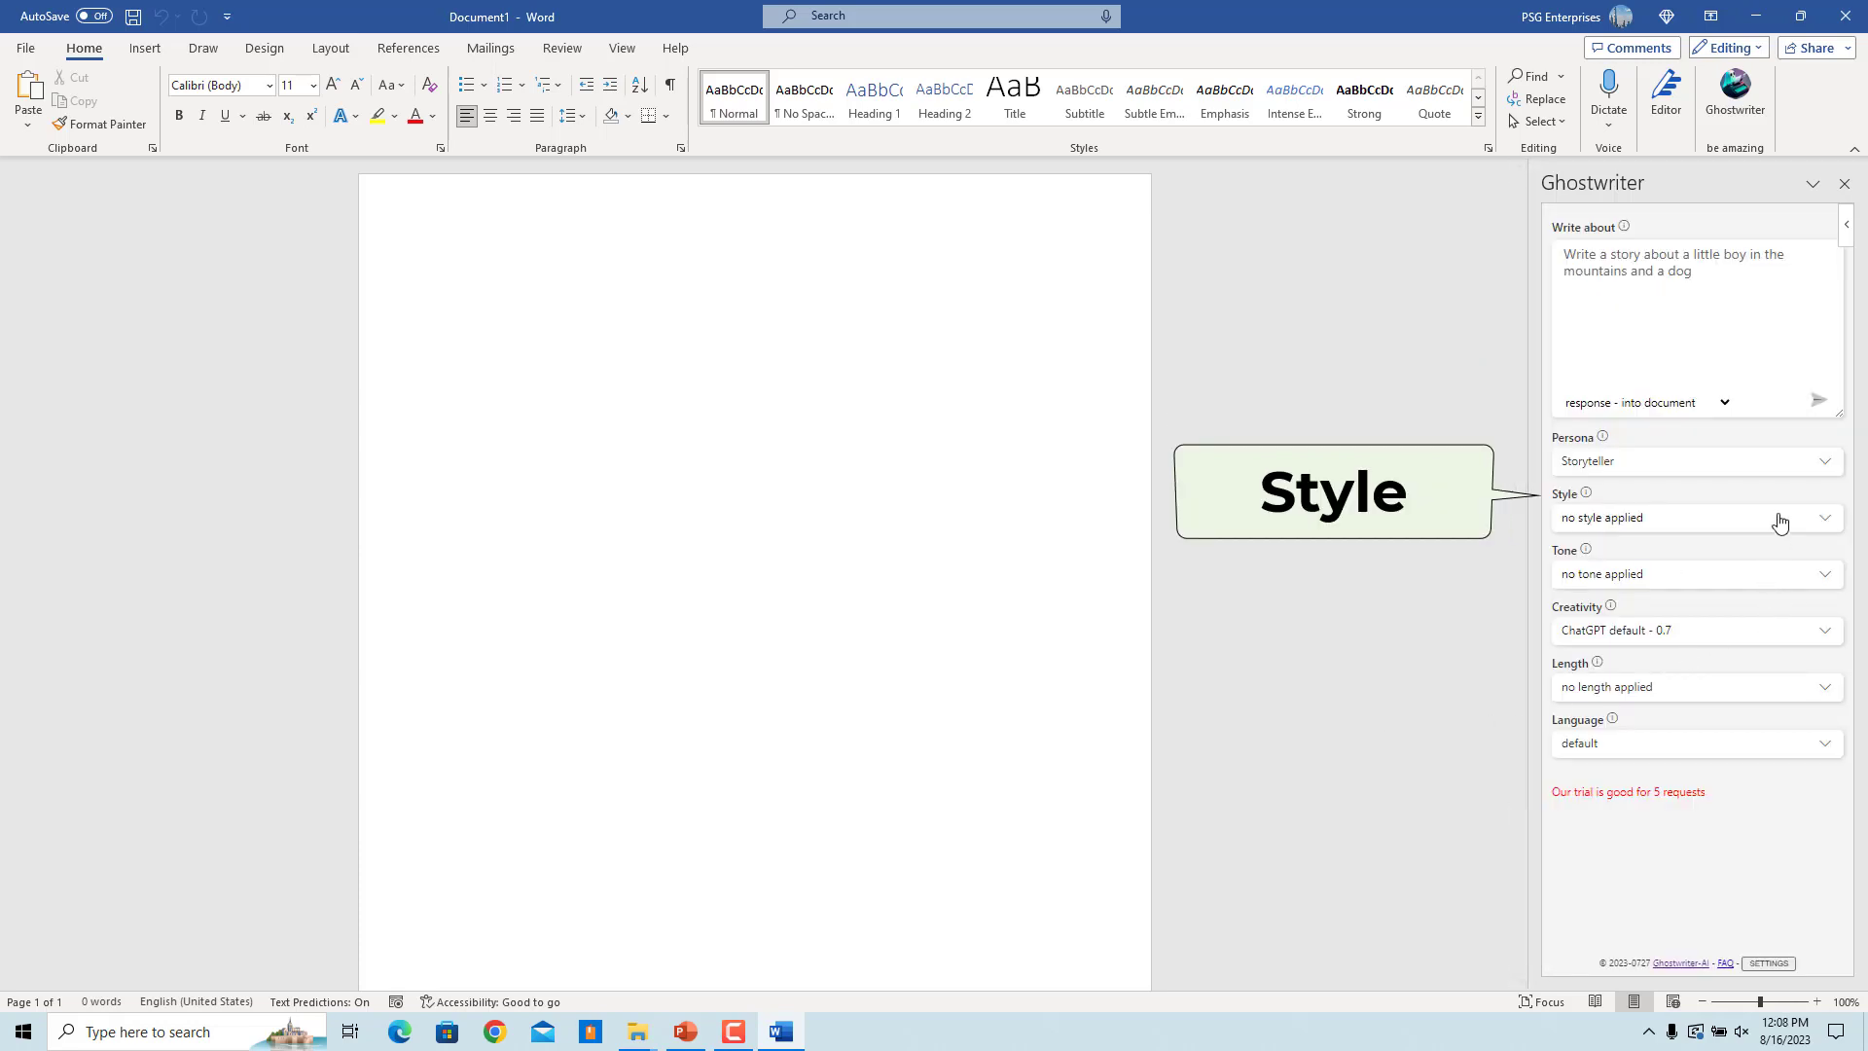
left_click(1692, 518)
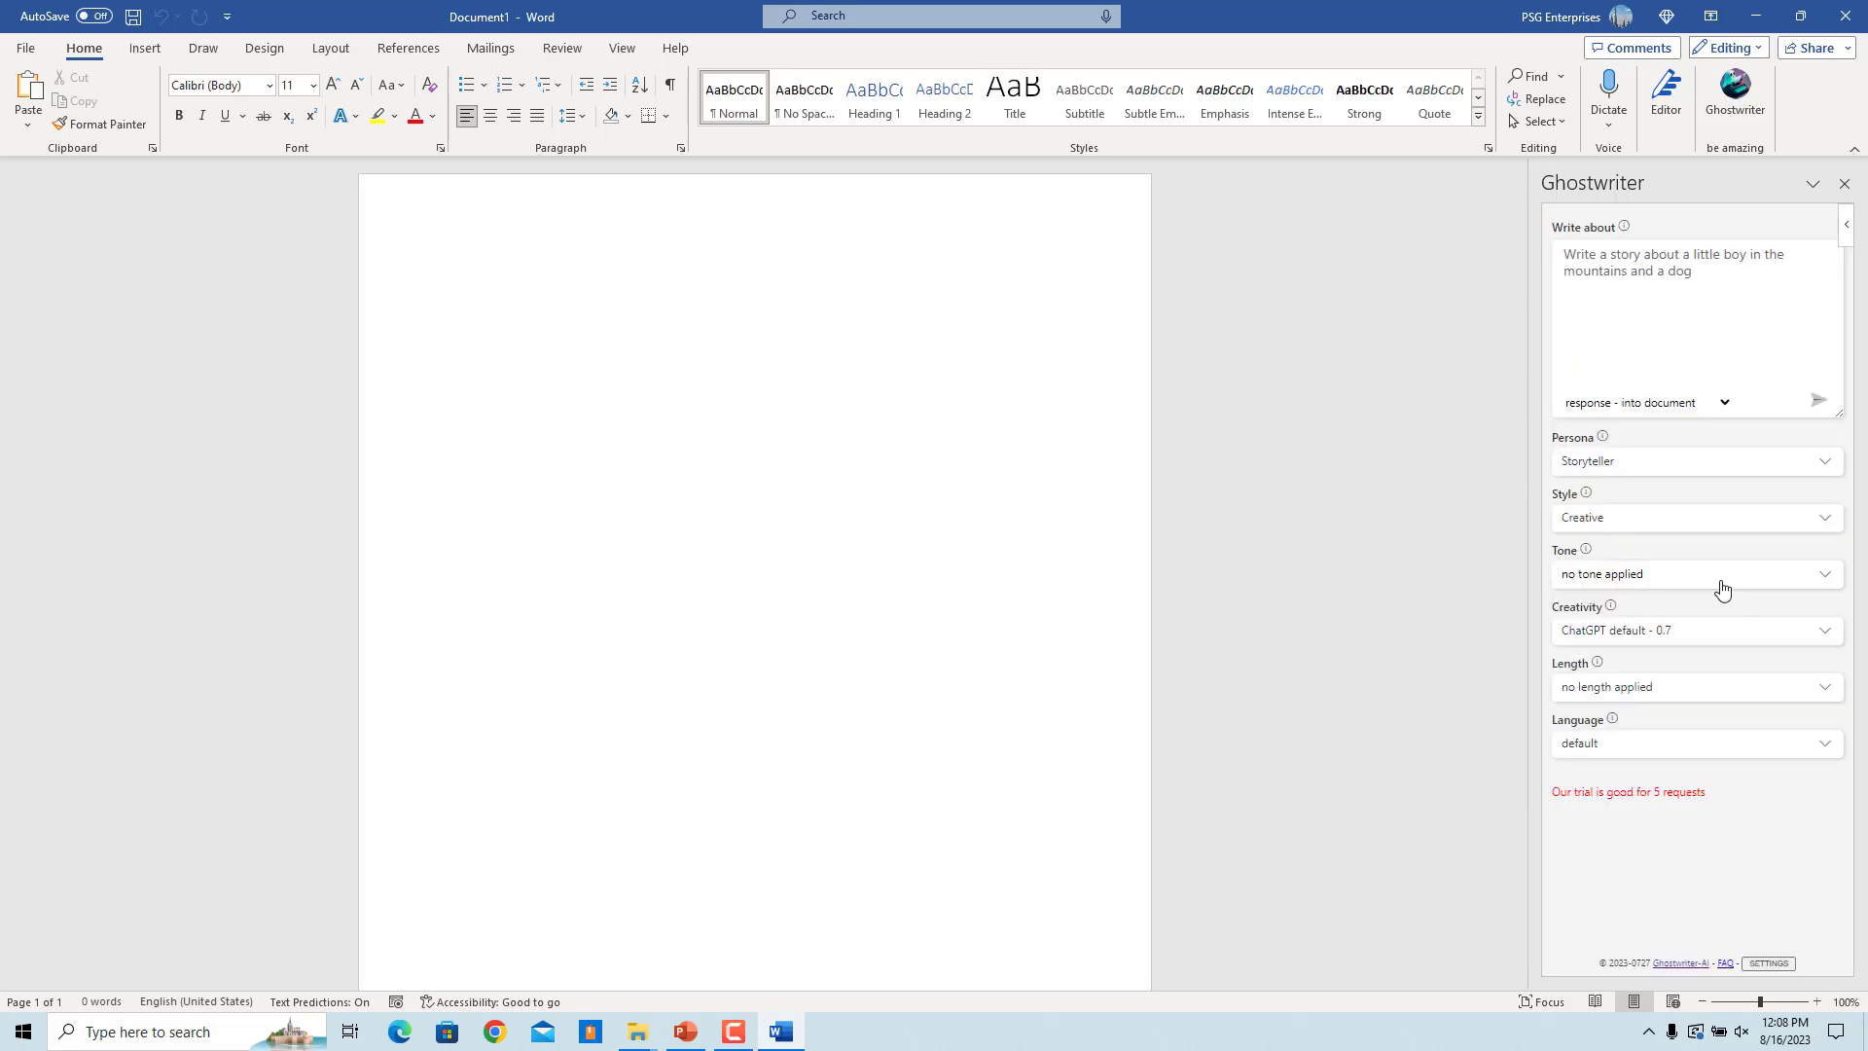
left_click(1691, 572)
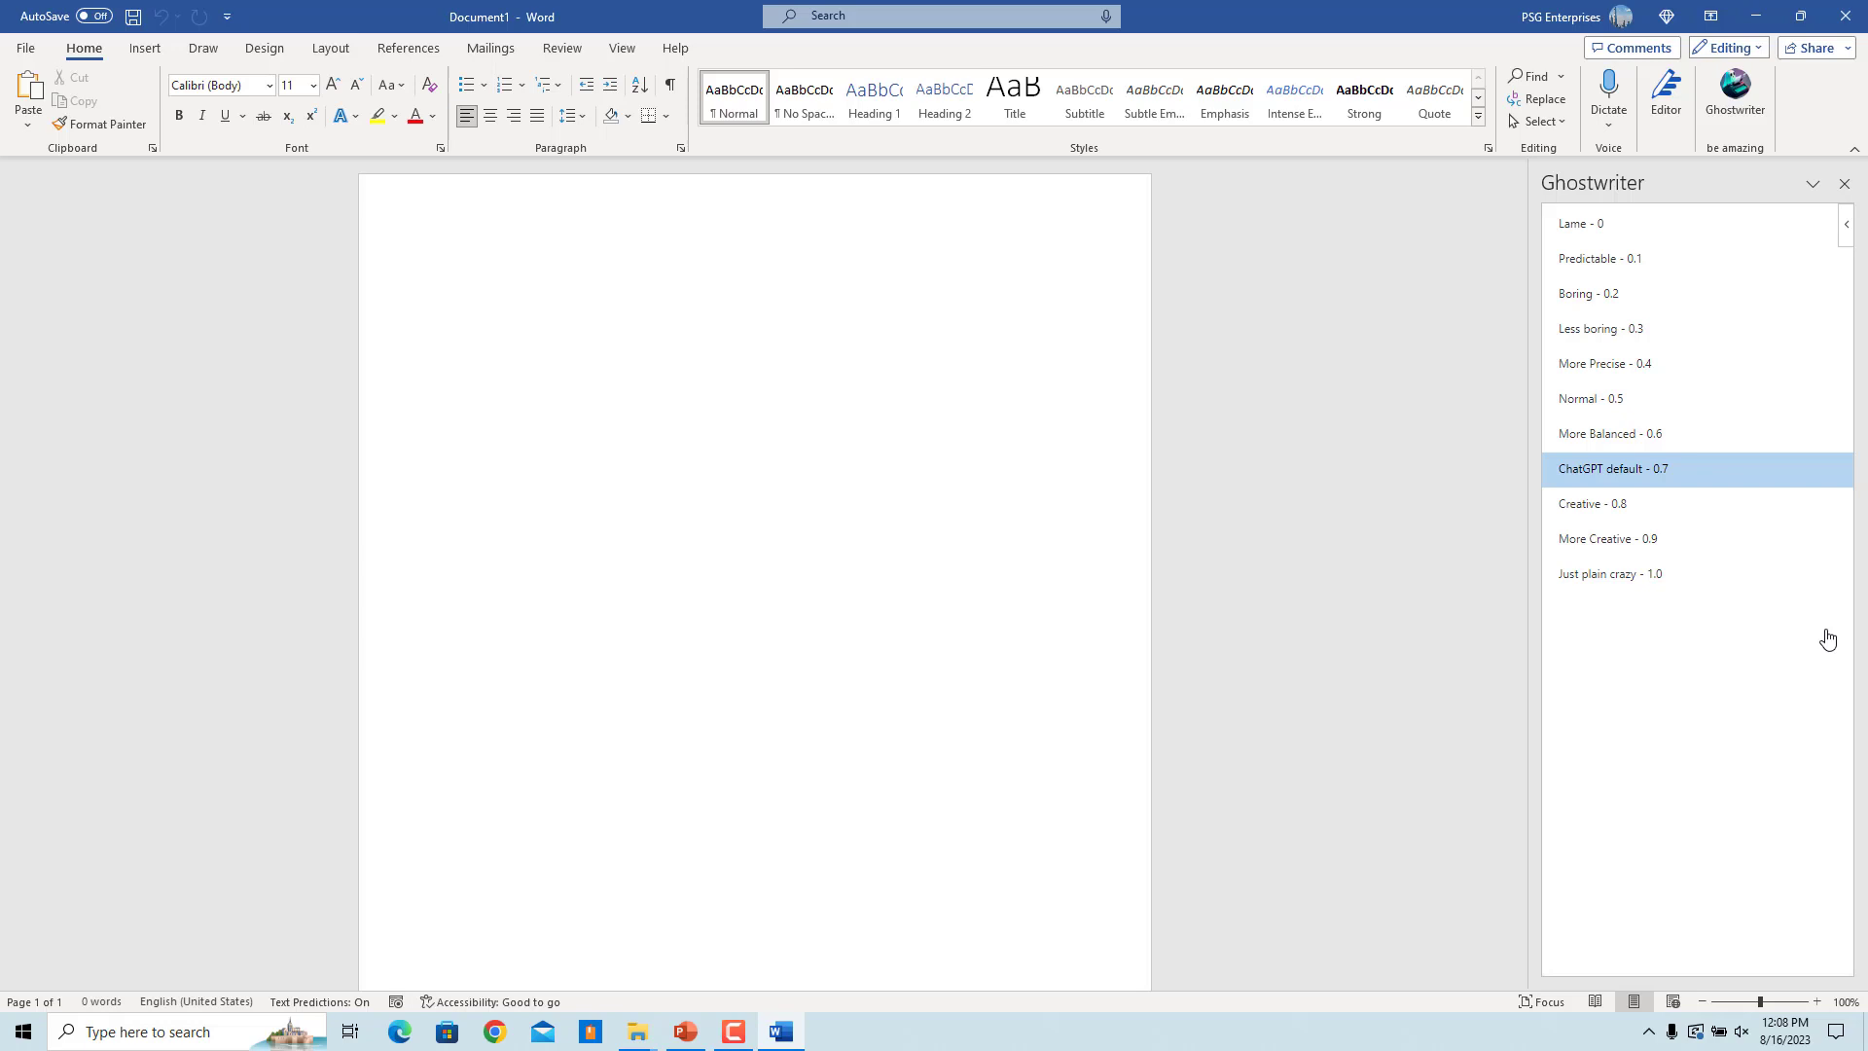
mouse_move(1610, 432)
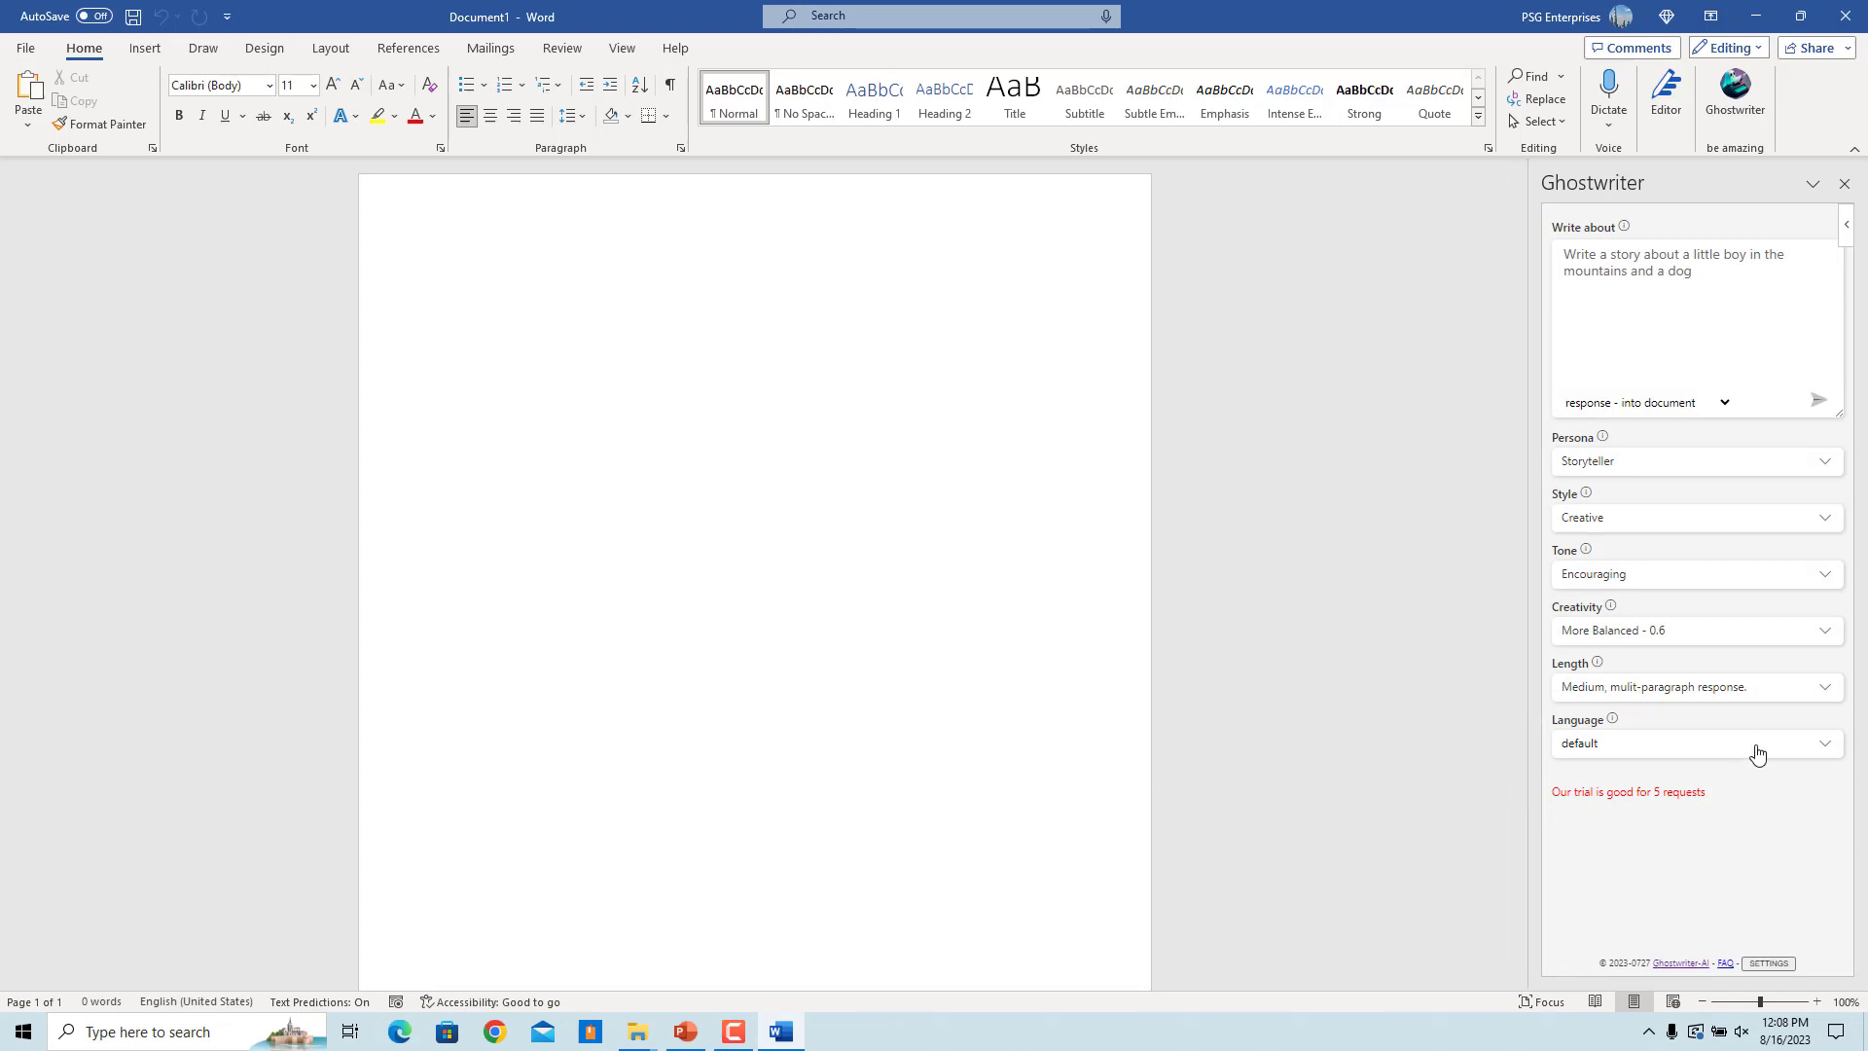
left_click(1691, 742)
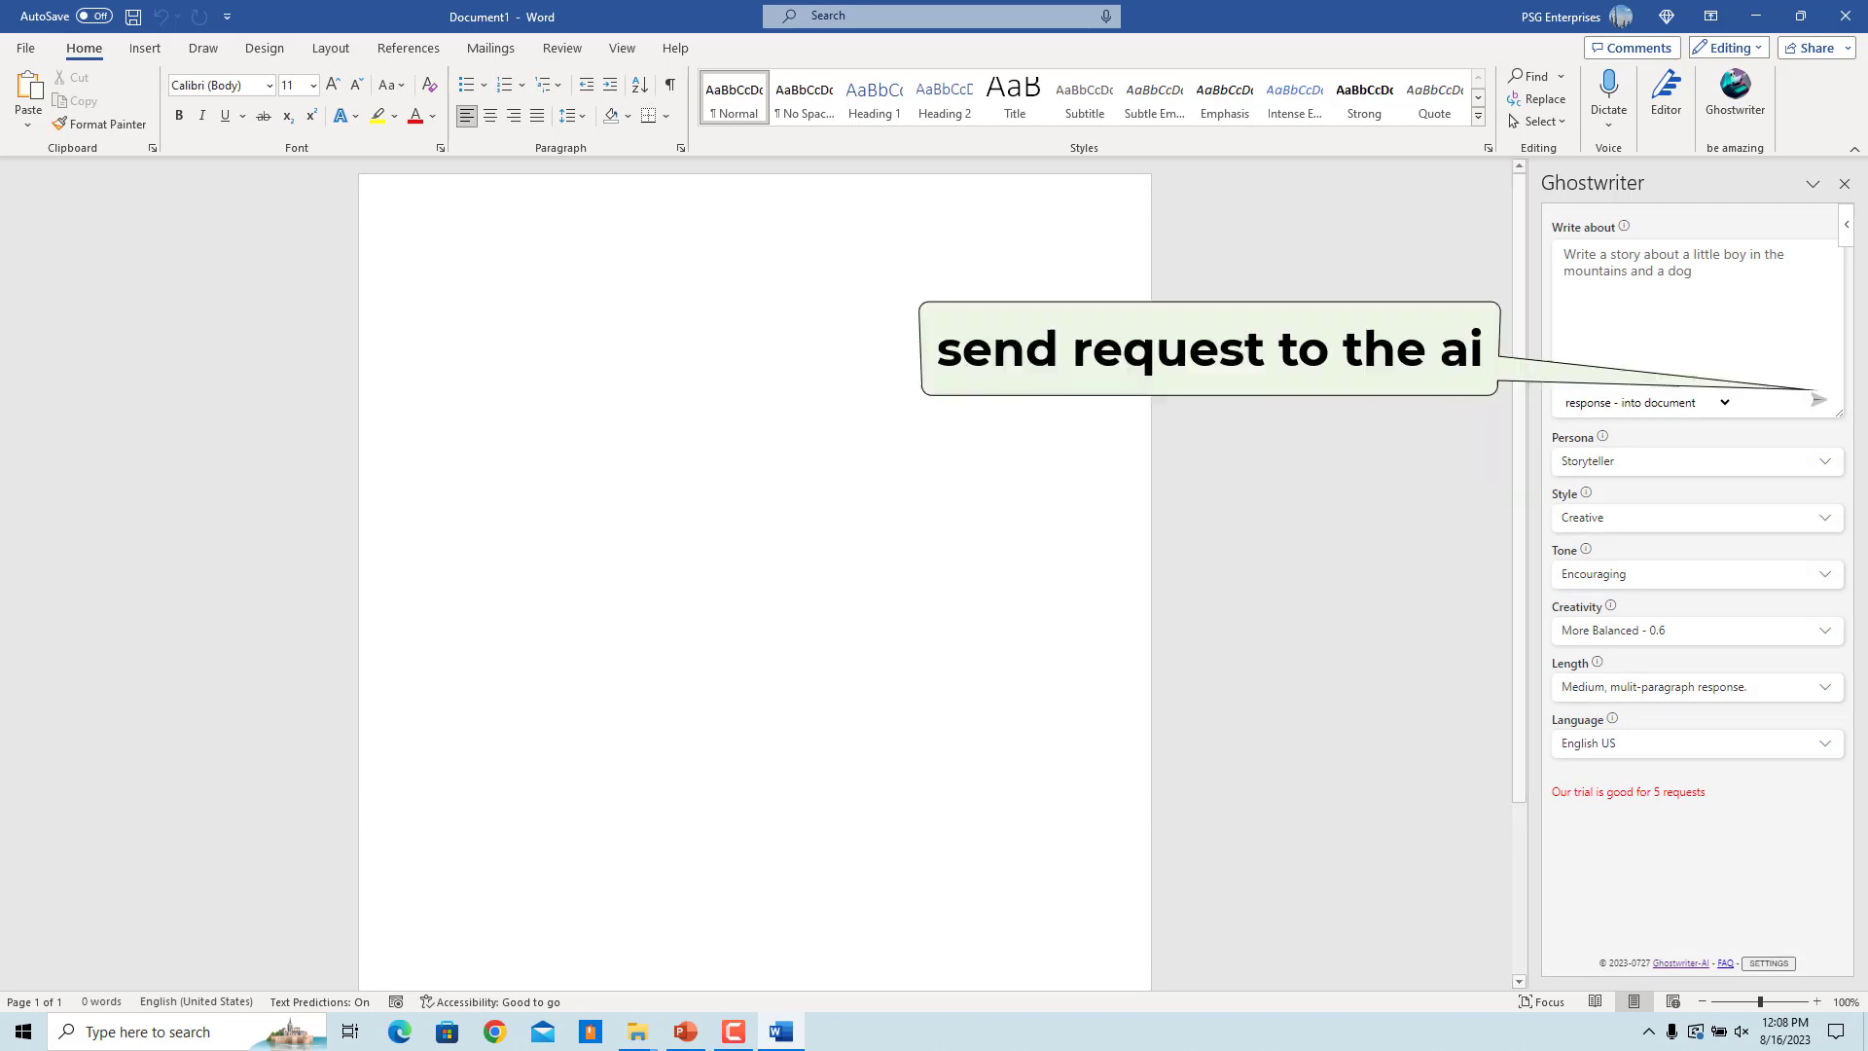
mouse_move(1817, 401)
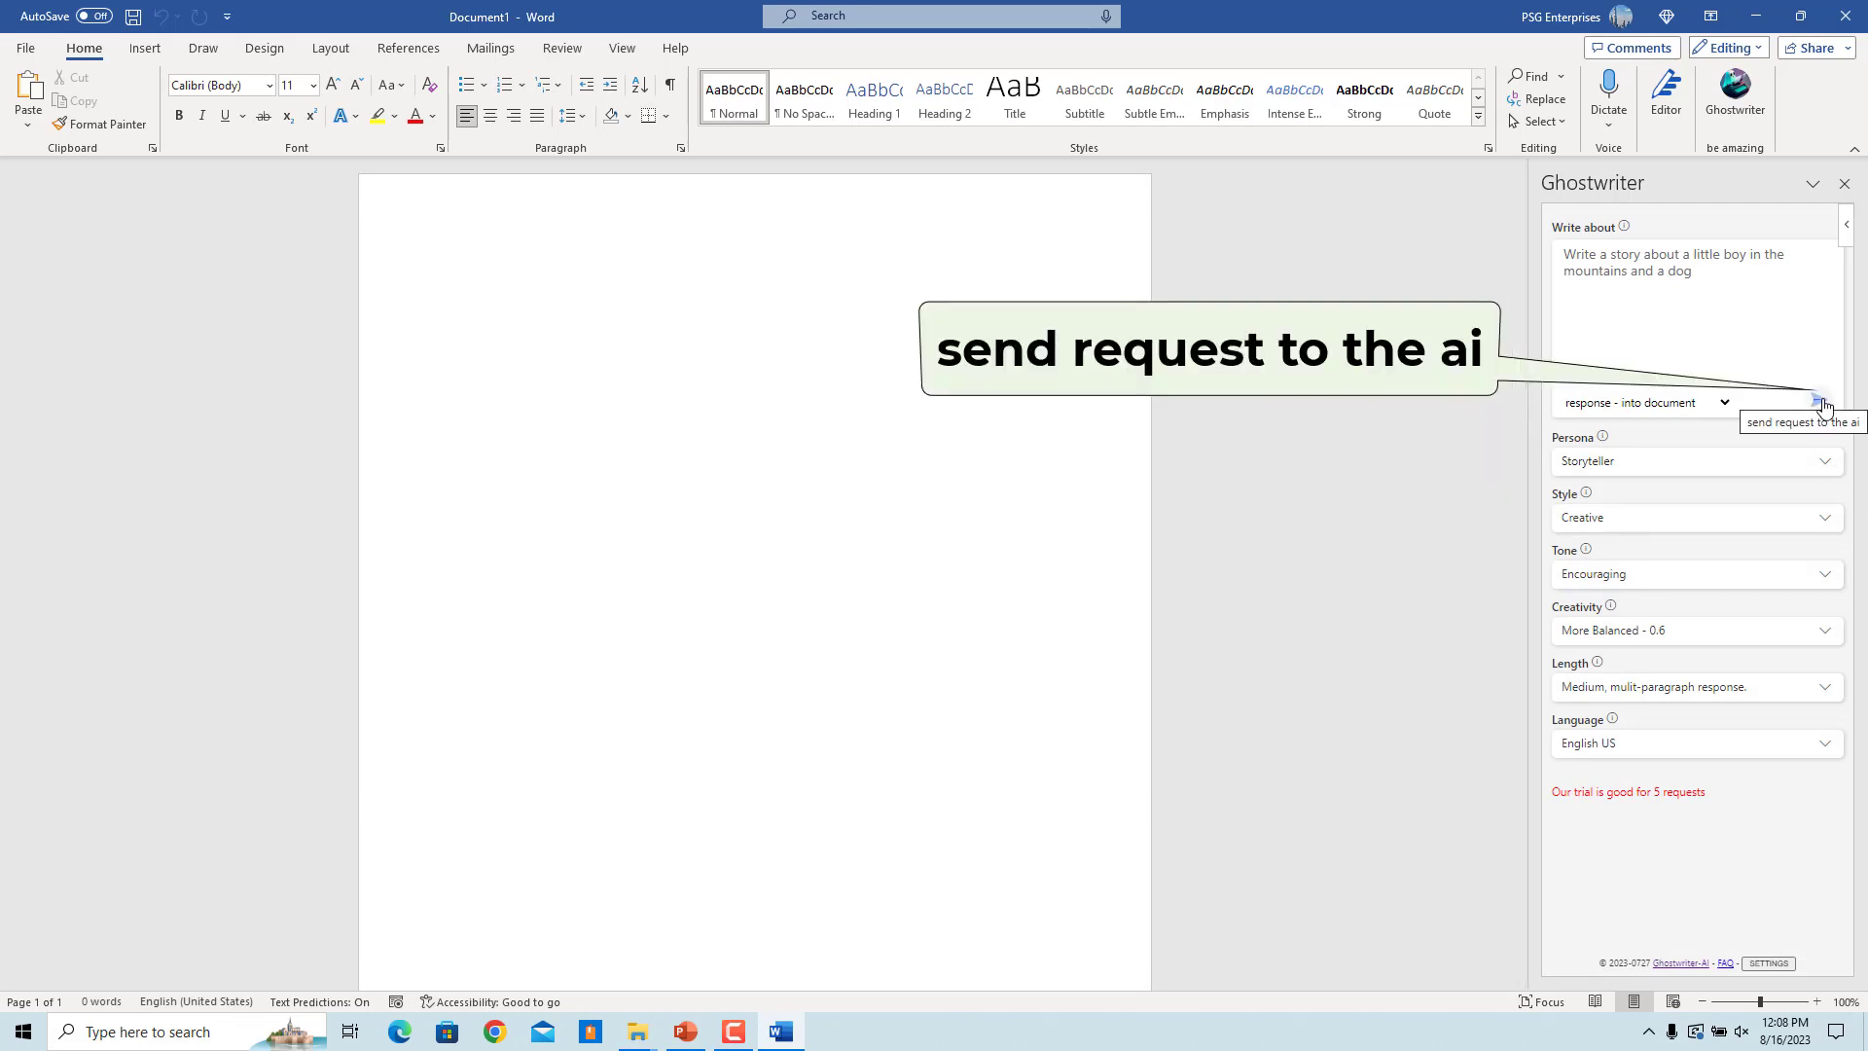
left_click(1820, 401)
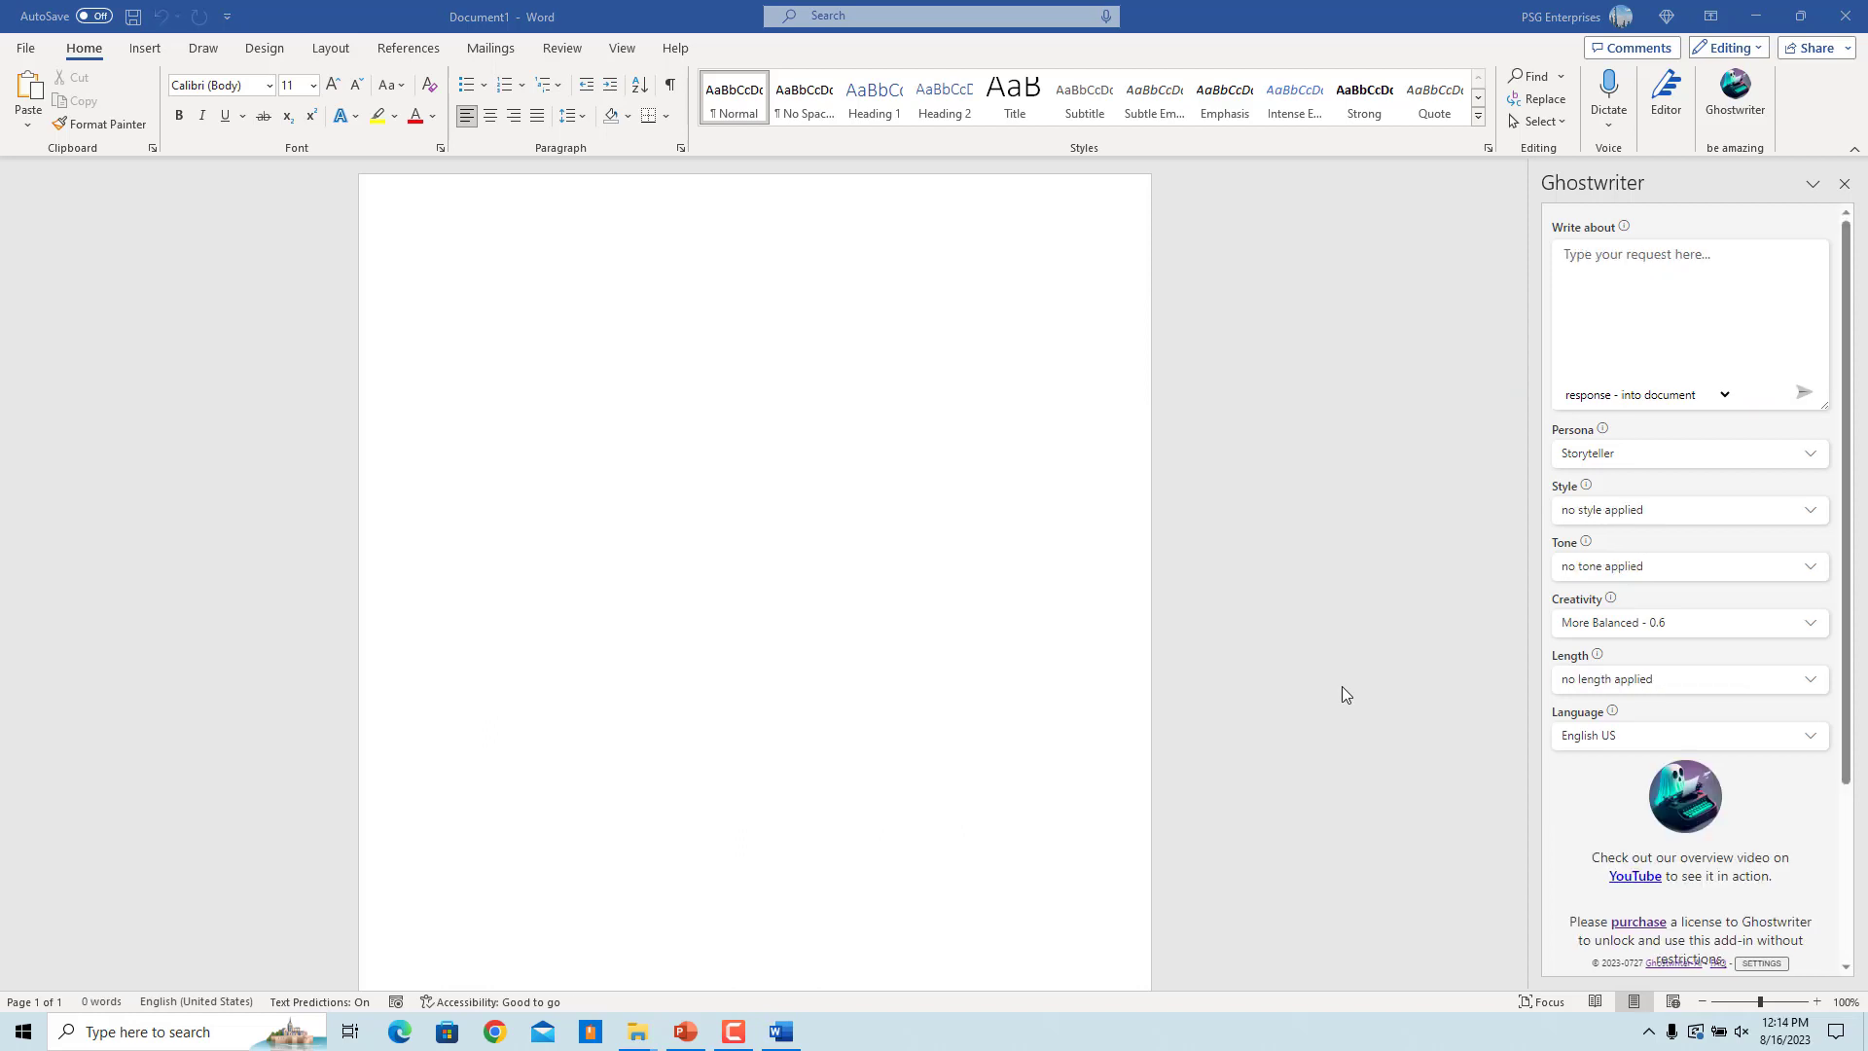
Step: Request a letter to the Account Manager about closing the account as Banker in Business style
type("Write a letter to the Account Manger requesting to close your account")
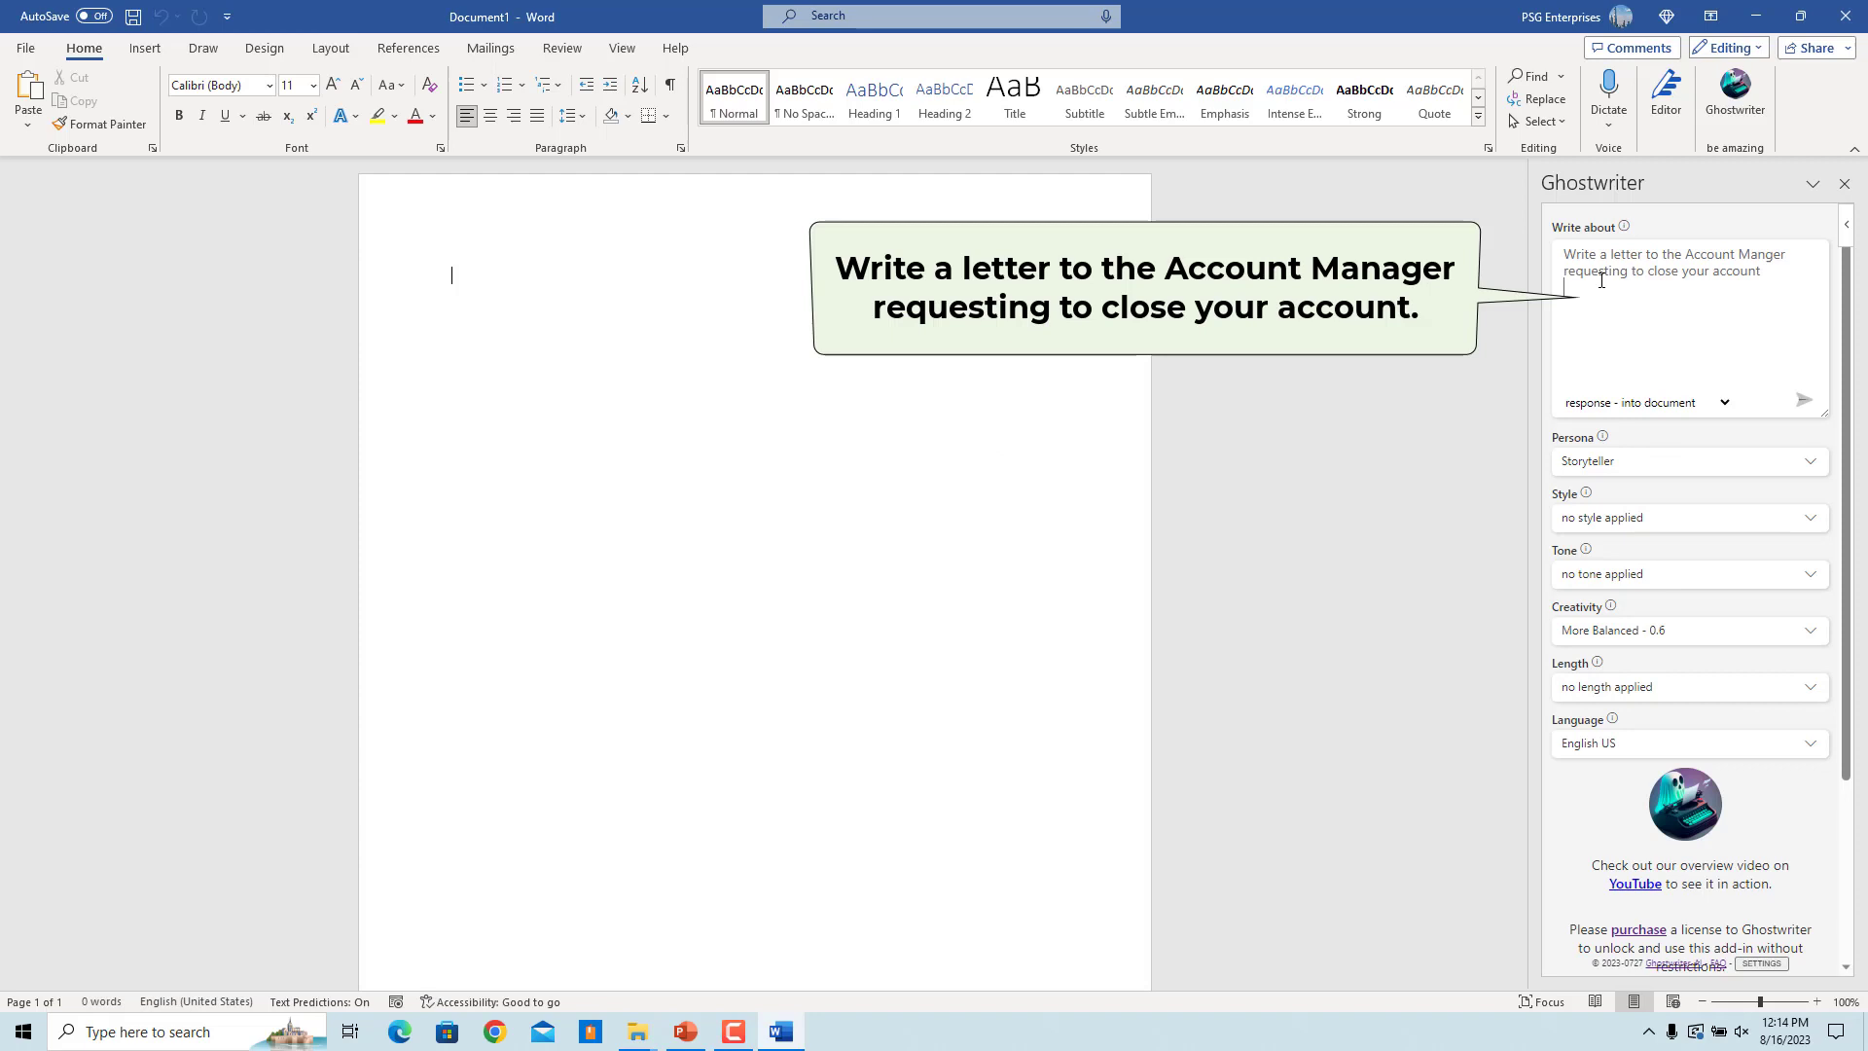
mouse_move(1633, 352)
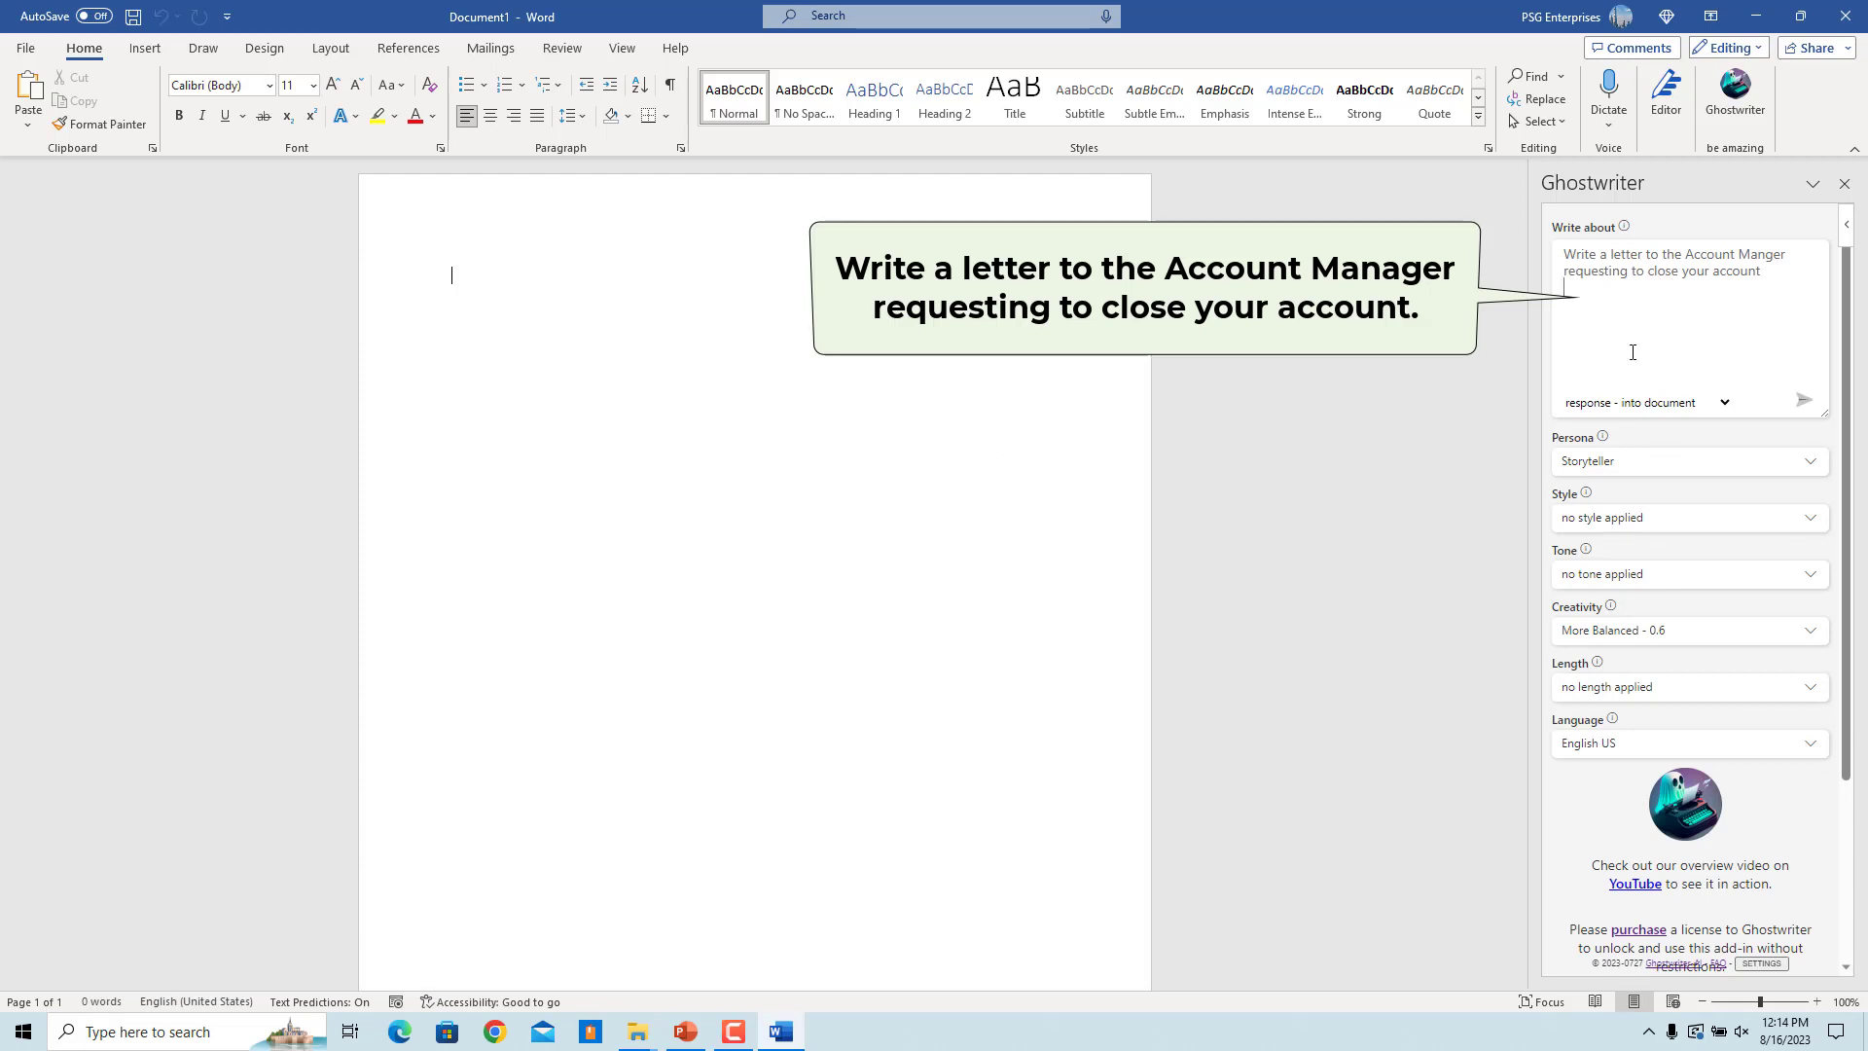
left_click(1683, 462)
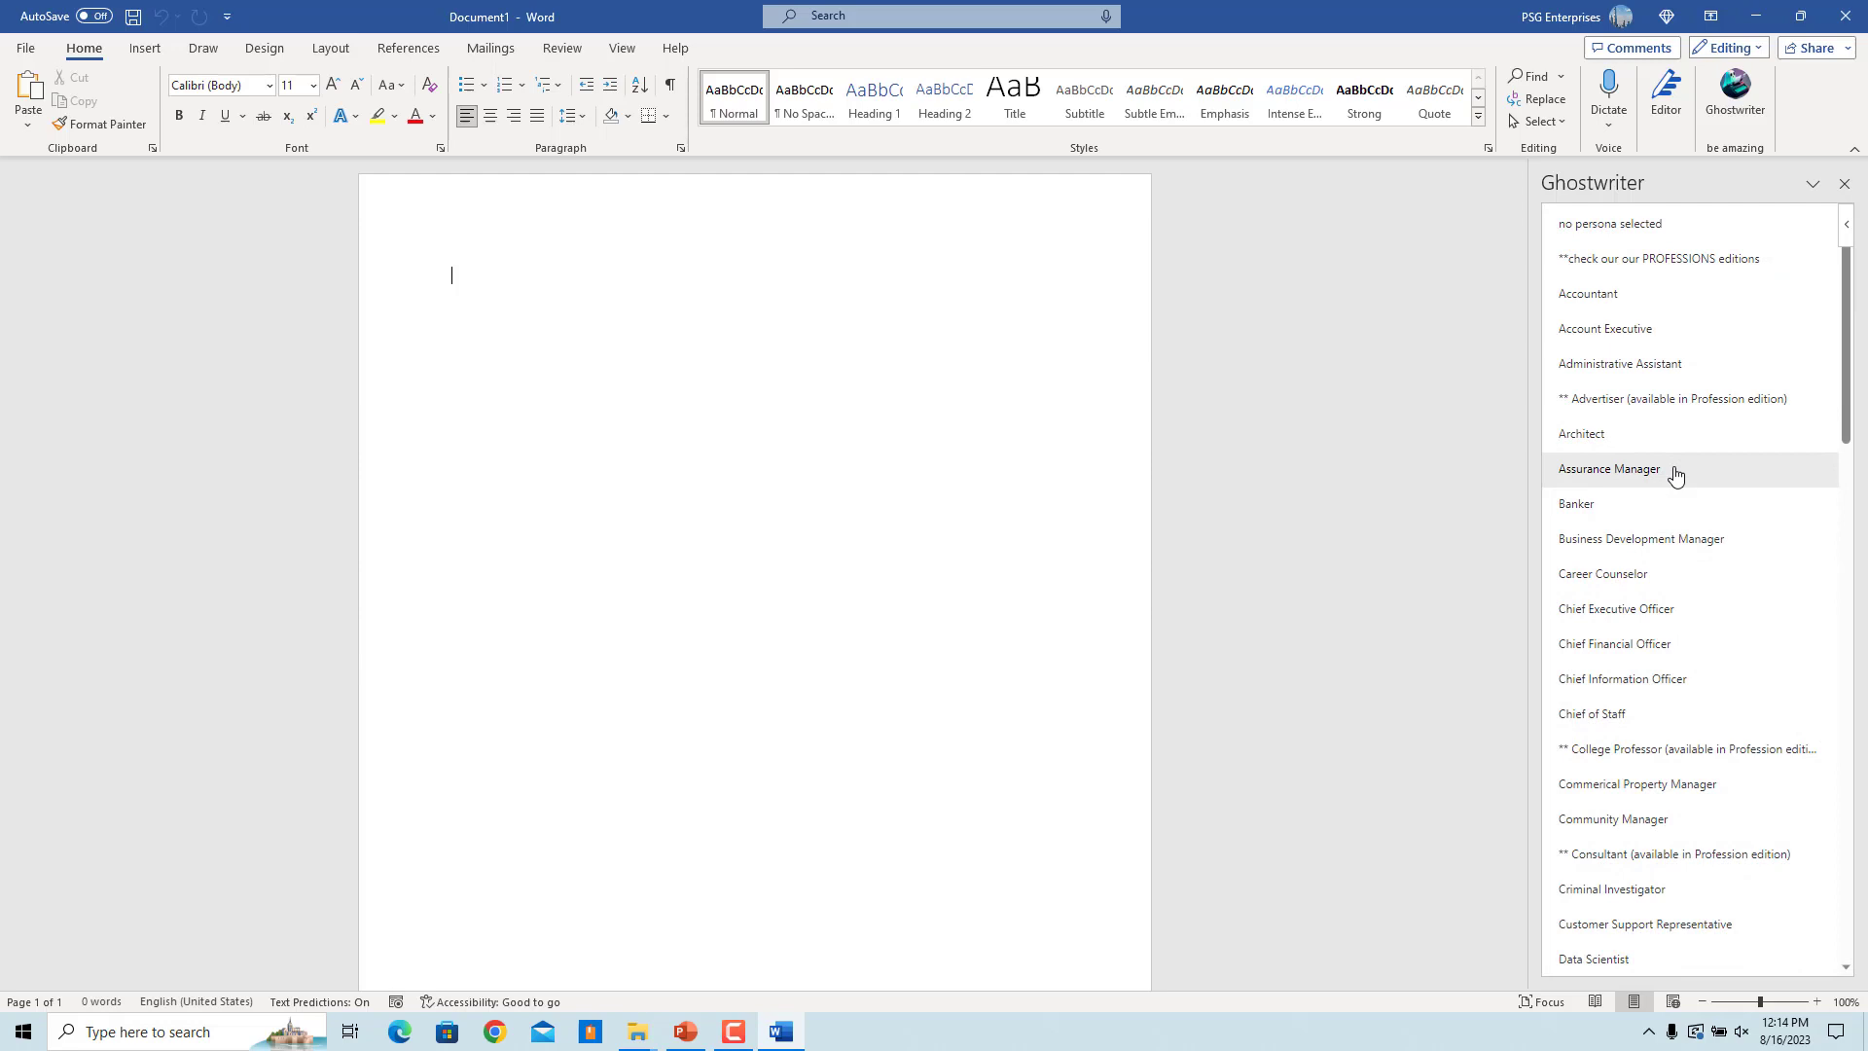
left_click(1574, 502)
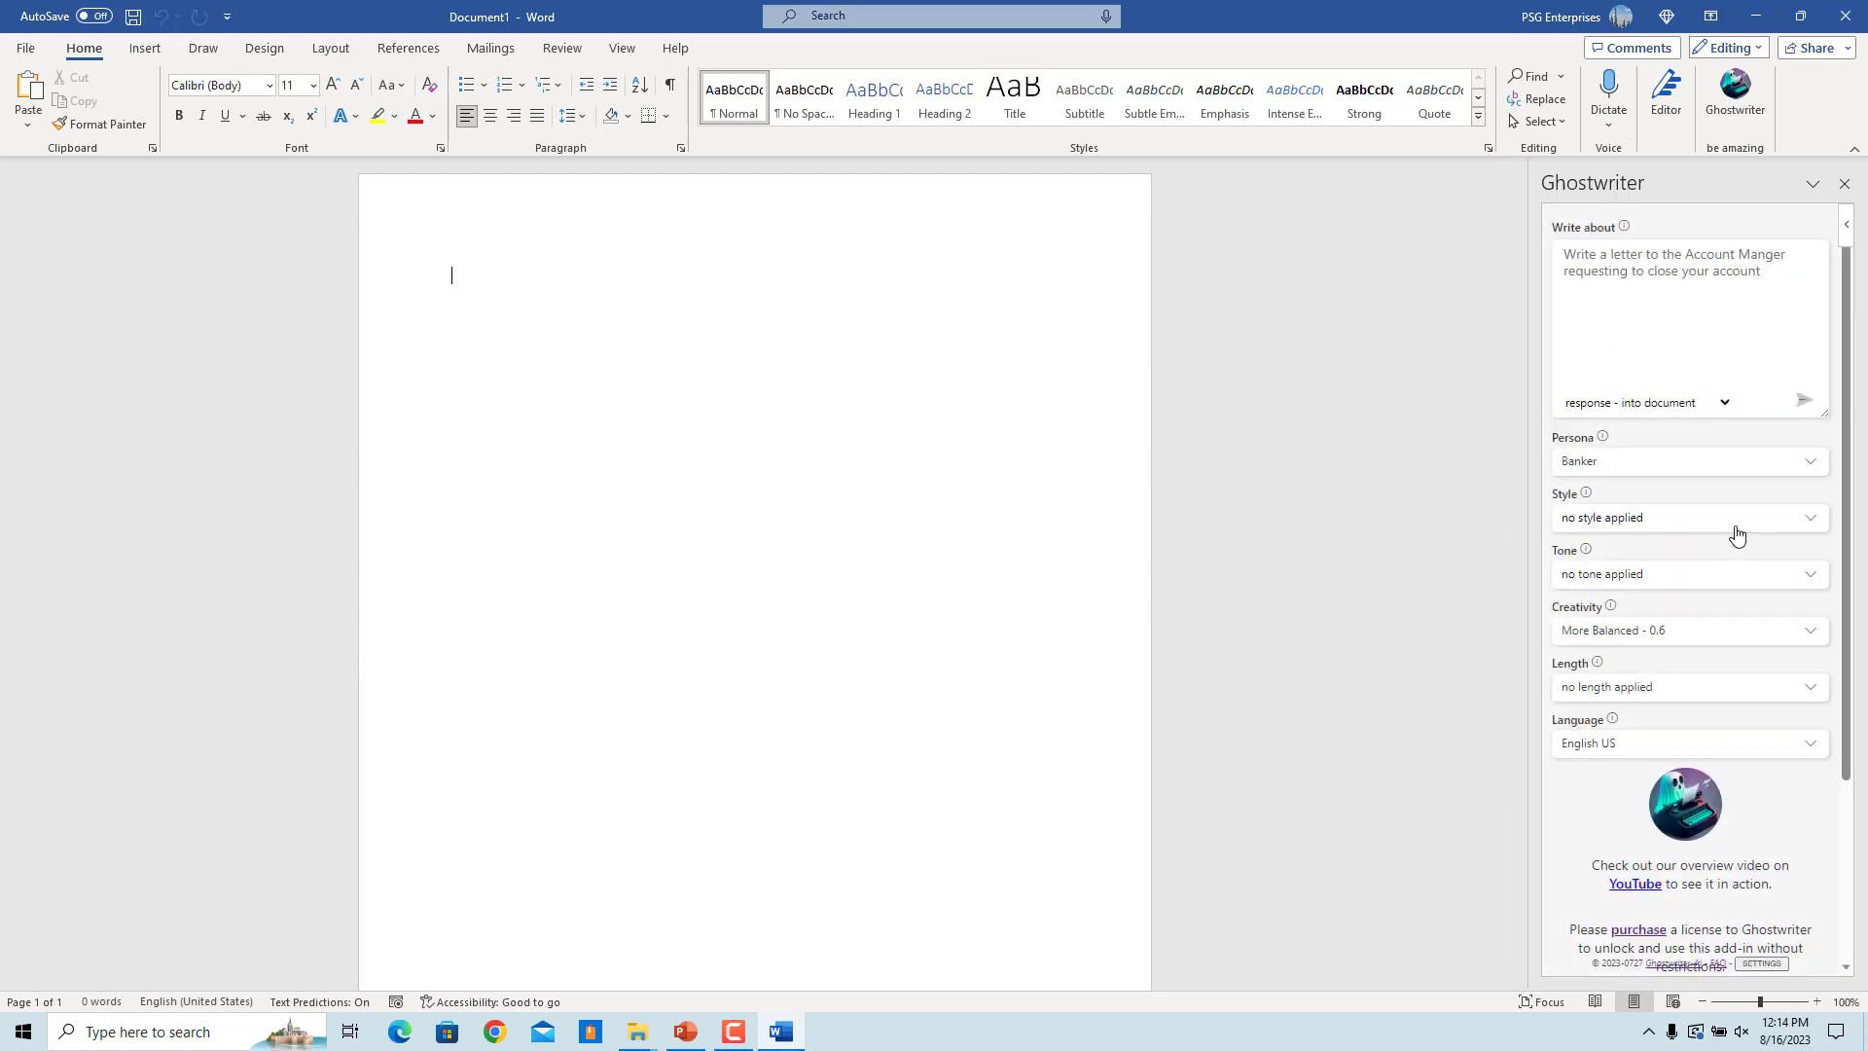
left_click(1687, 518)
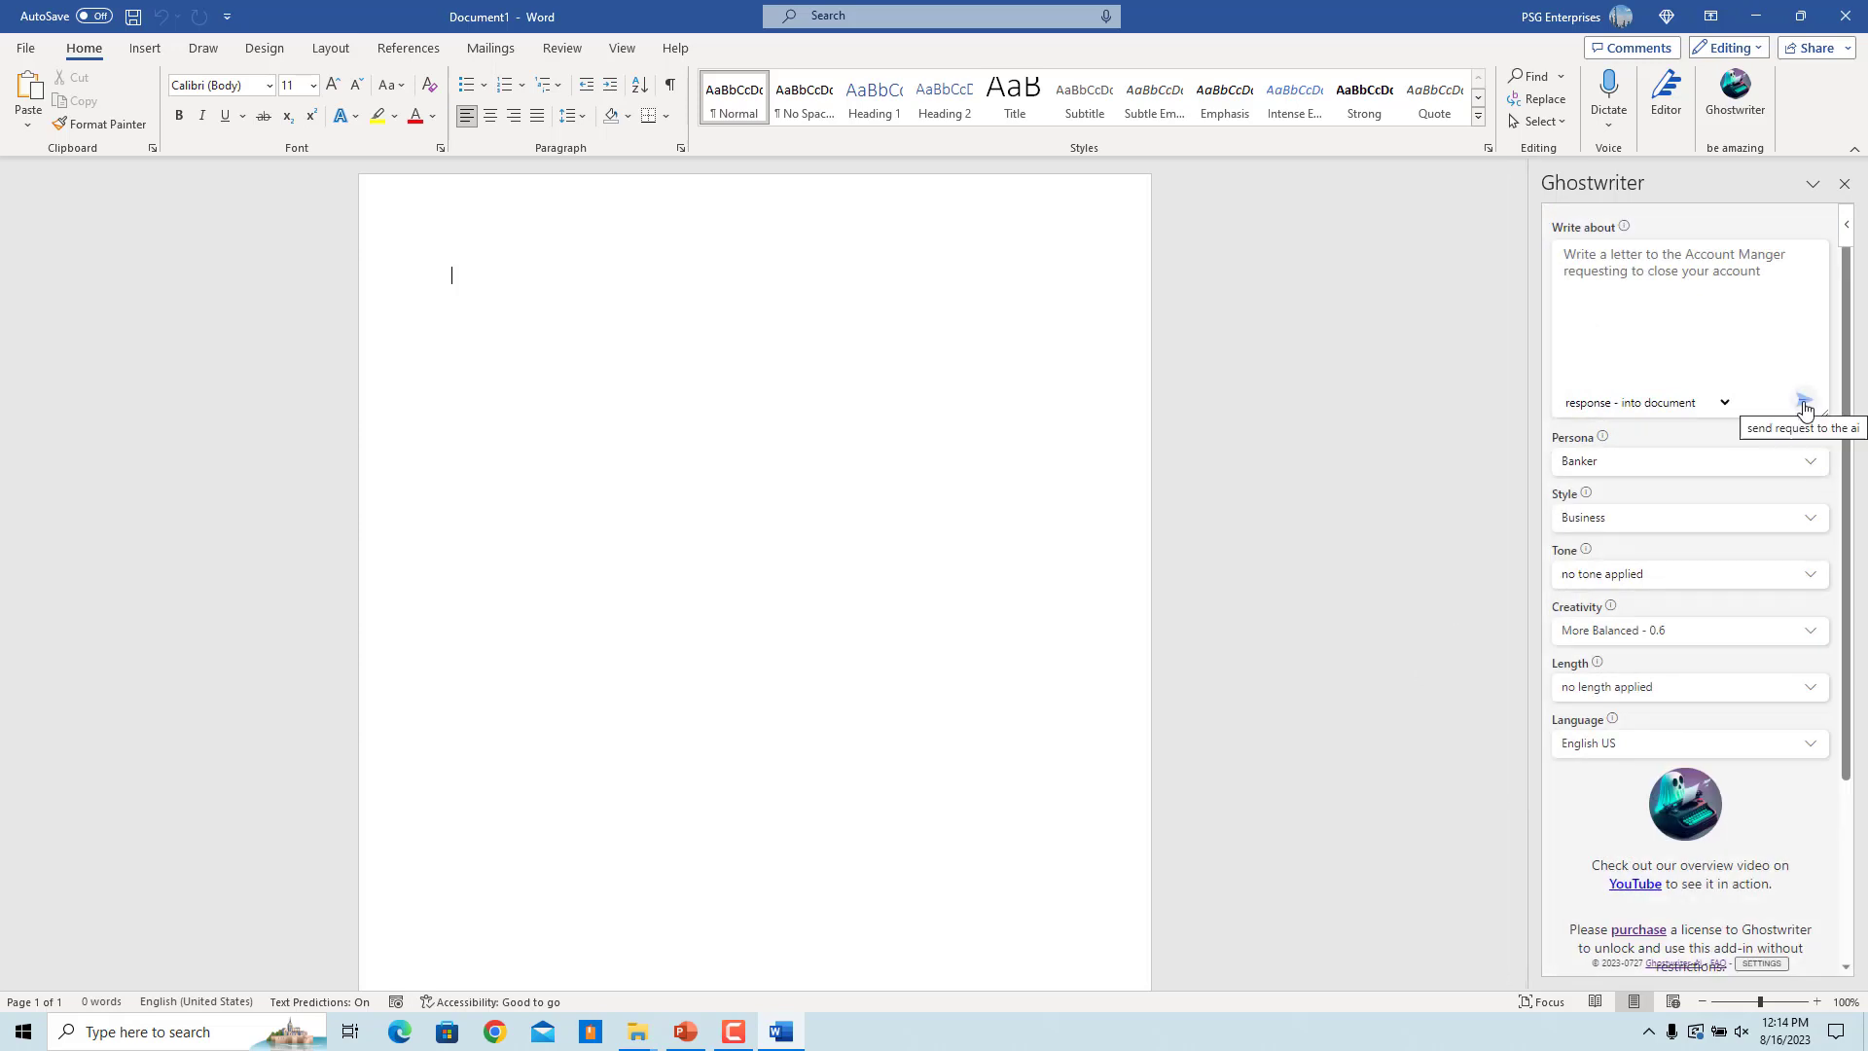
left_click(1803, 401)
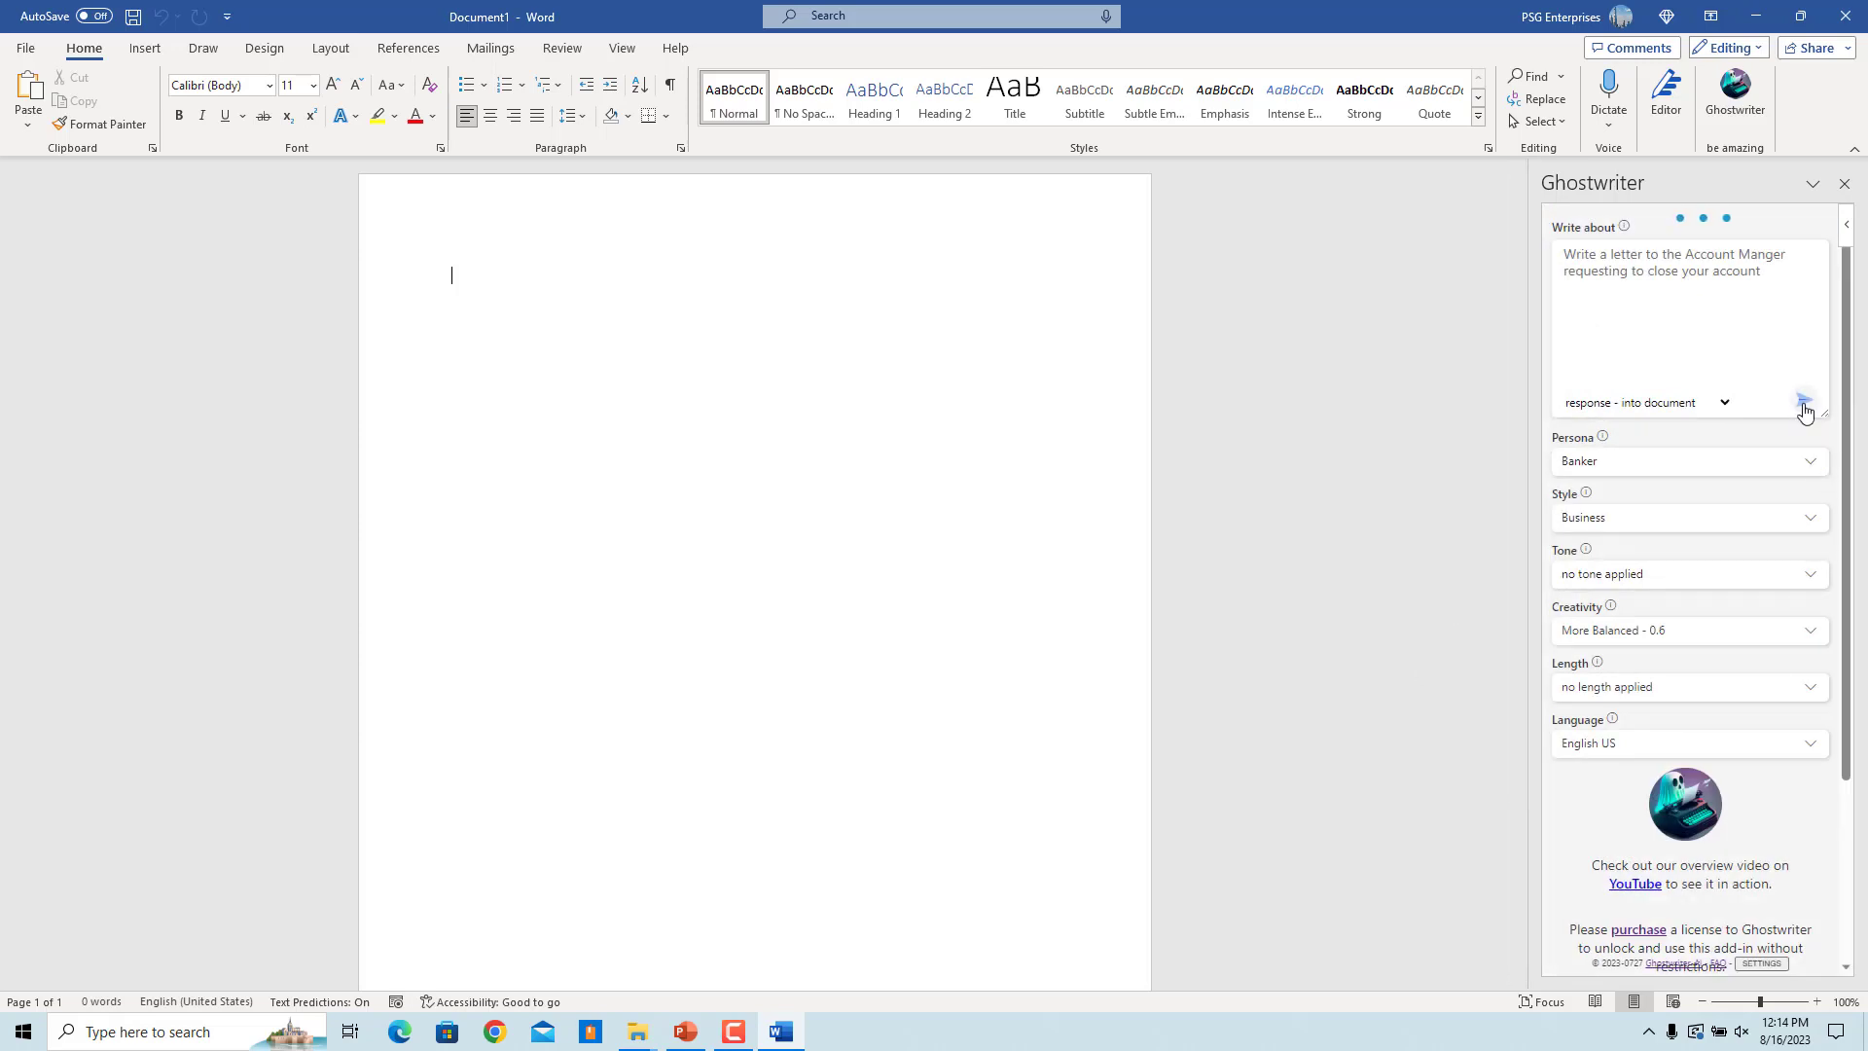
left_click(1803, 401)
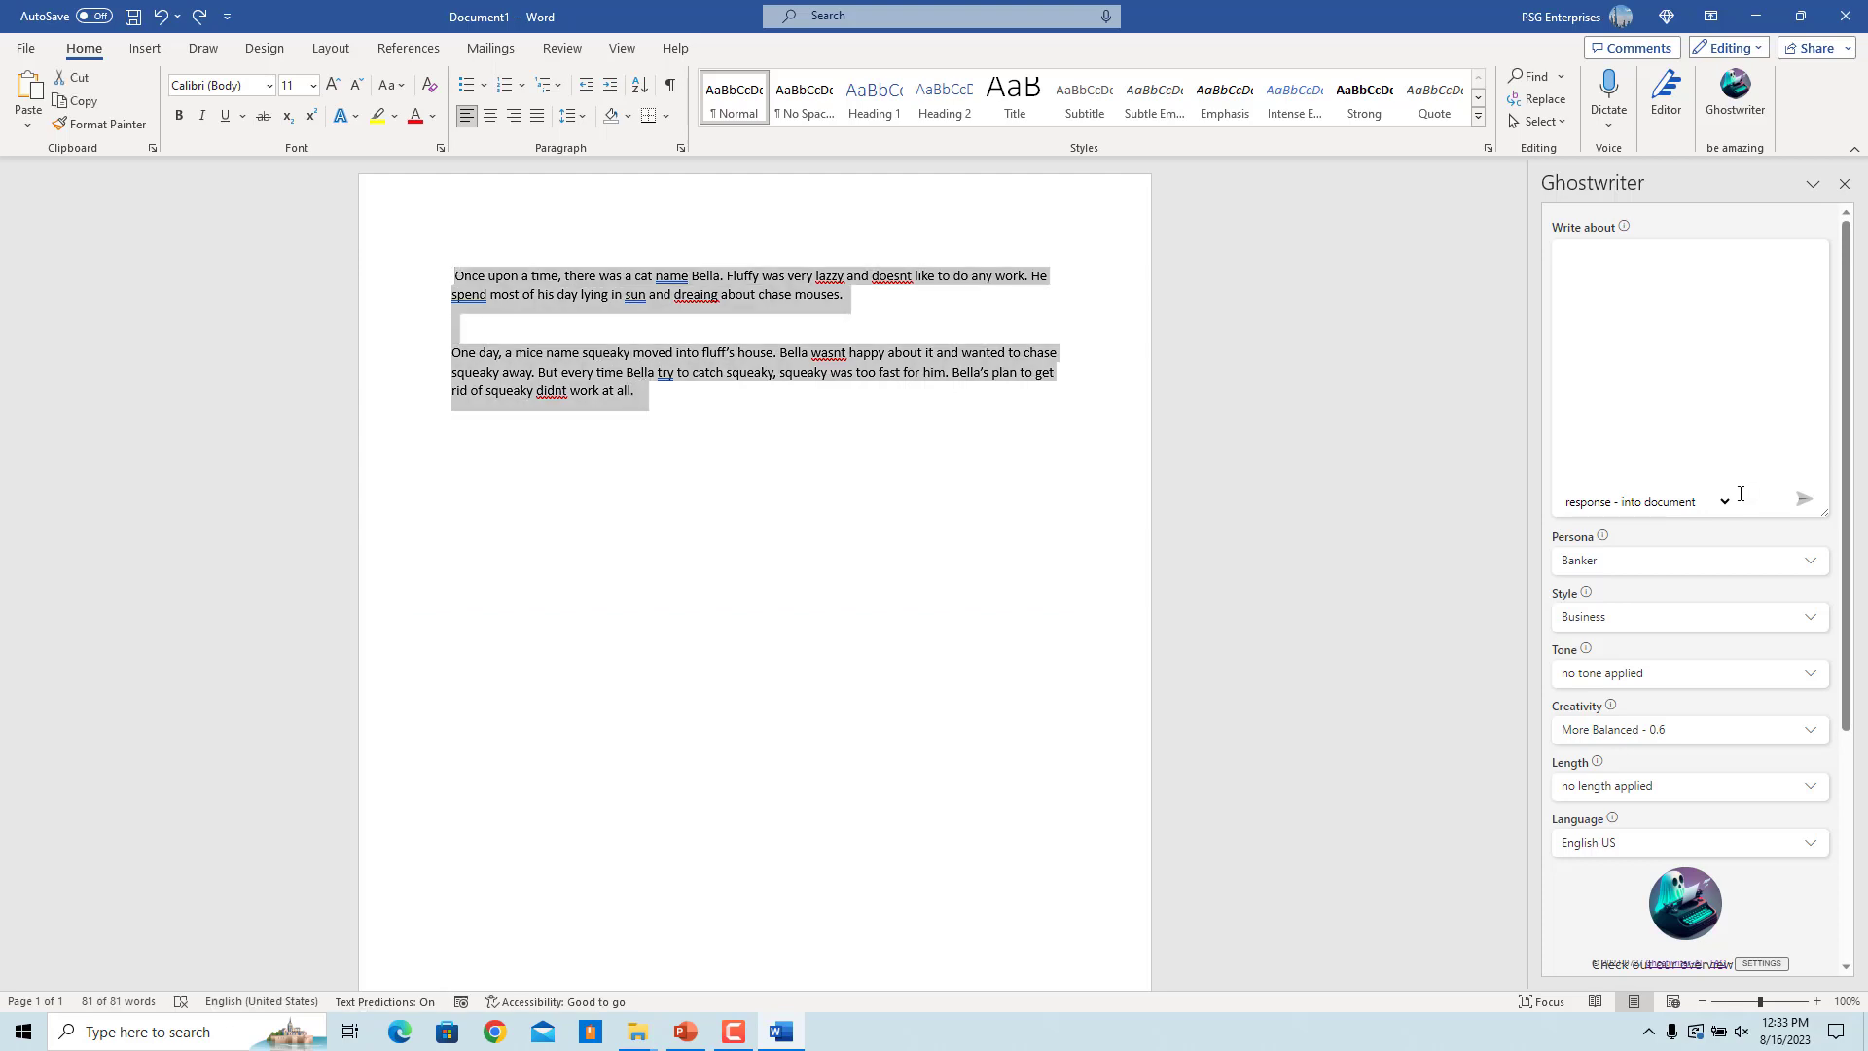
Step: Run Ghostwriter's spelling/grammar review on the Bella cat story
left_click(1722, 502)
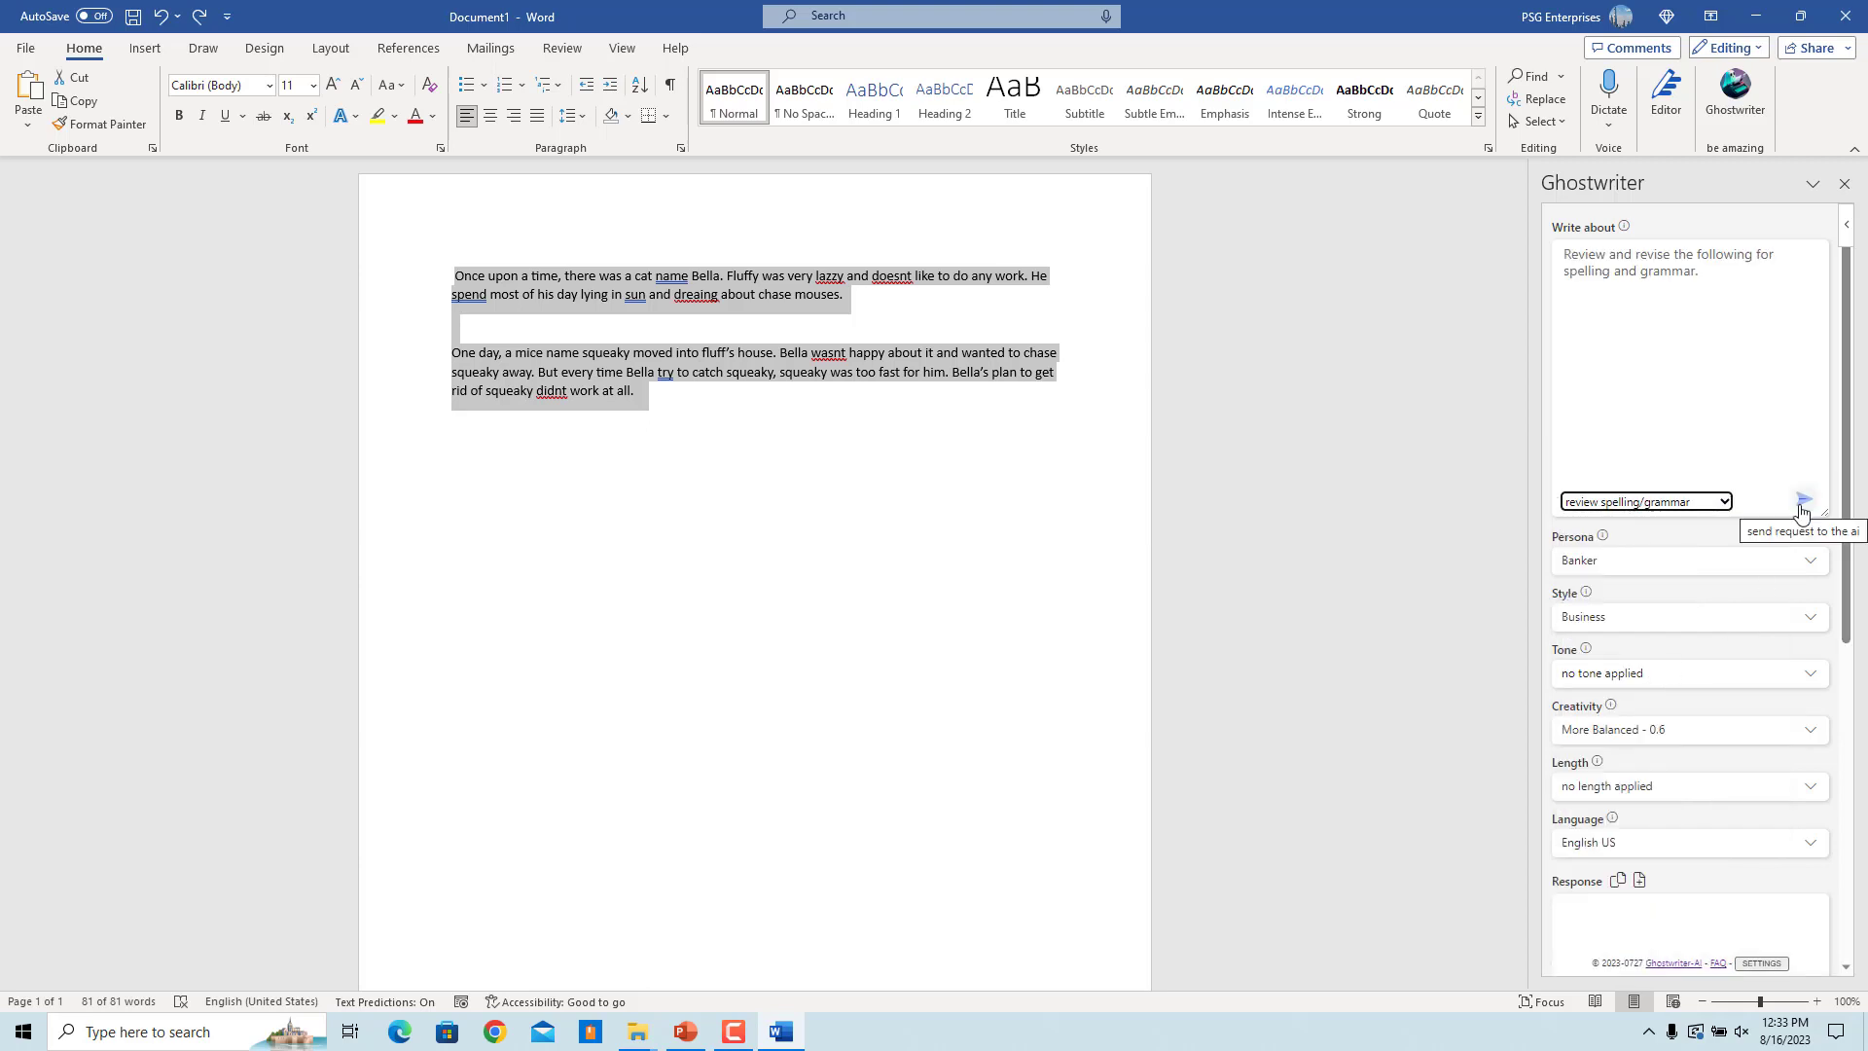
left_click(1803, 500)
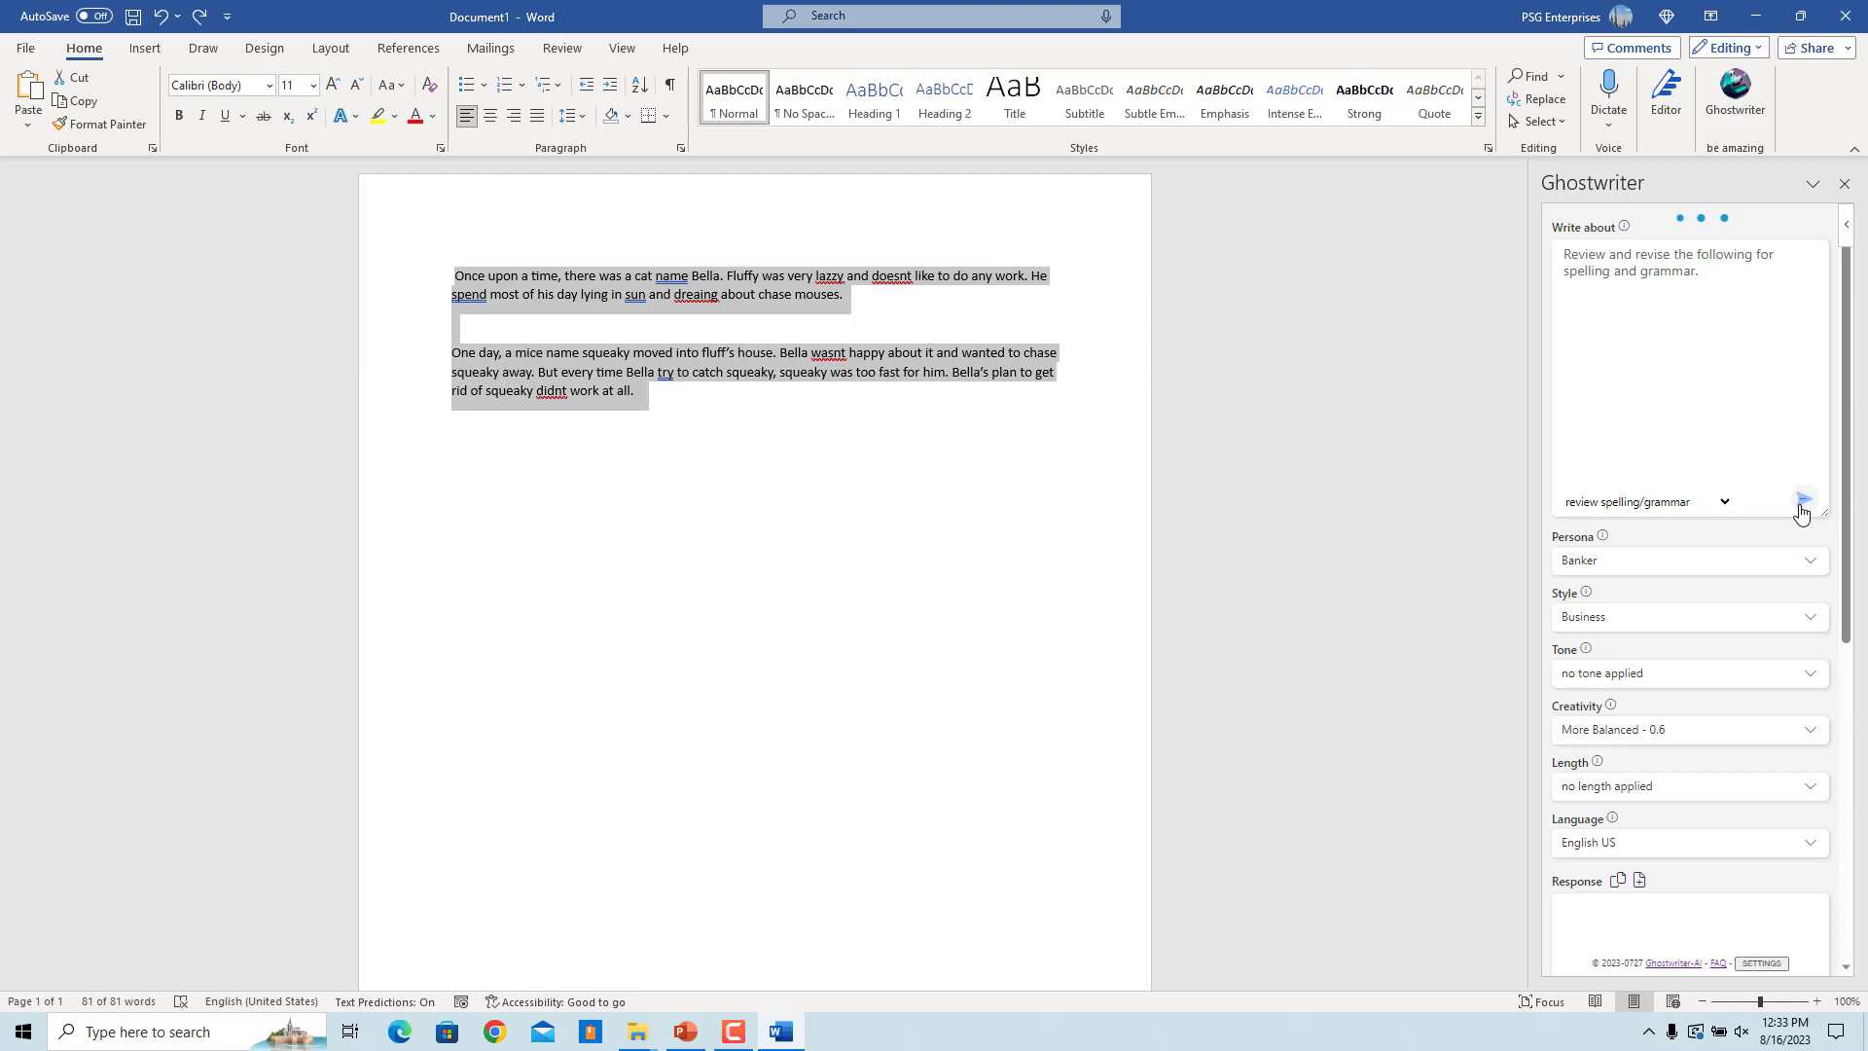
left_click(1802, 502)
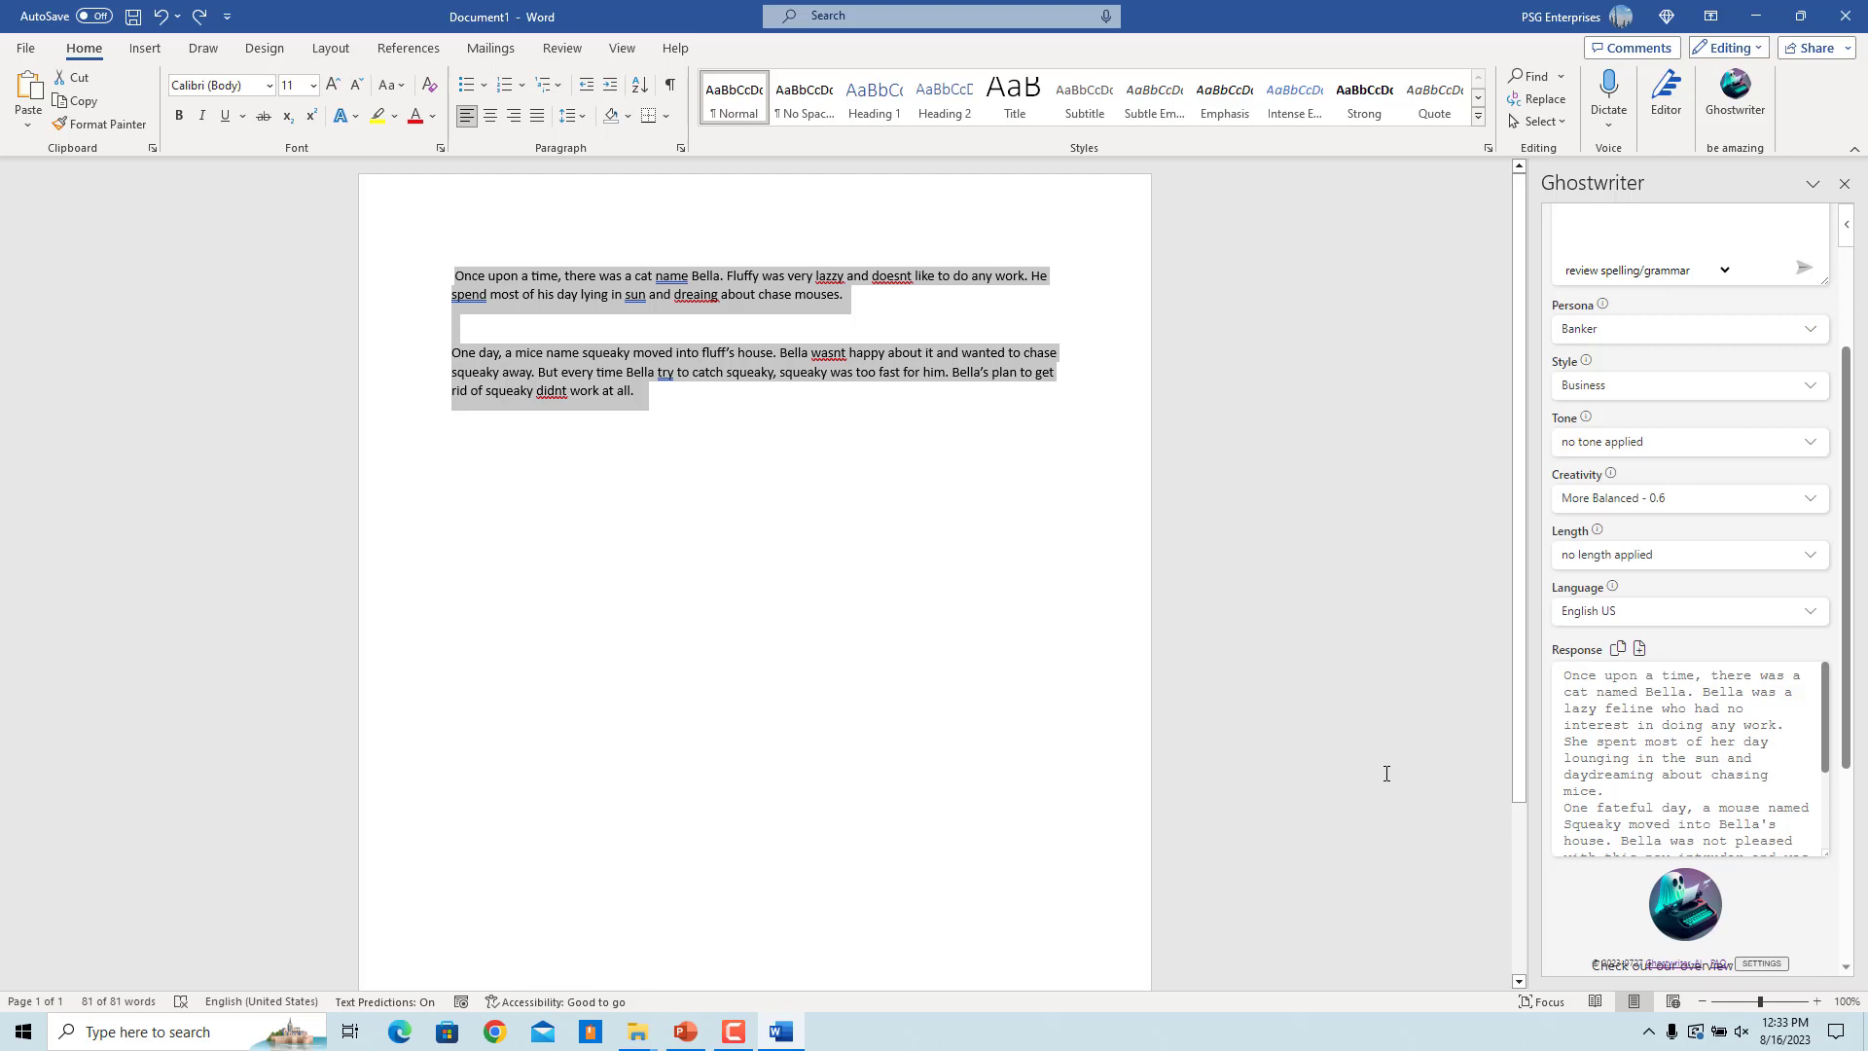
Step: Delete the misspelled story and insert Ghostwriter's corrected version into the document
key("Delete")
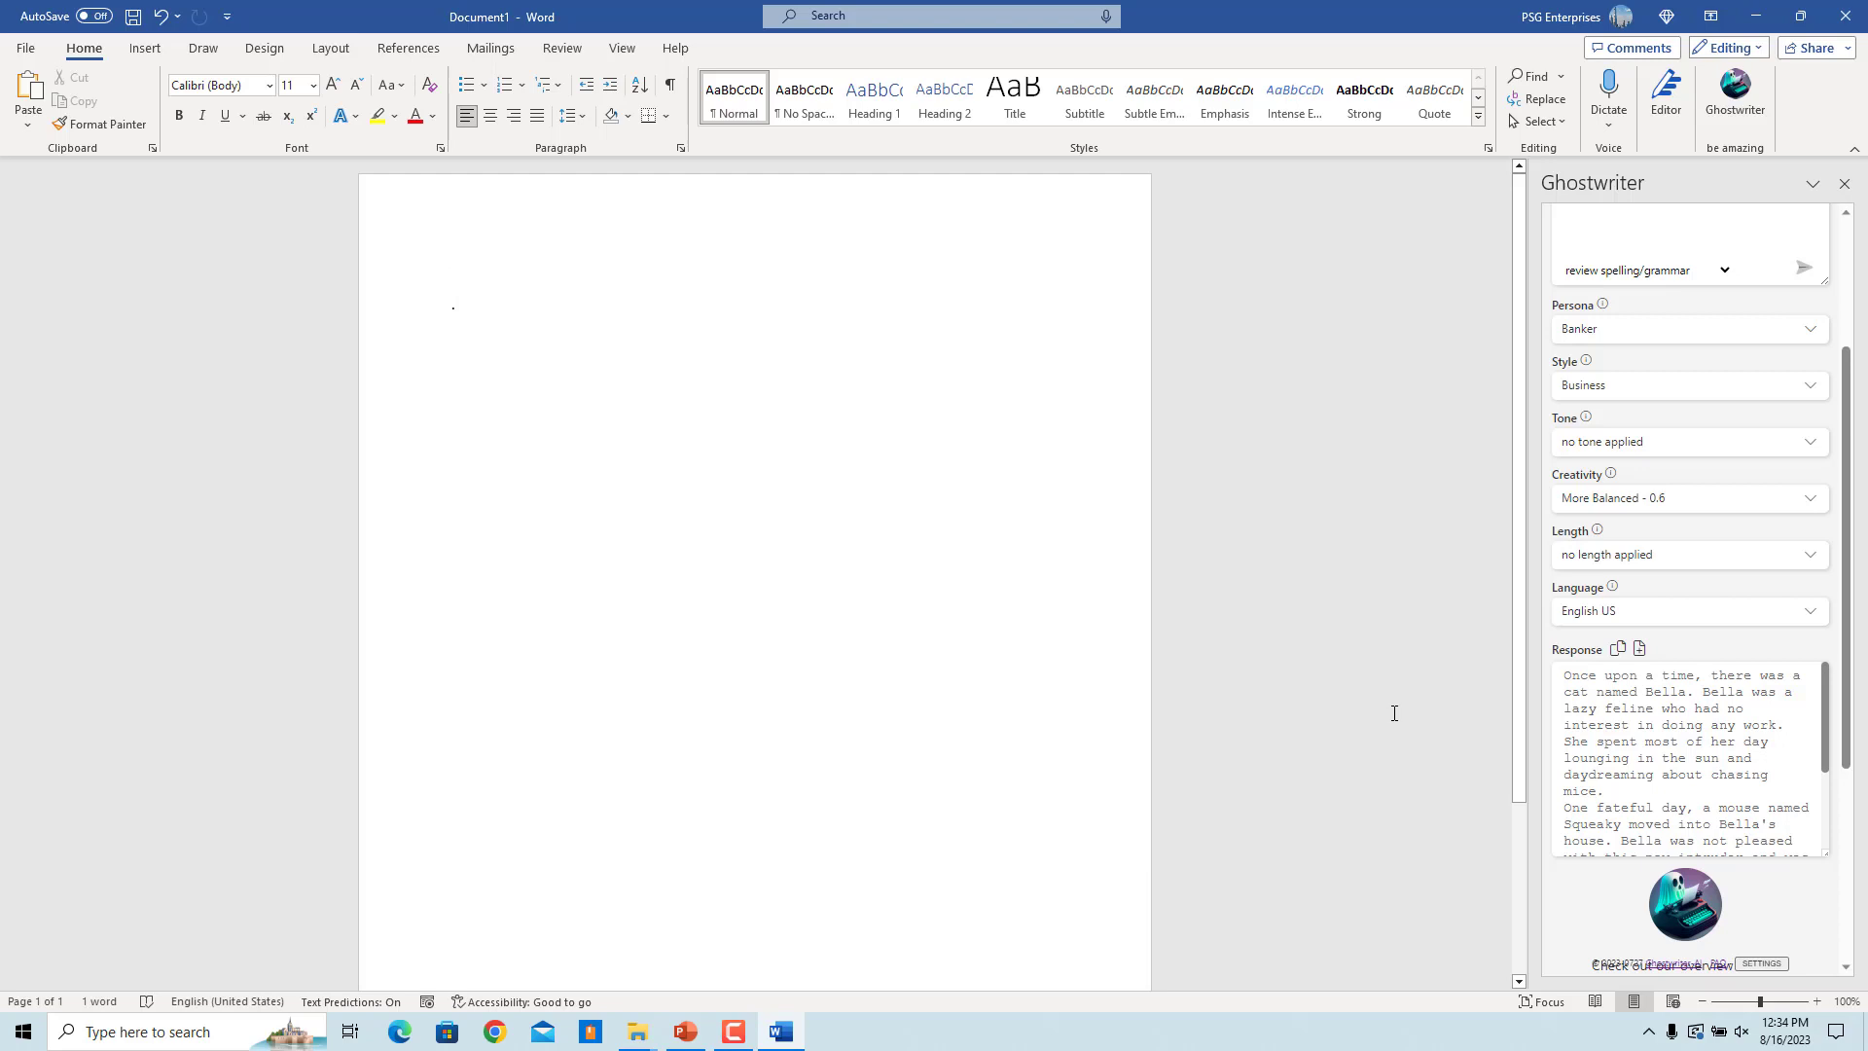
mouse_move(1618, 648)
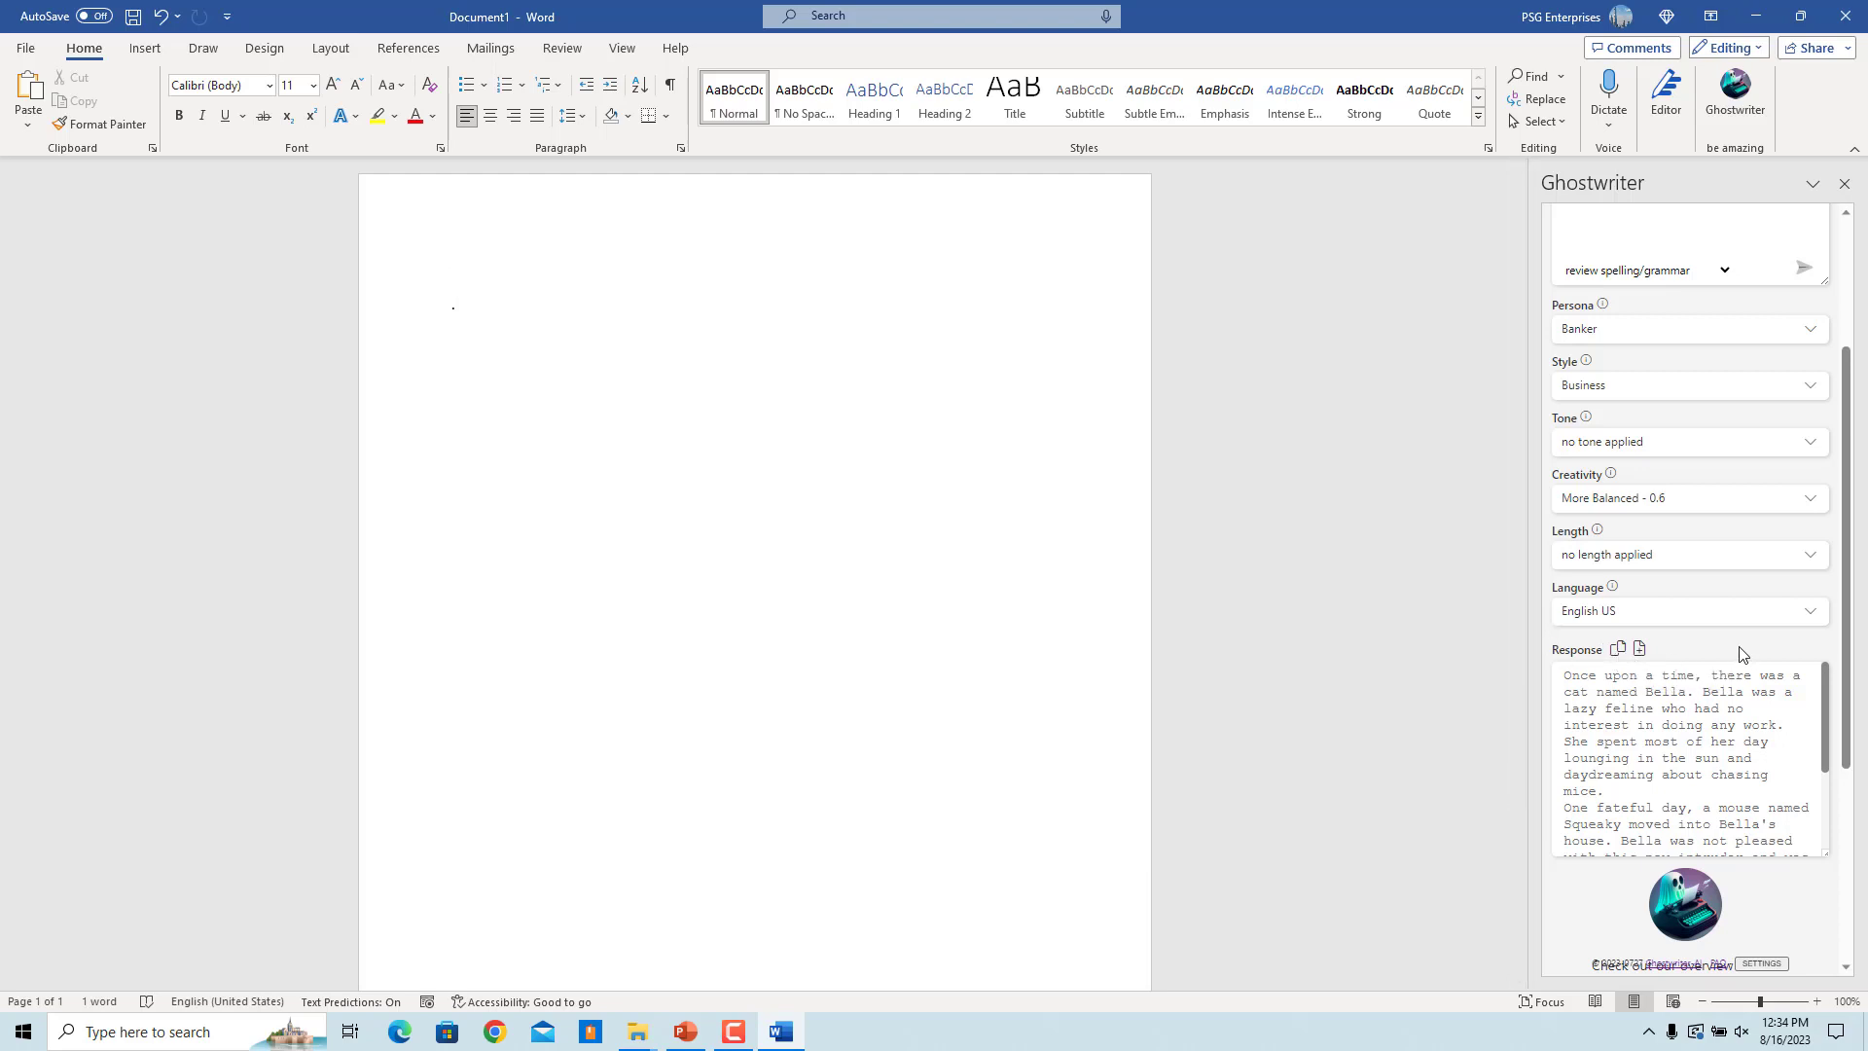
mouse_move(1639, 650)
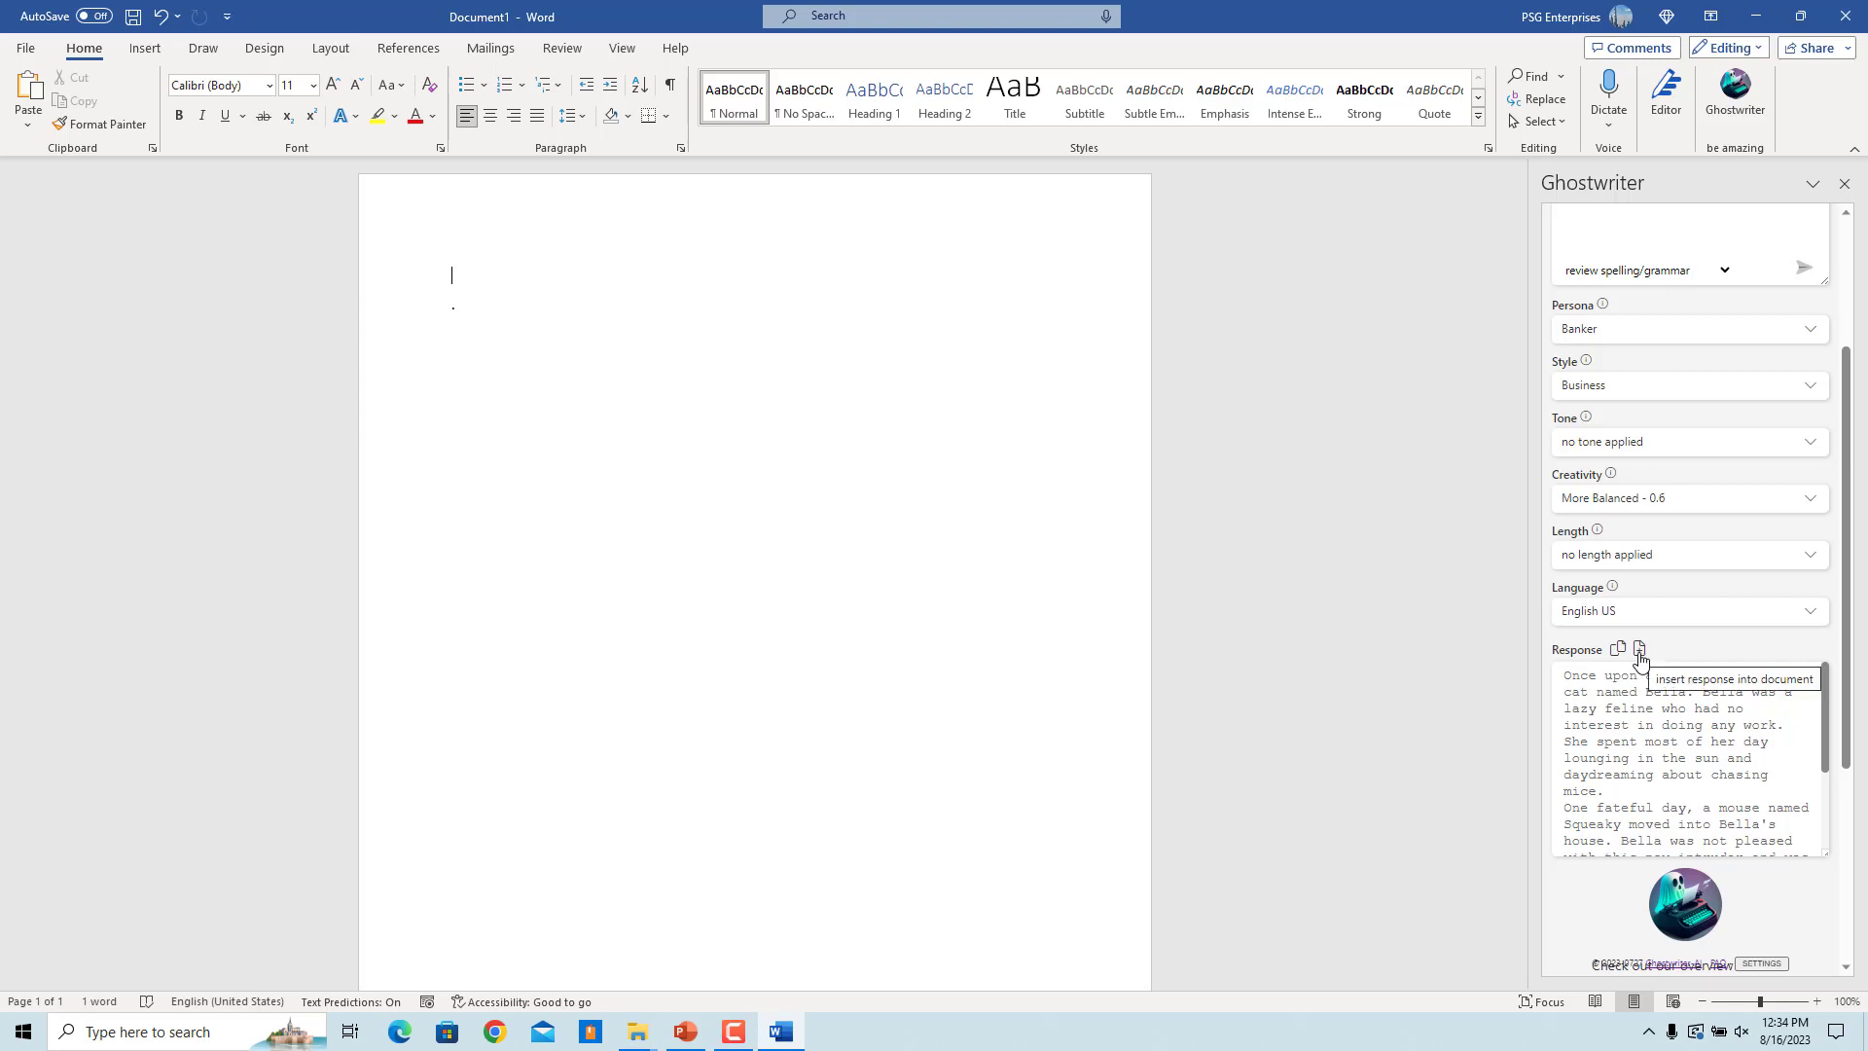
mouse_move(1639, 650)
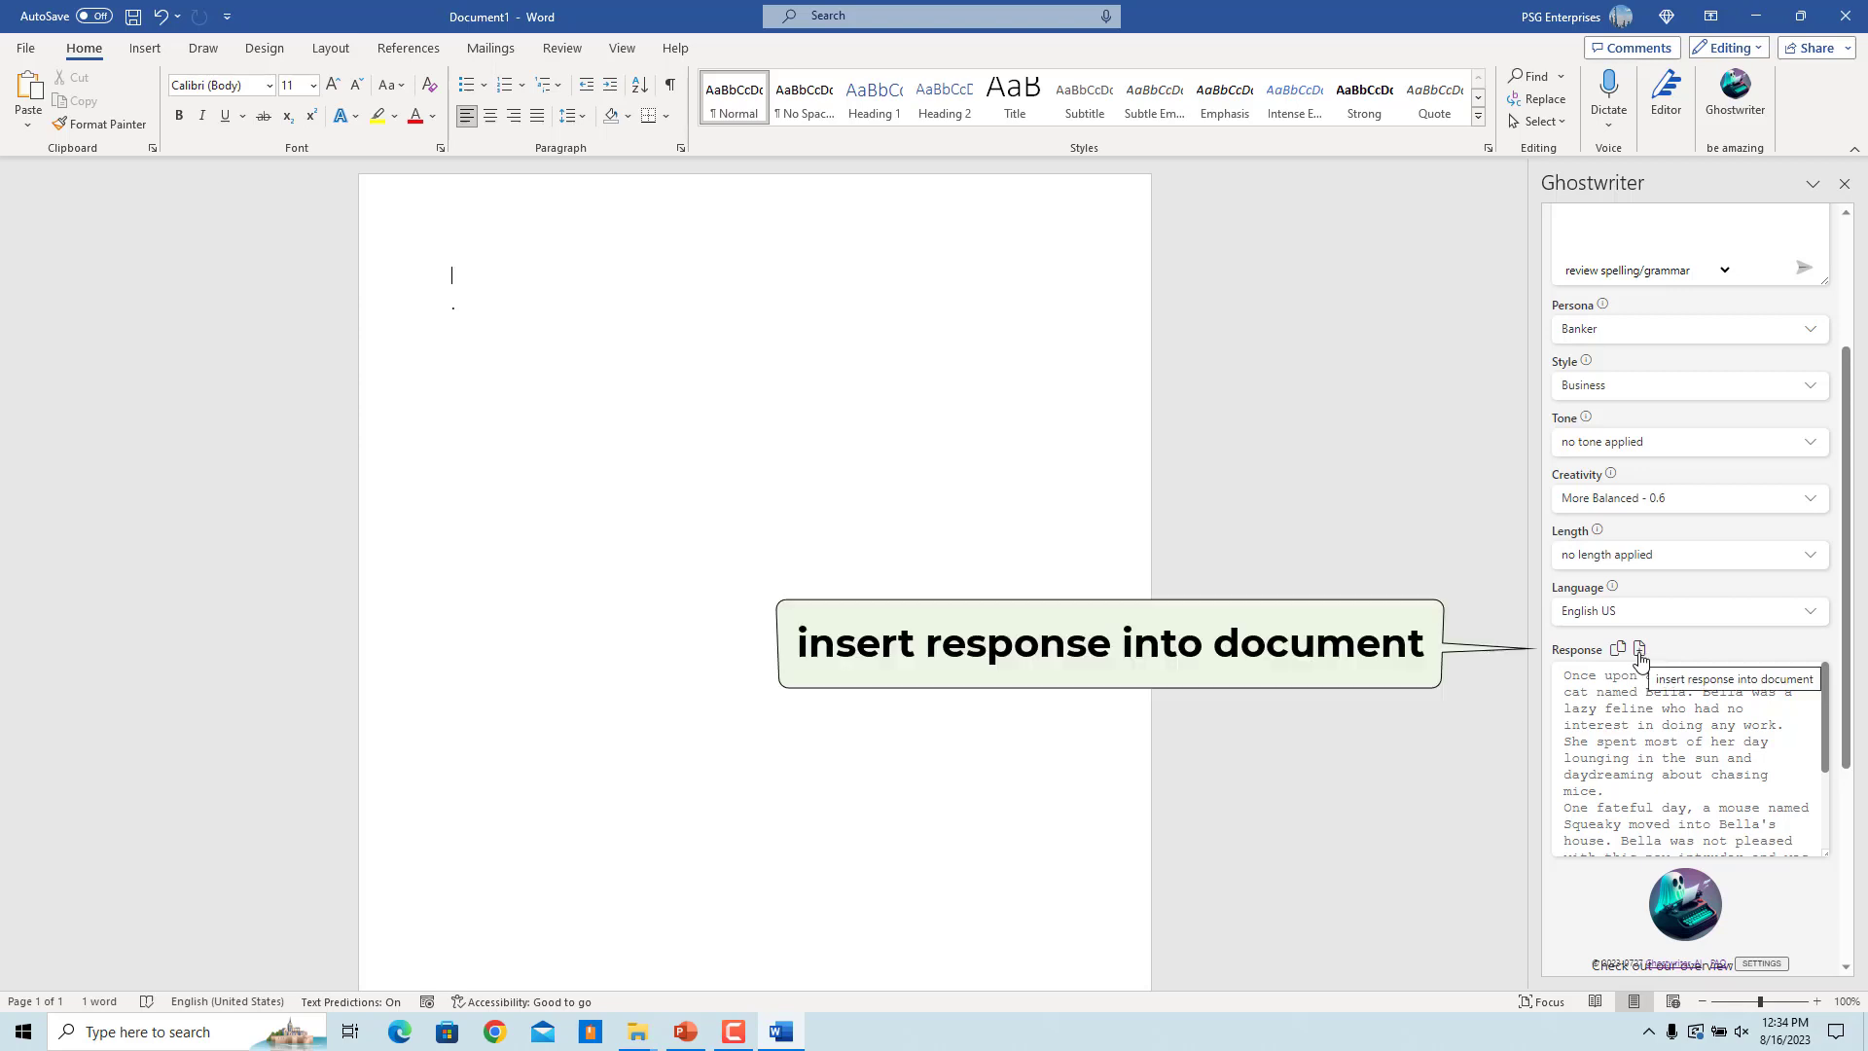
left_click(1638, 651)
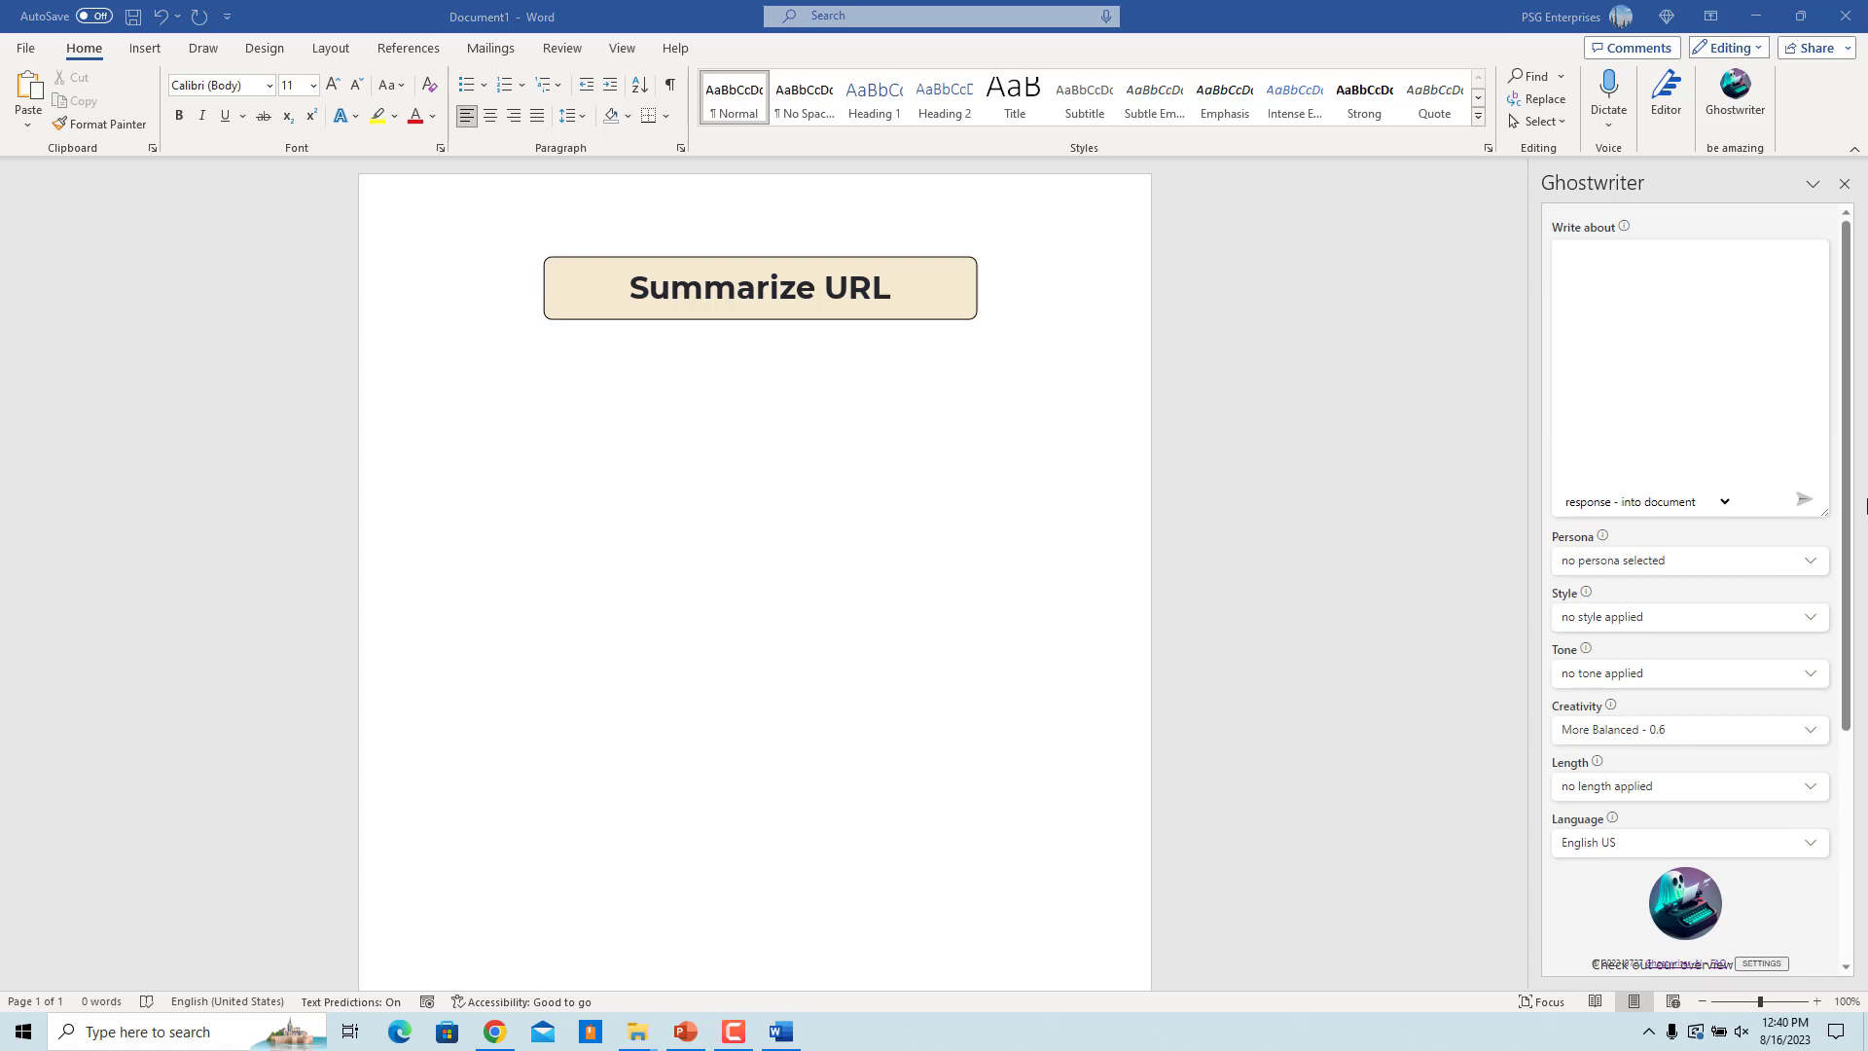
Step: Ask Ghostwriter to summarize the Wikipedia Oppenheimer (film) URL
left_click(1723, 500)
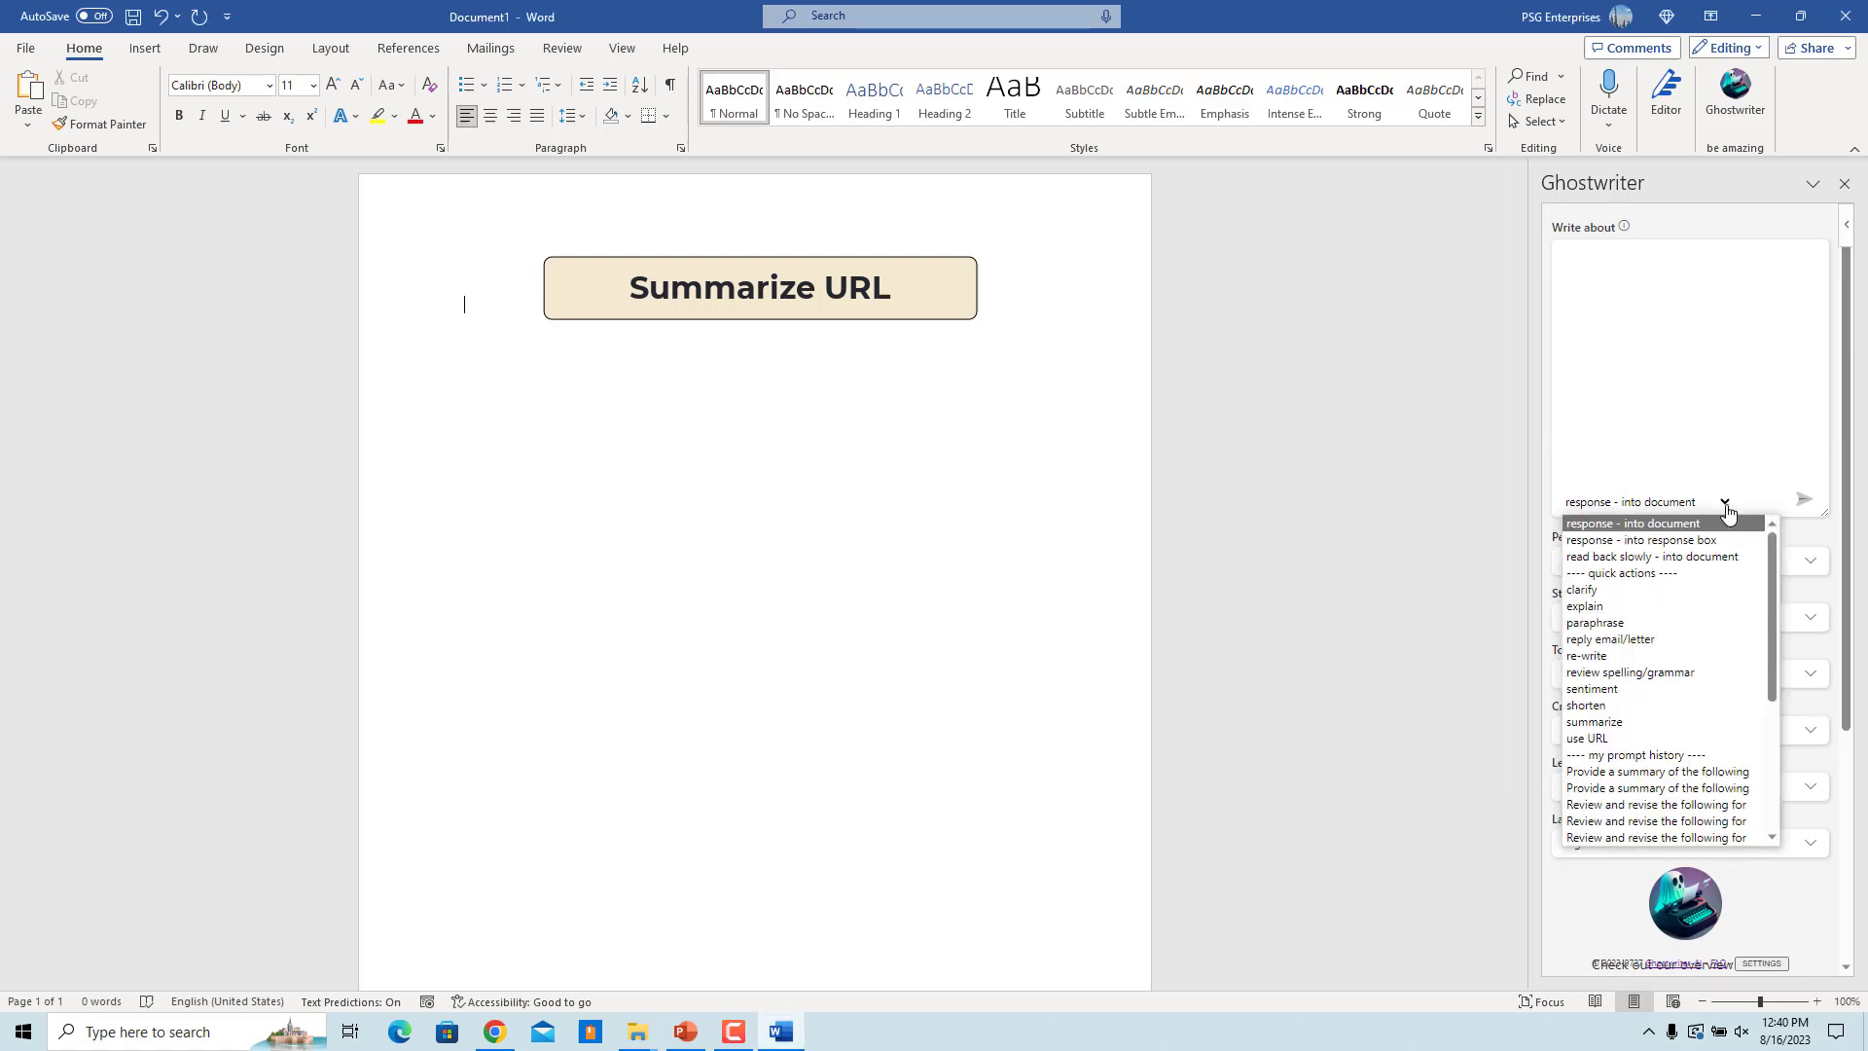
left_click(1588, 738)
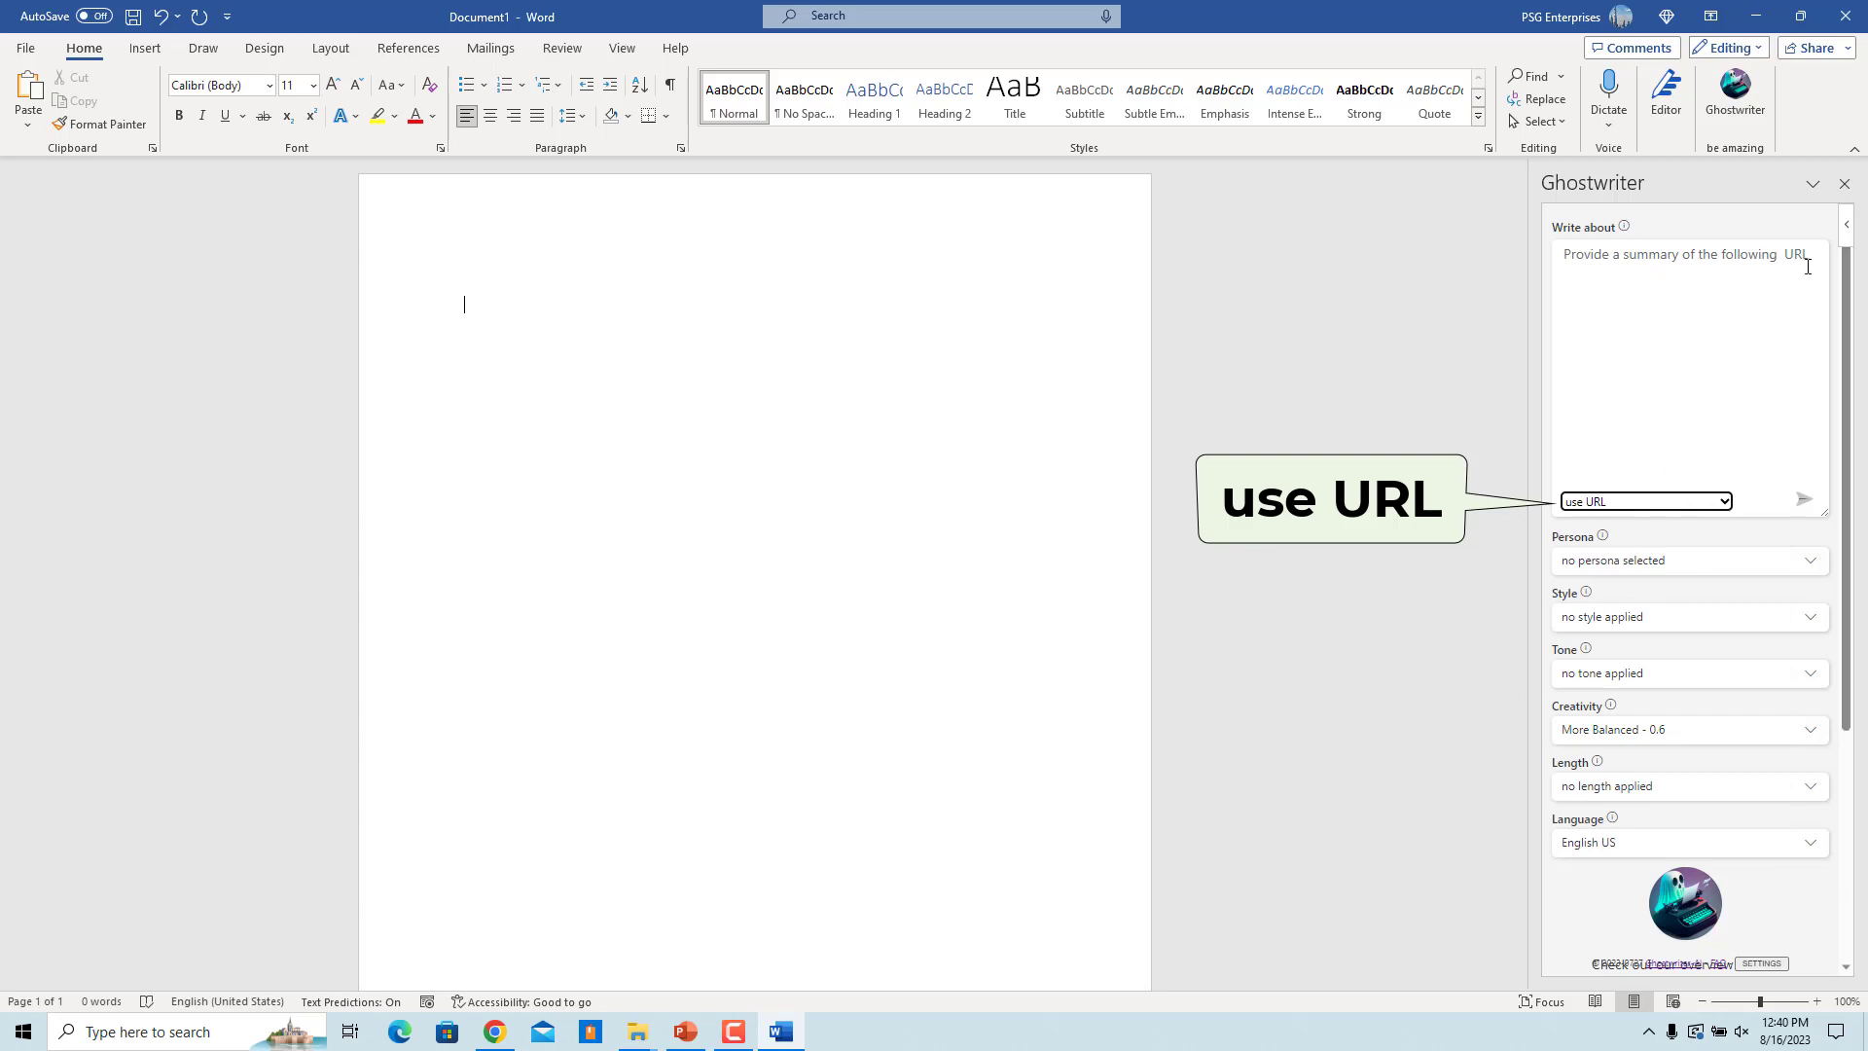
type("https://en.wikipedia.org/wiki/Oppenheimer_(film)")
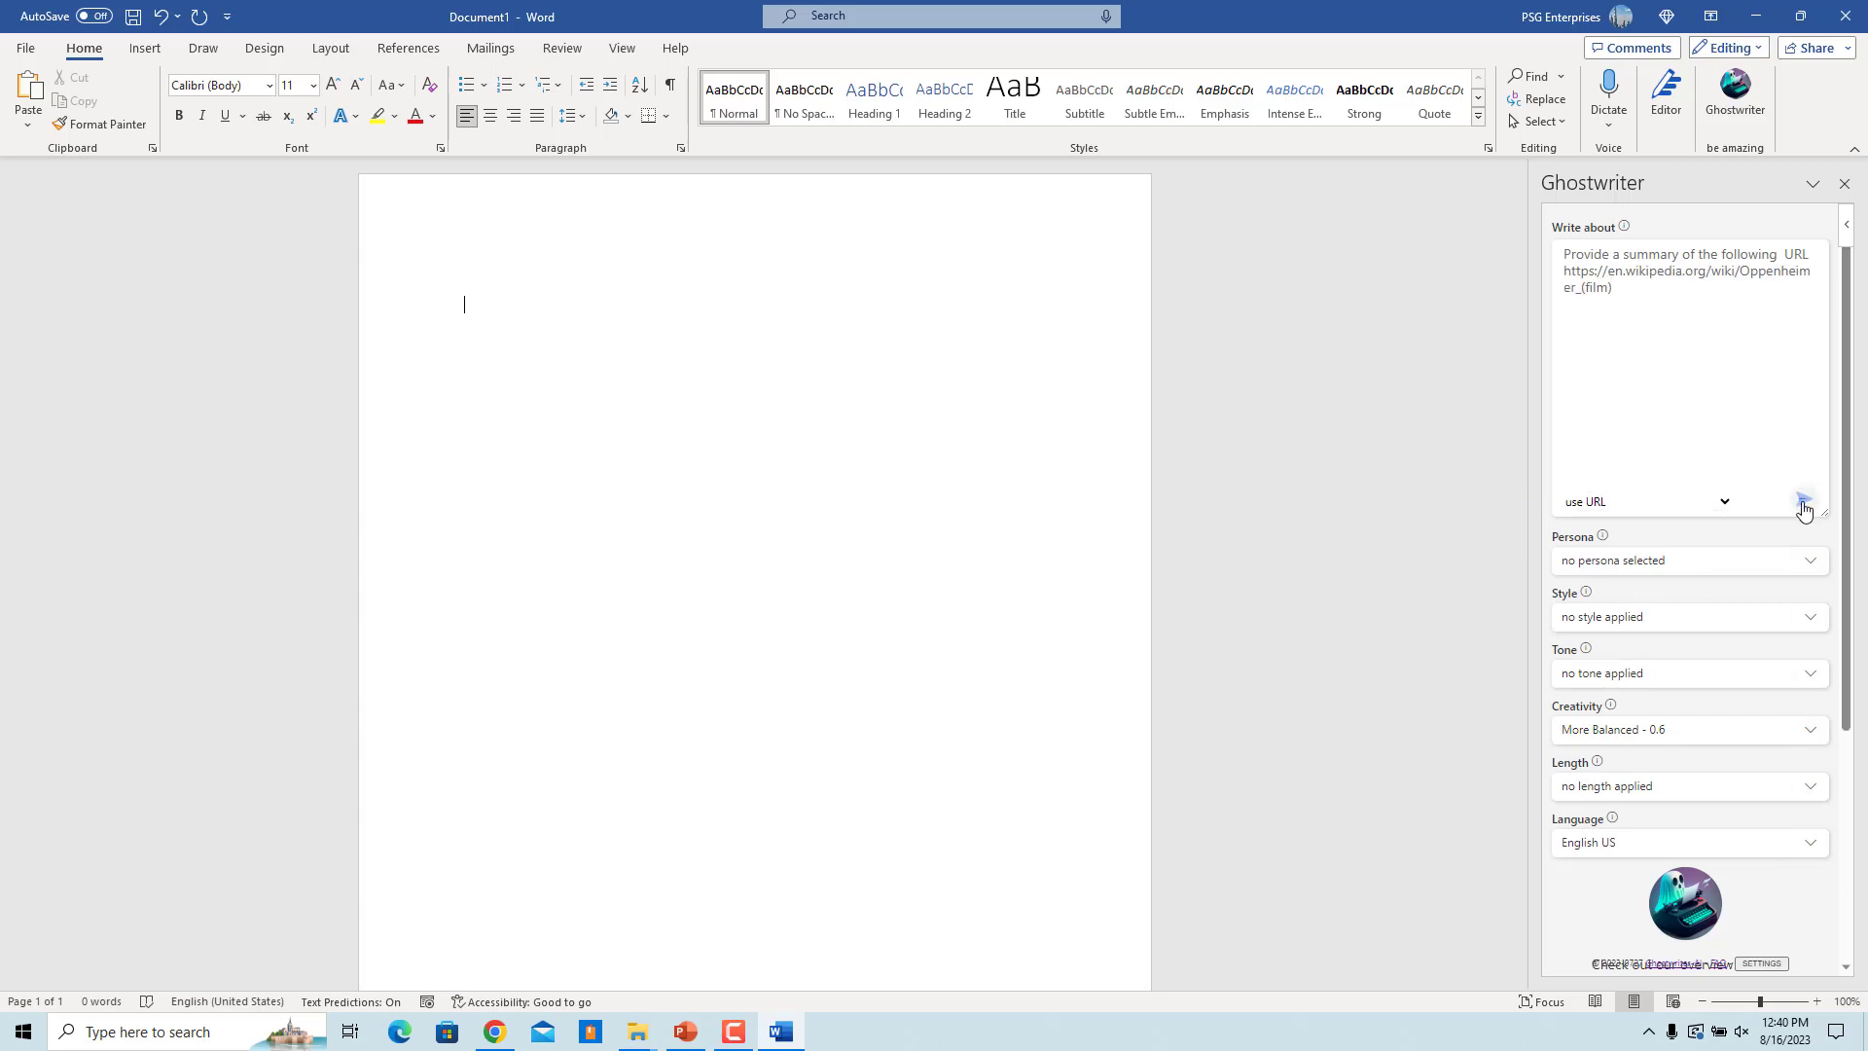
left_click(1802, 500)
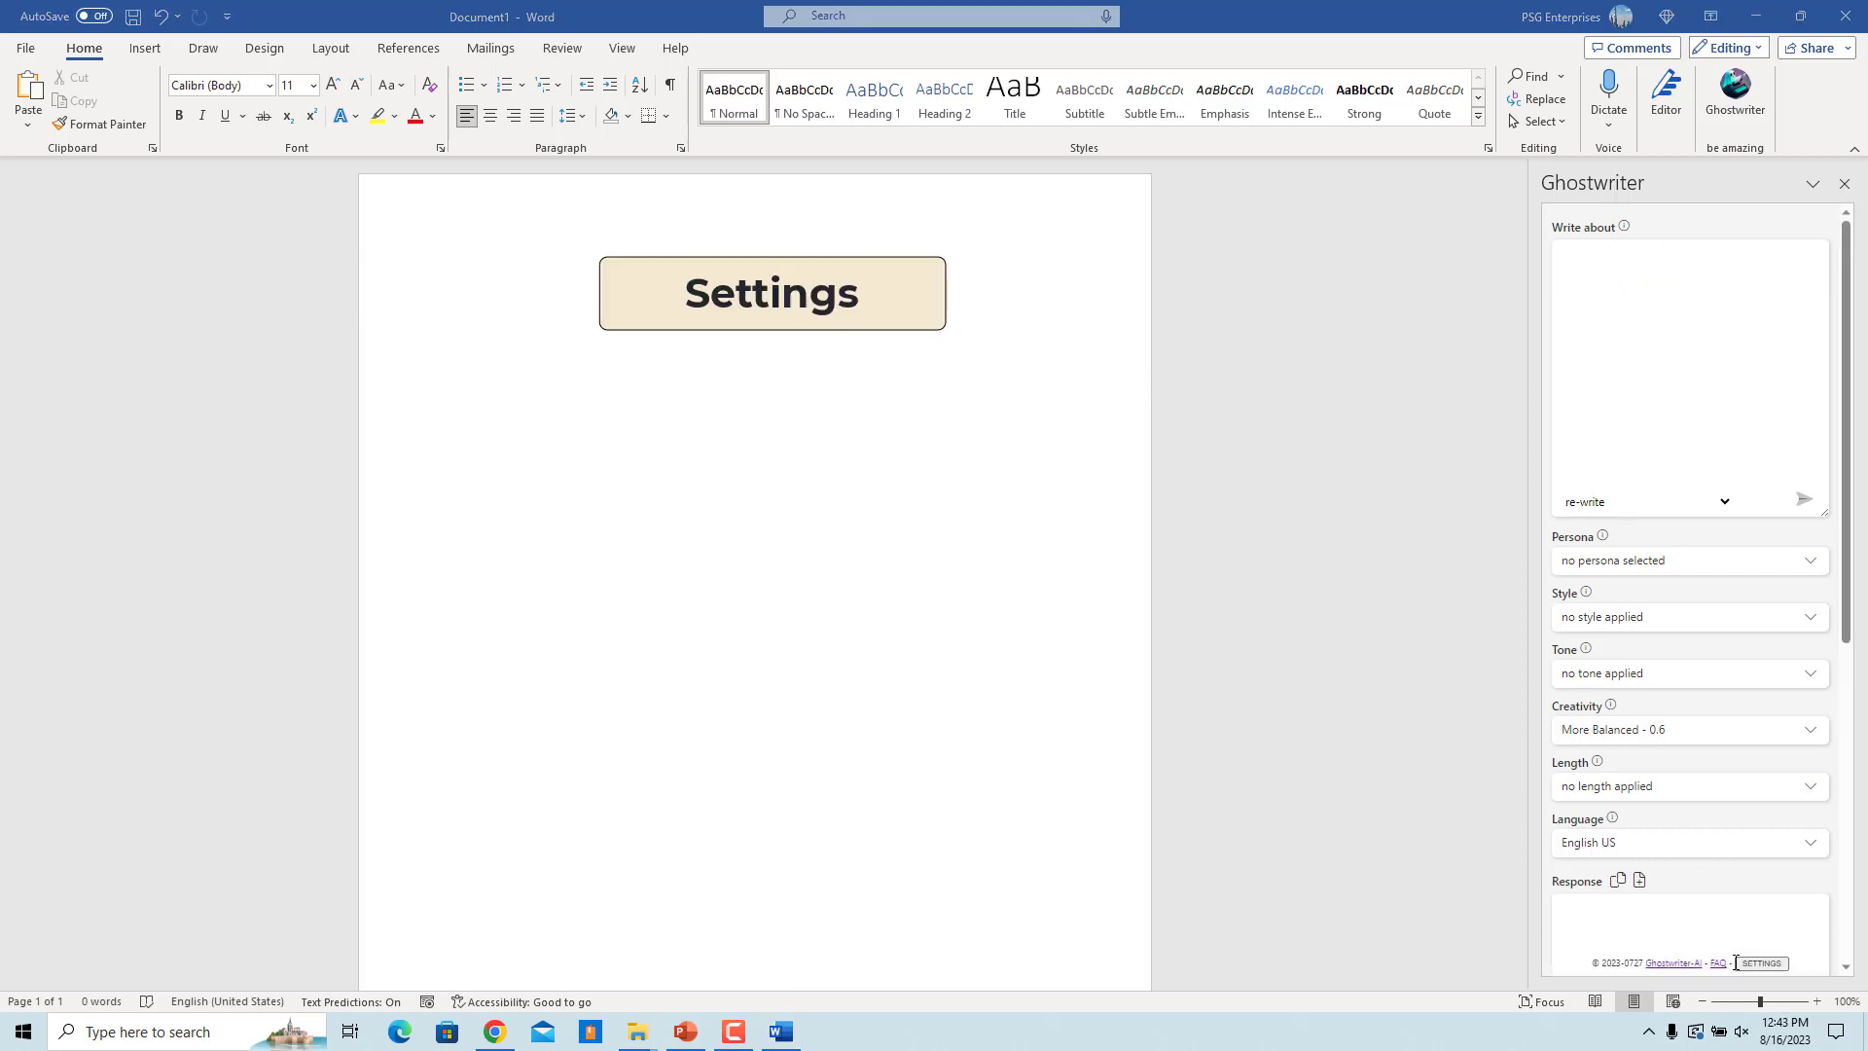
Step: Show Ghostwriter's settings and pick the OpenAI GPT-3.5 model
left_click(1762, 963)
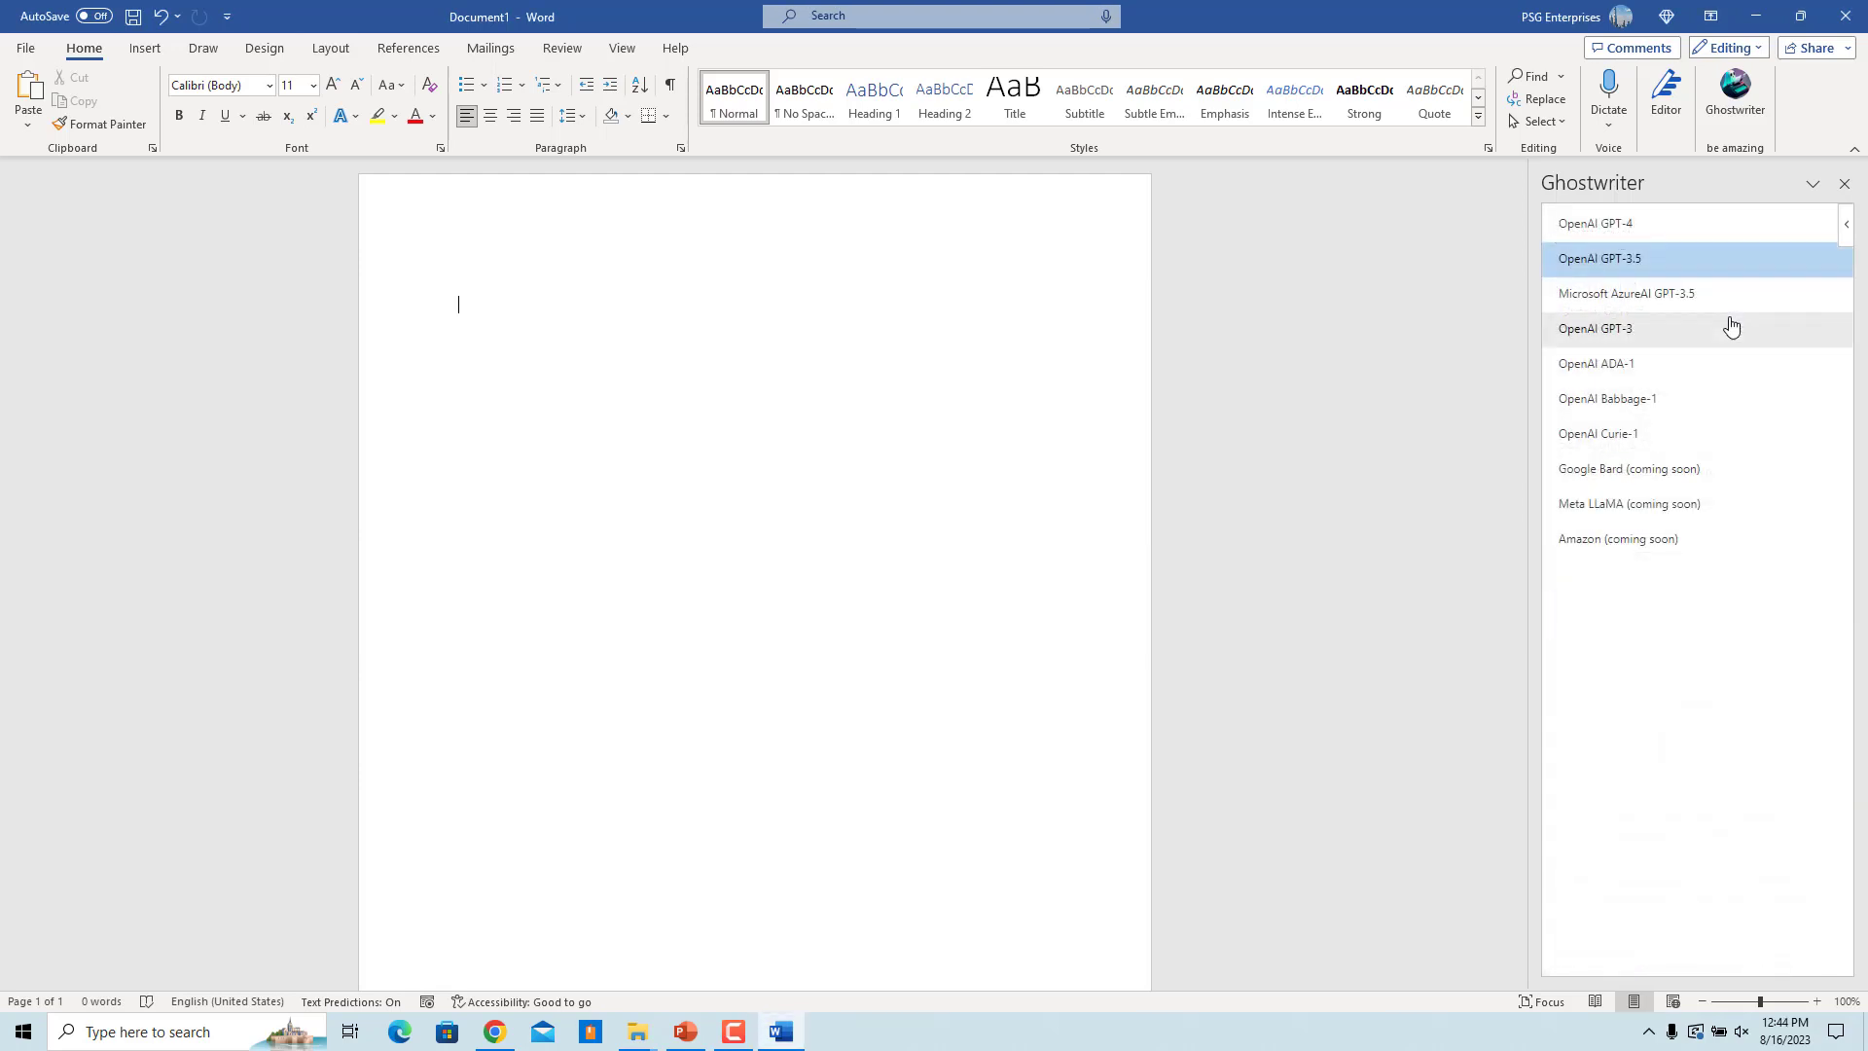
left_click(1600, 259)
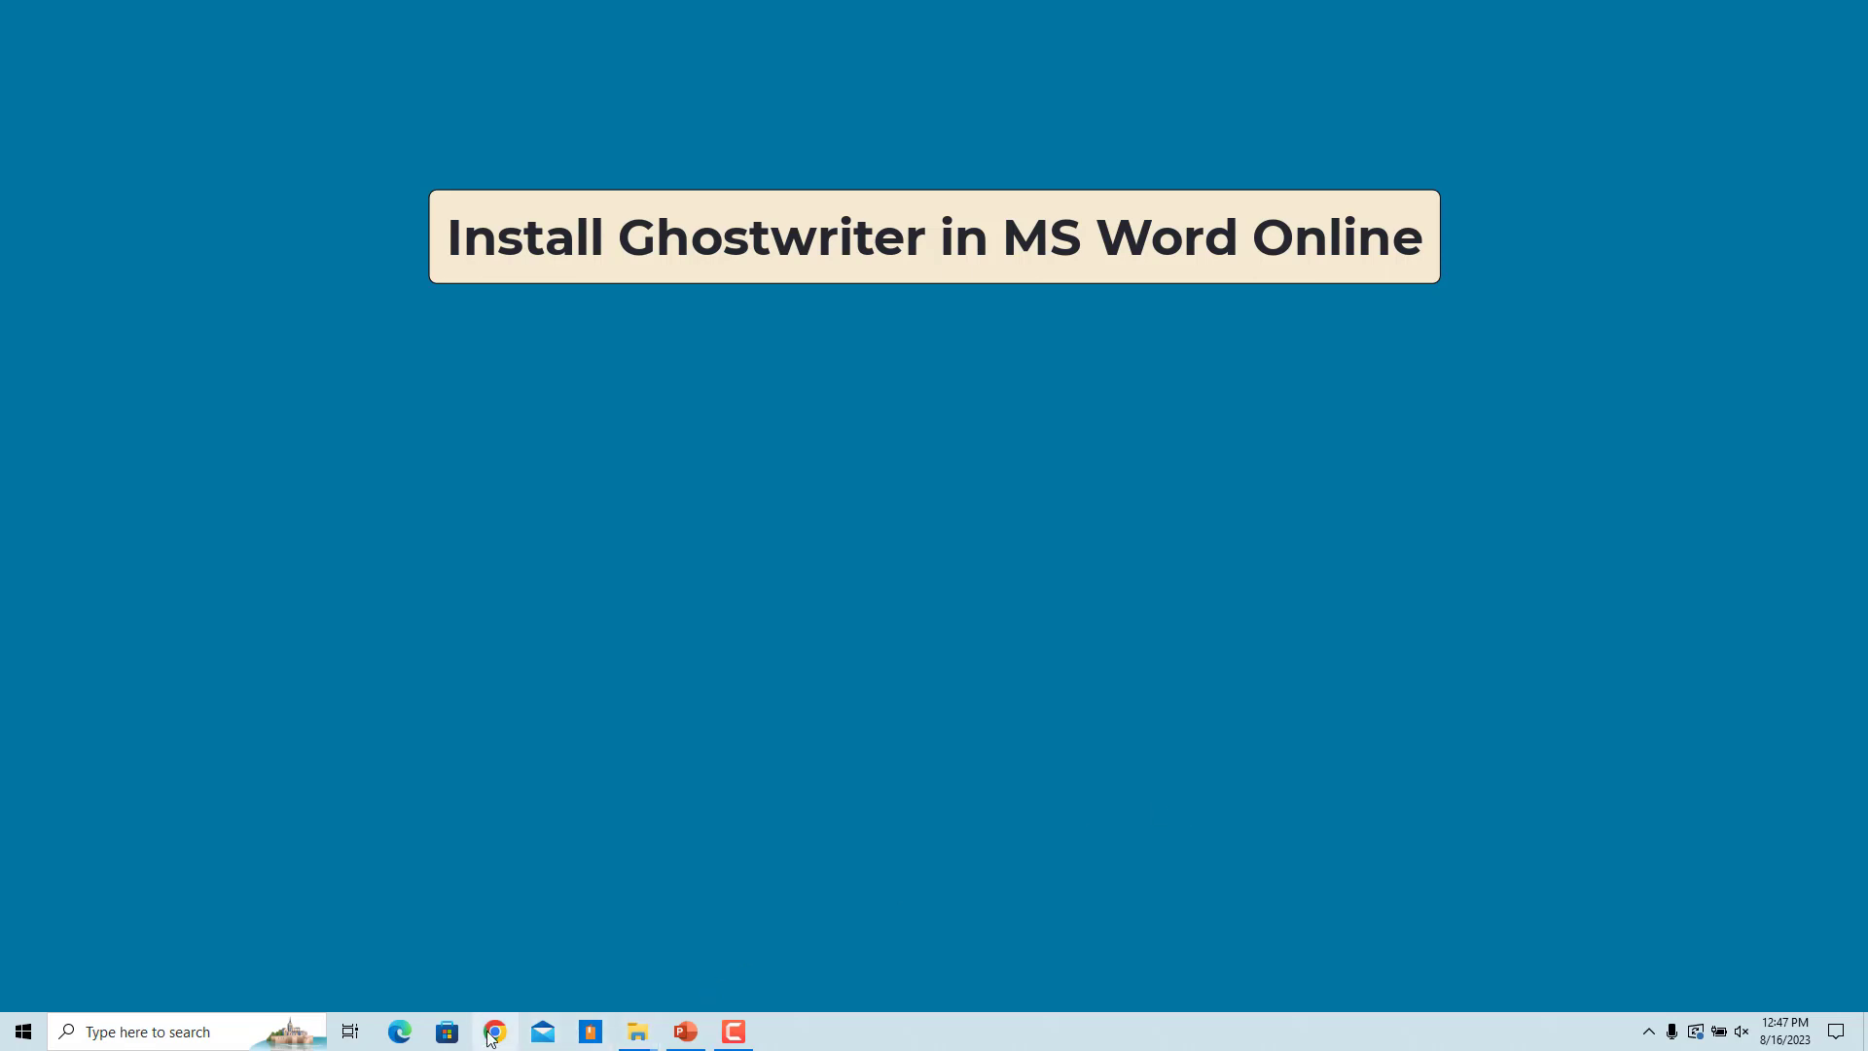
Step: Sign in to Microsoft 365 at office.com from the Chrome browser
left_click(492, 1031)
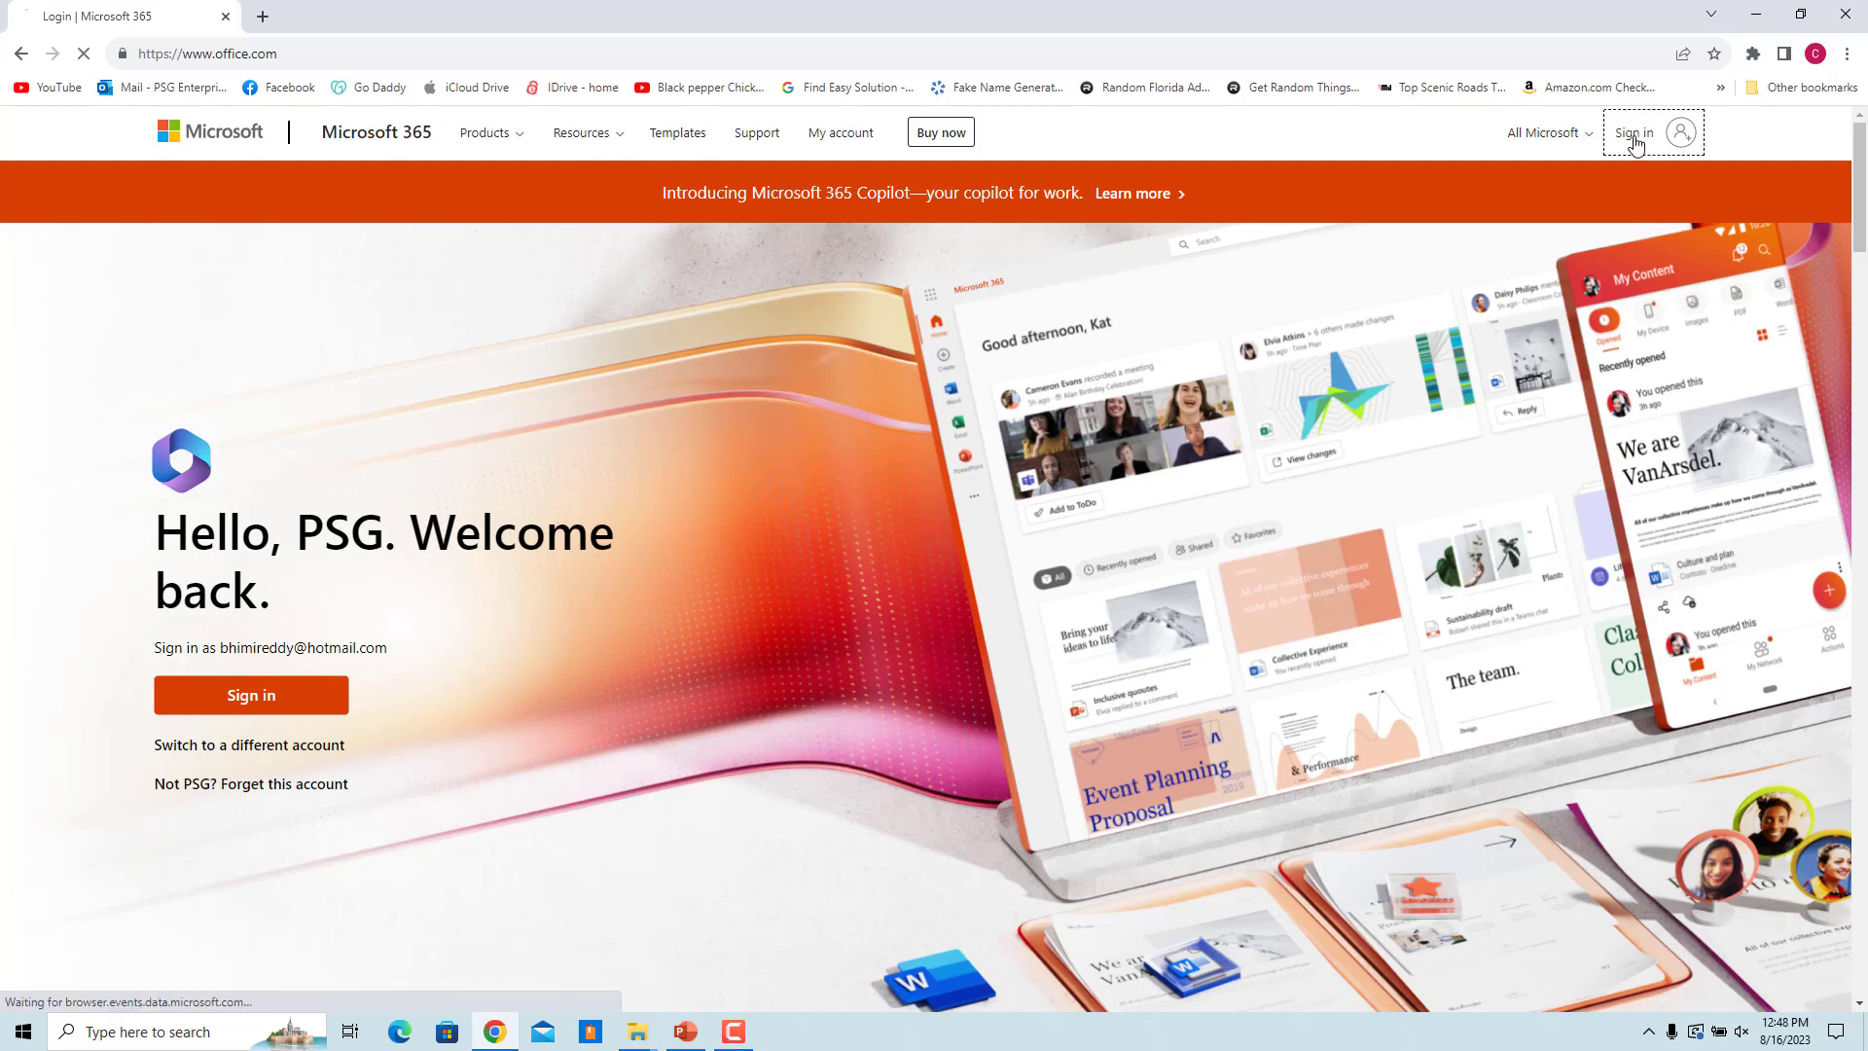
left_click(251, 695)
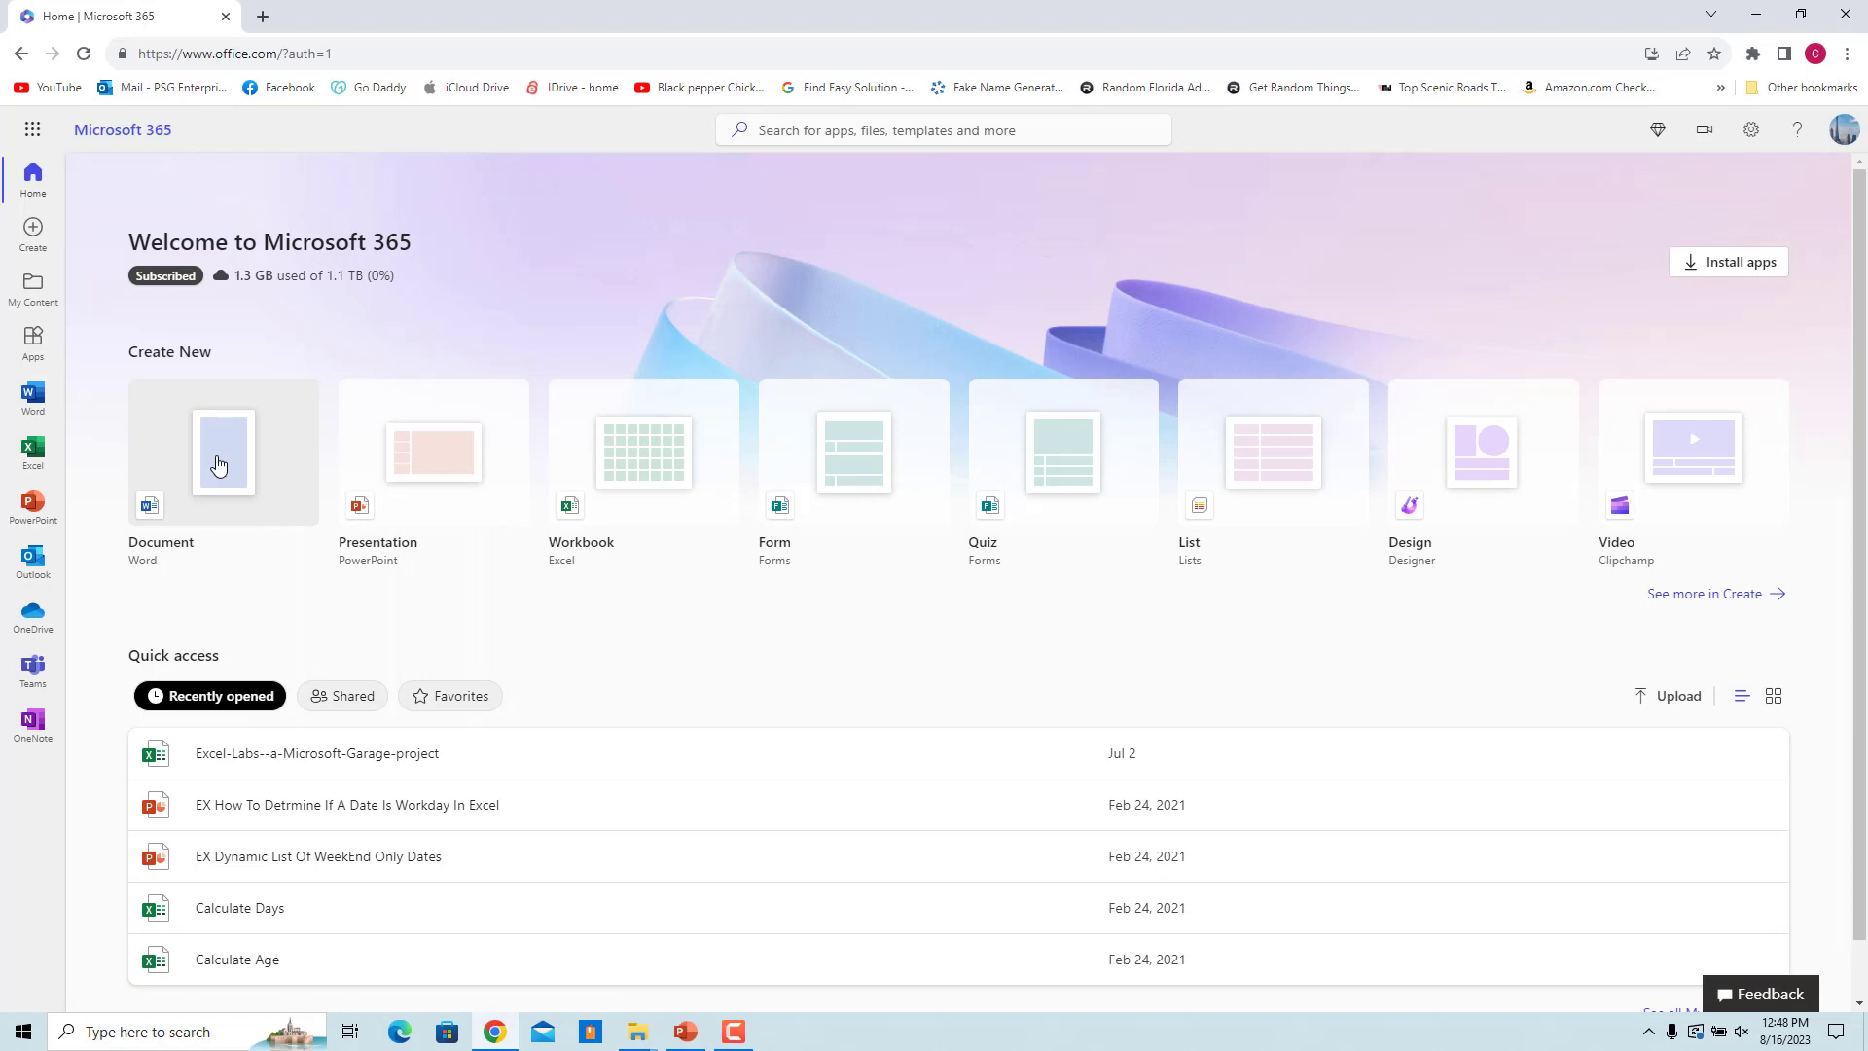
Step: Start a new blank Word Online document and reach the full add-ins store
left_click(222, 453)
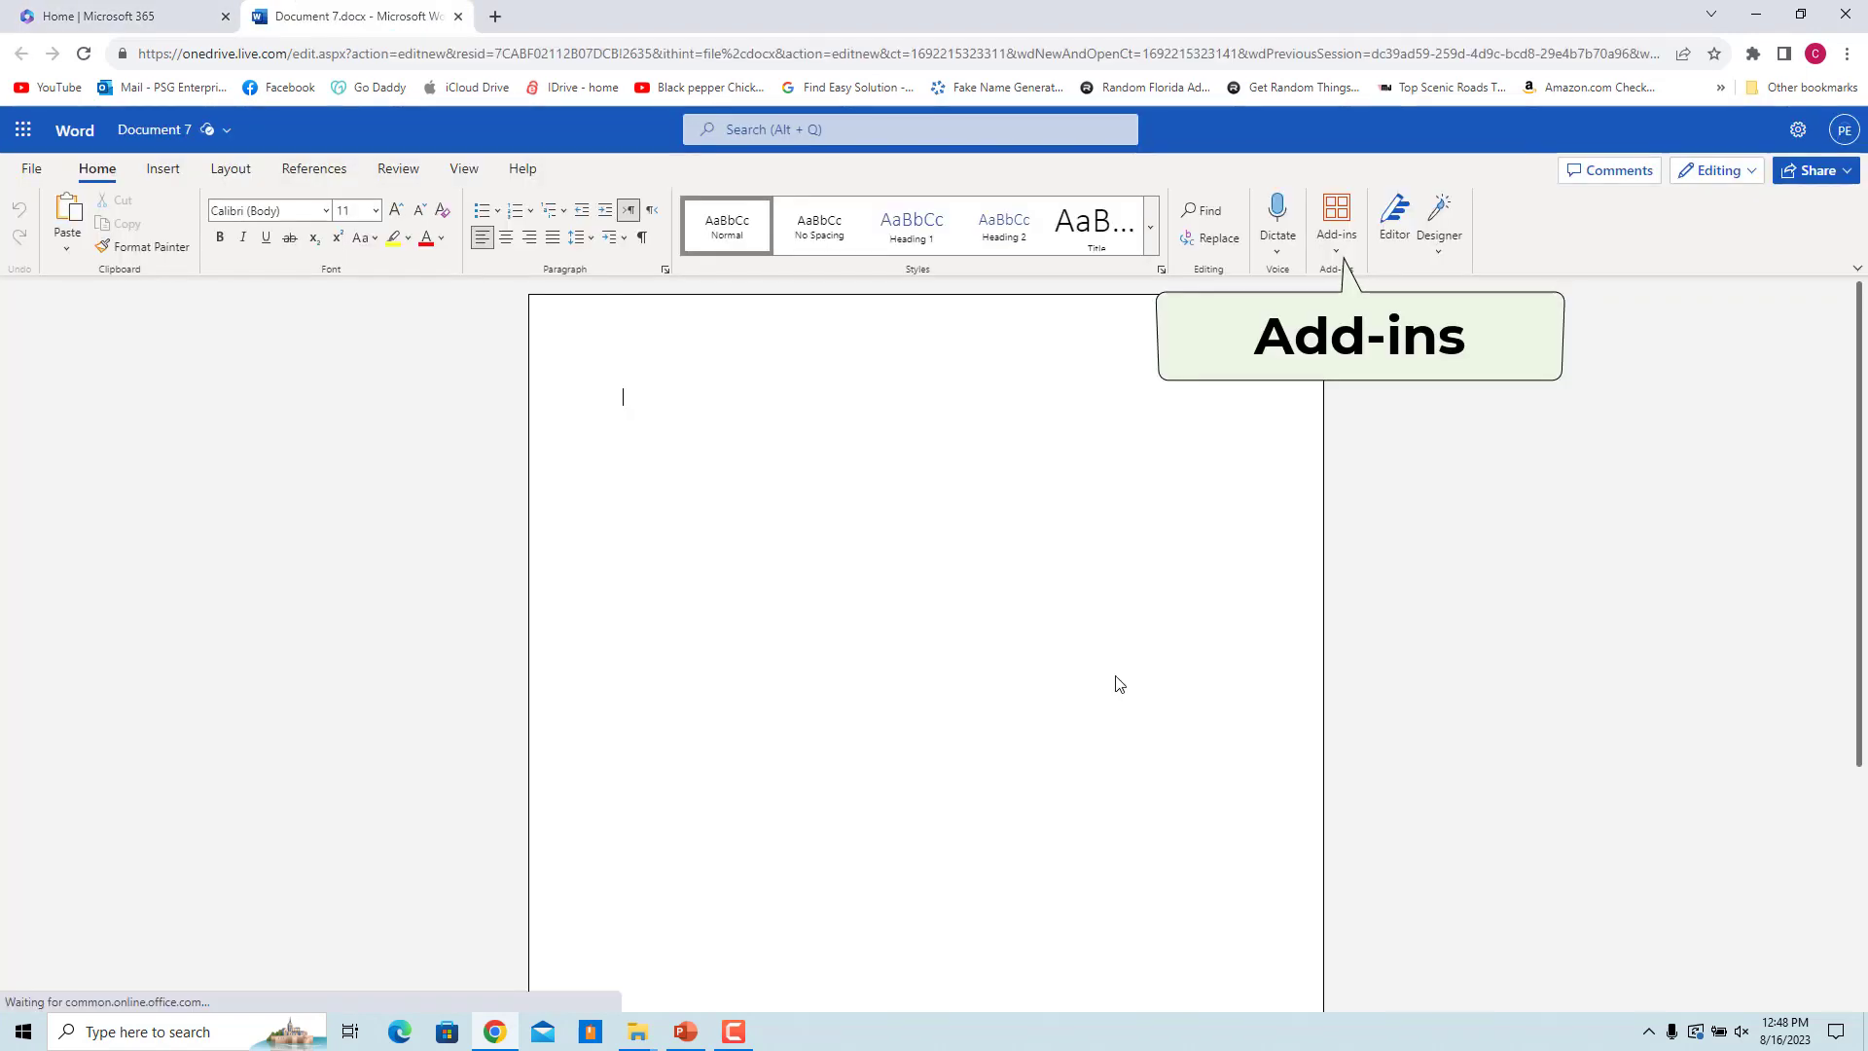
left_click(1335, 220)
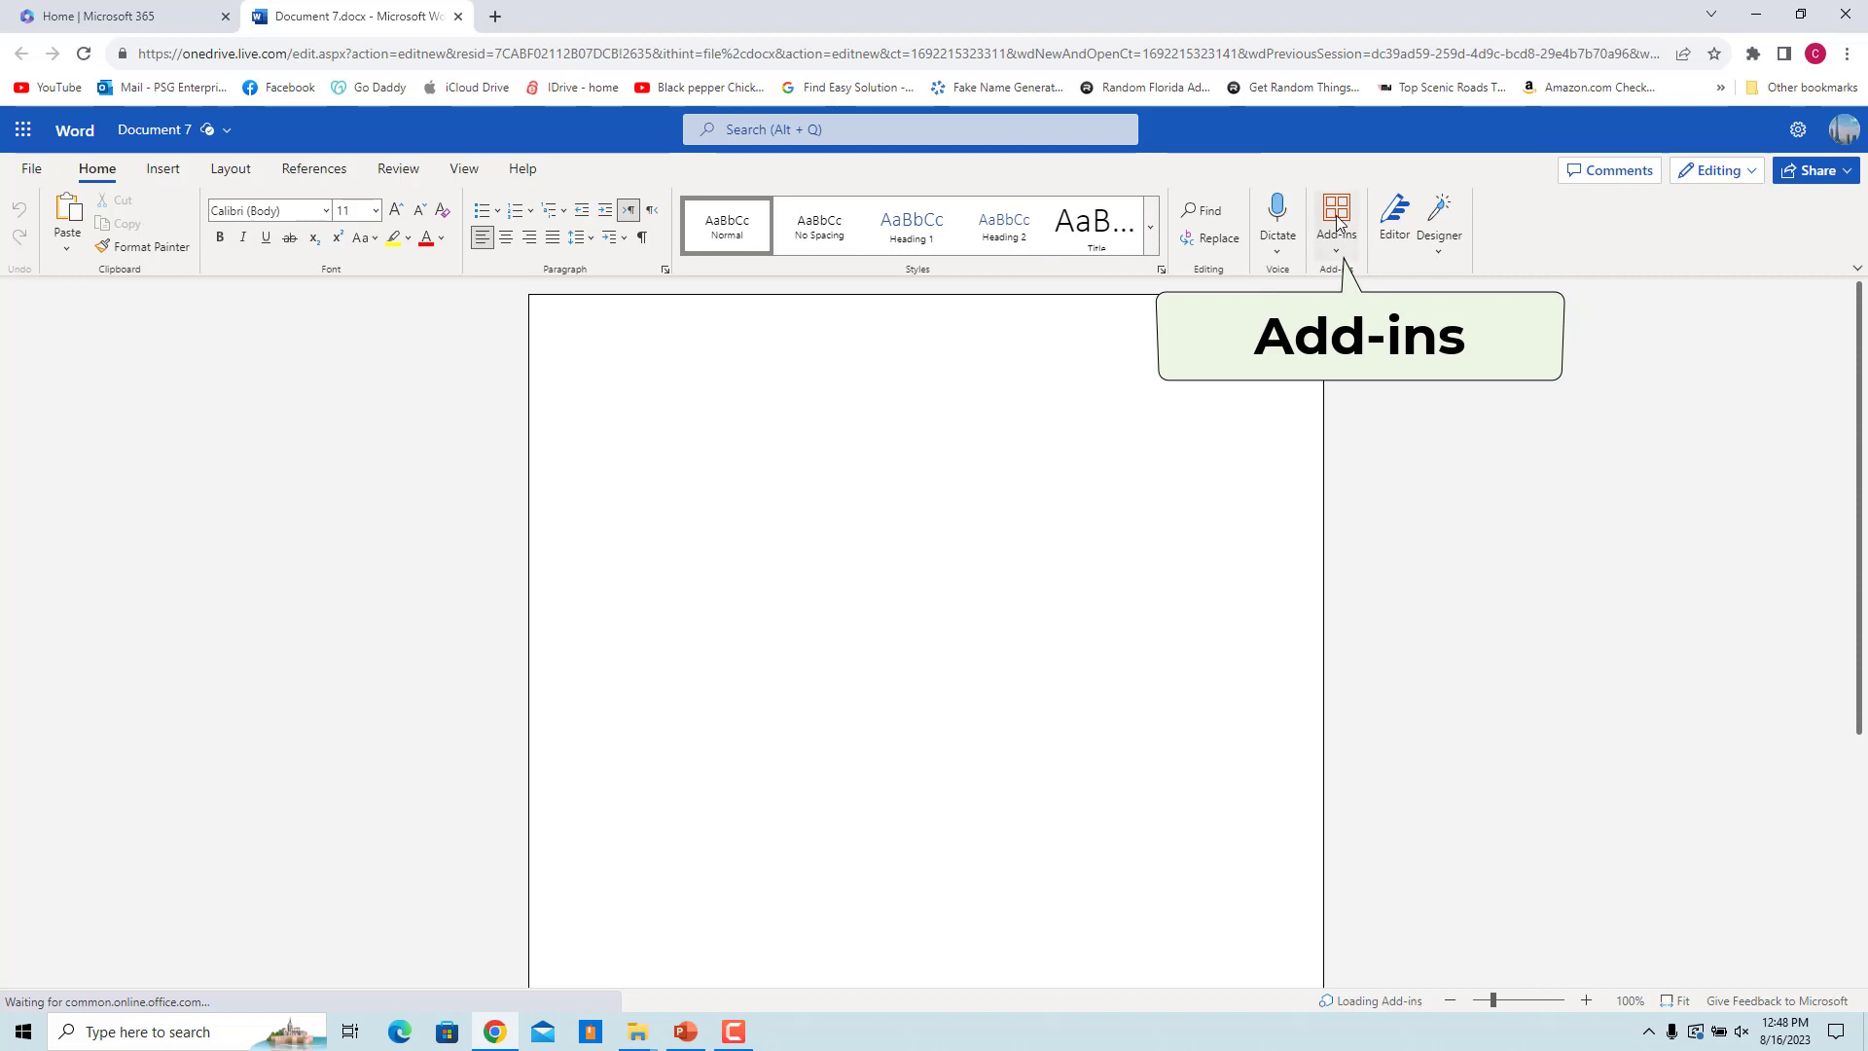
left_click(1335, 220)
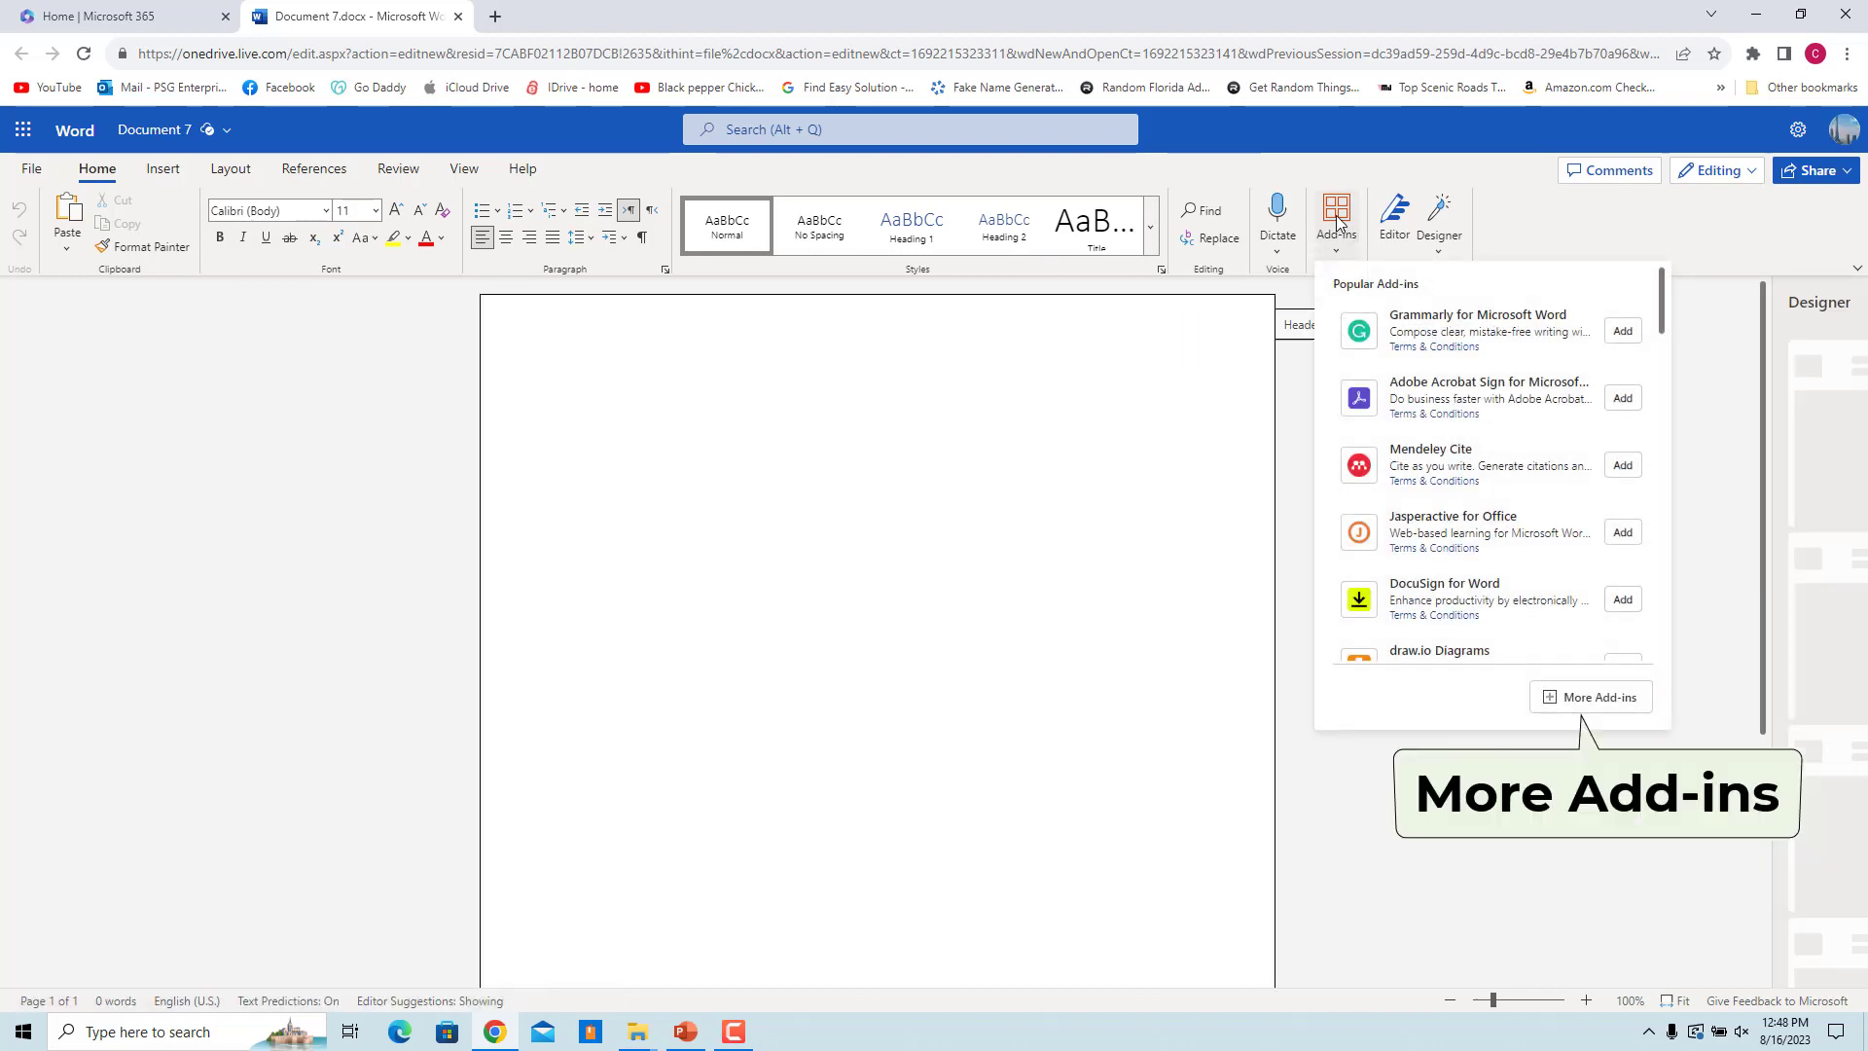
left_click(1600, 697)
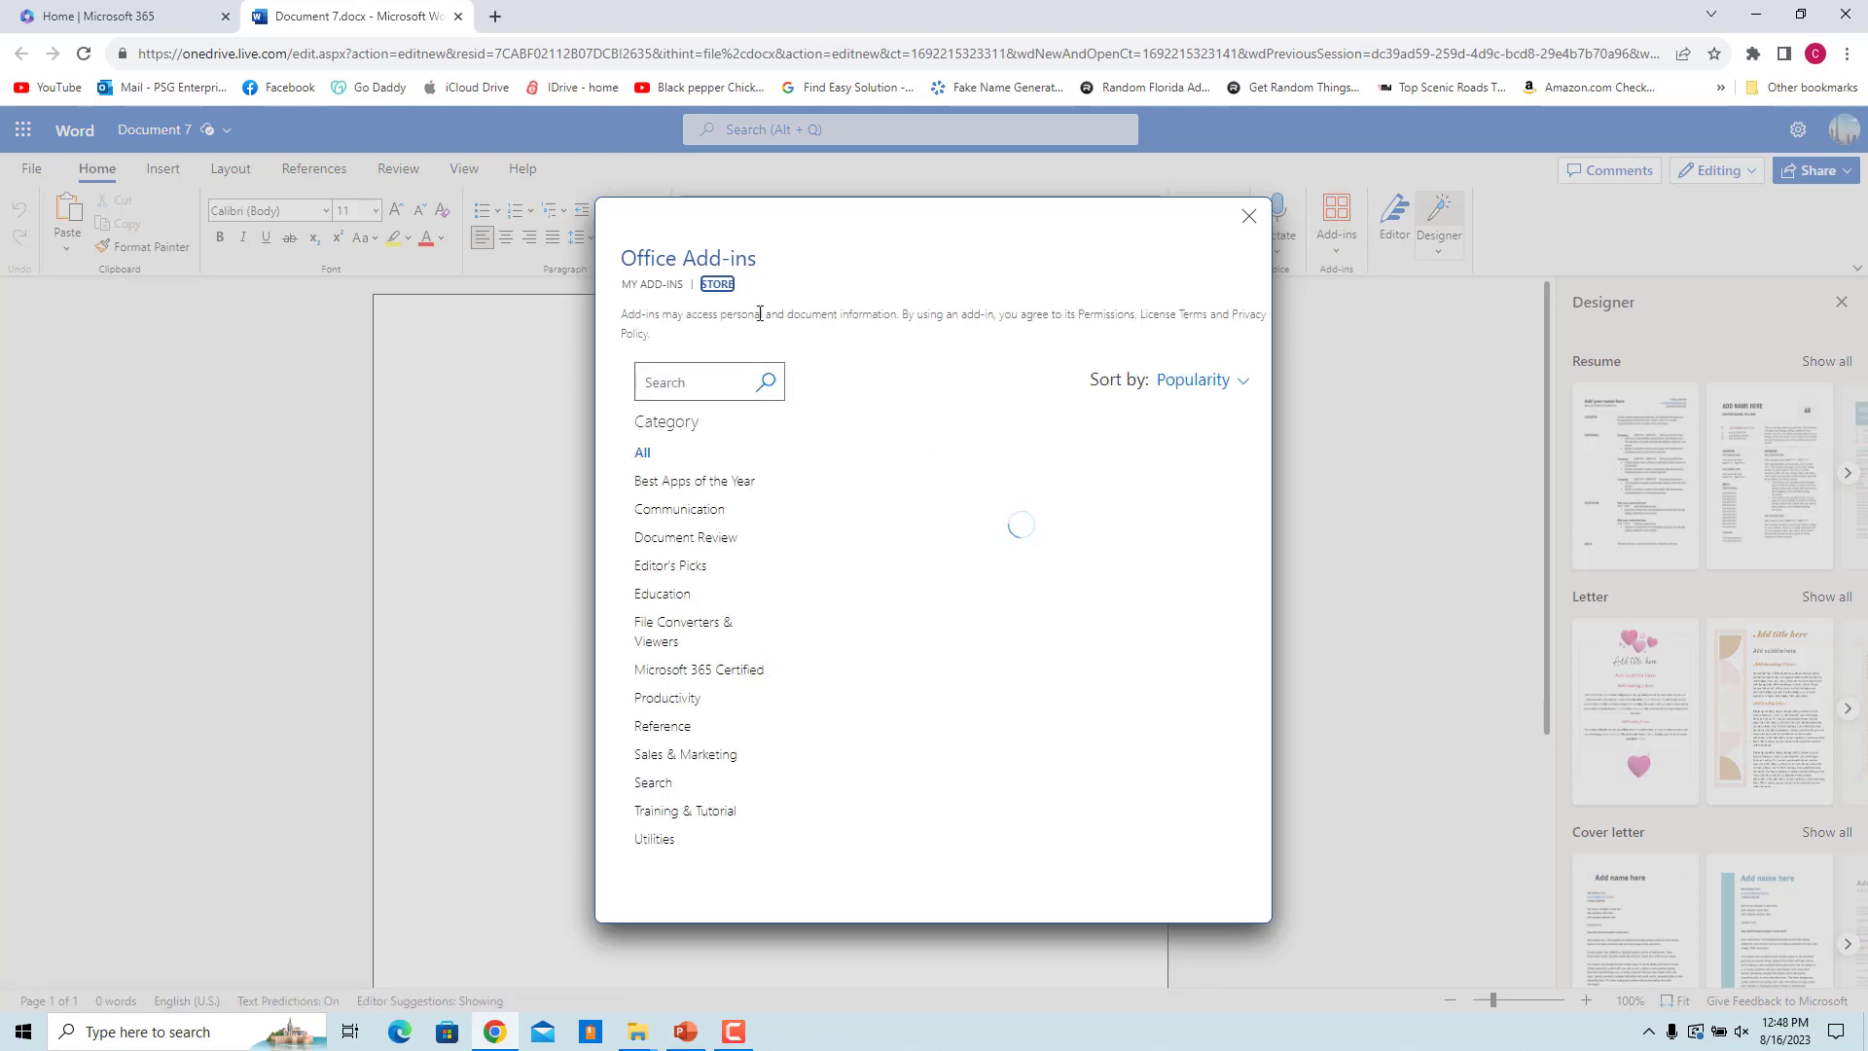
Step: Find 'GhostWriter' in the store, add it and accept its license terms
type("GhostWriter")
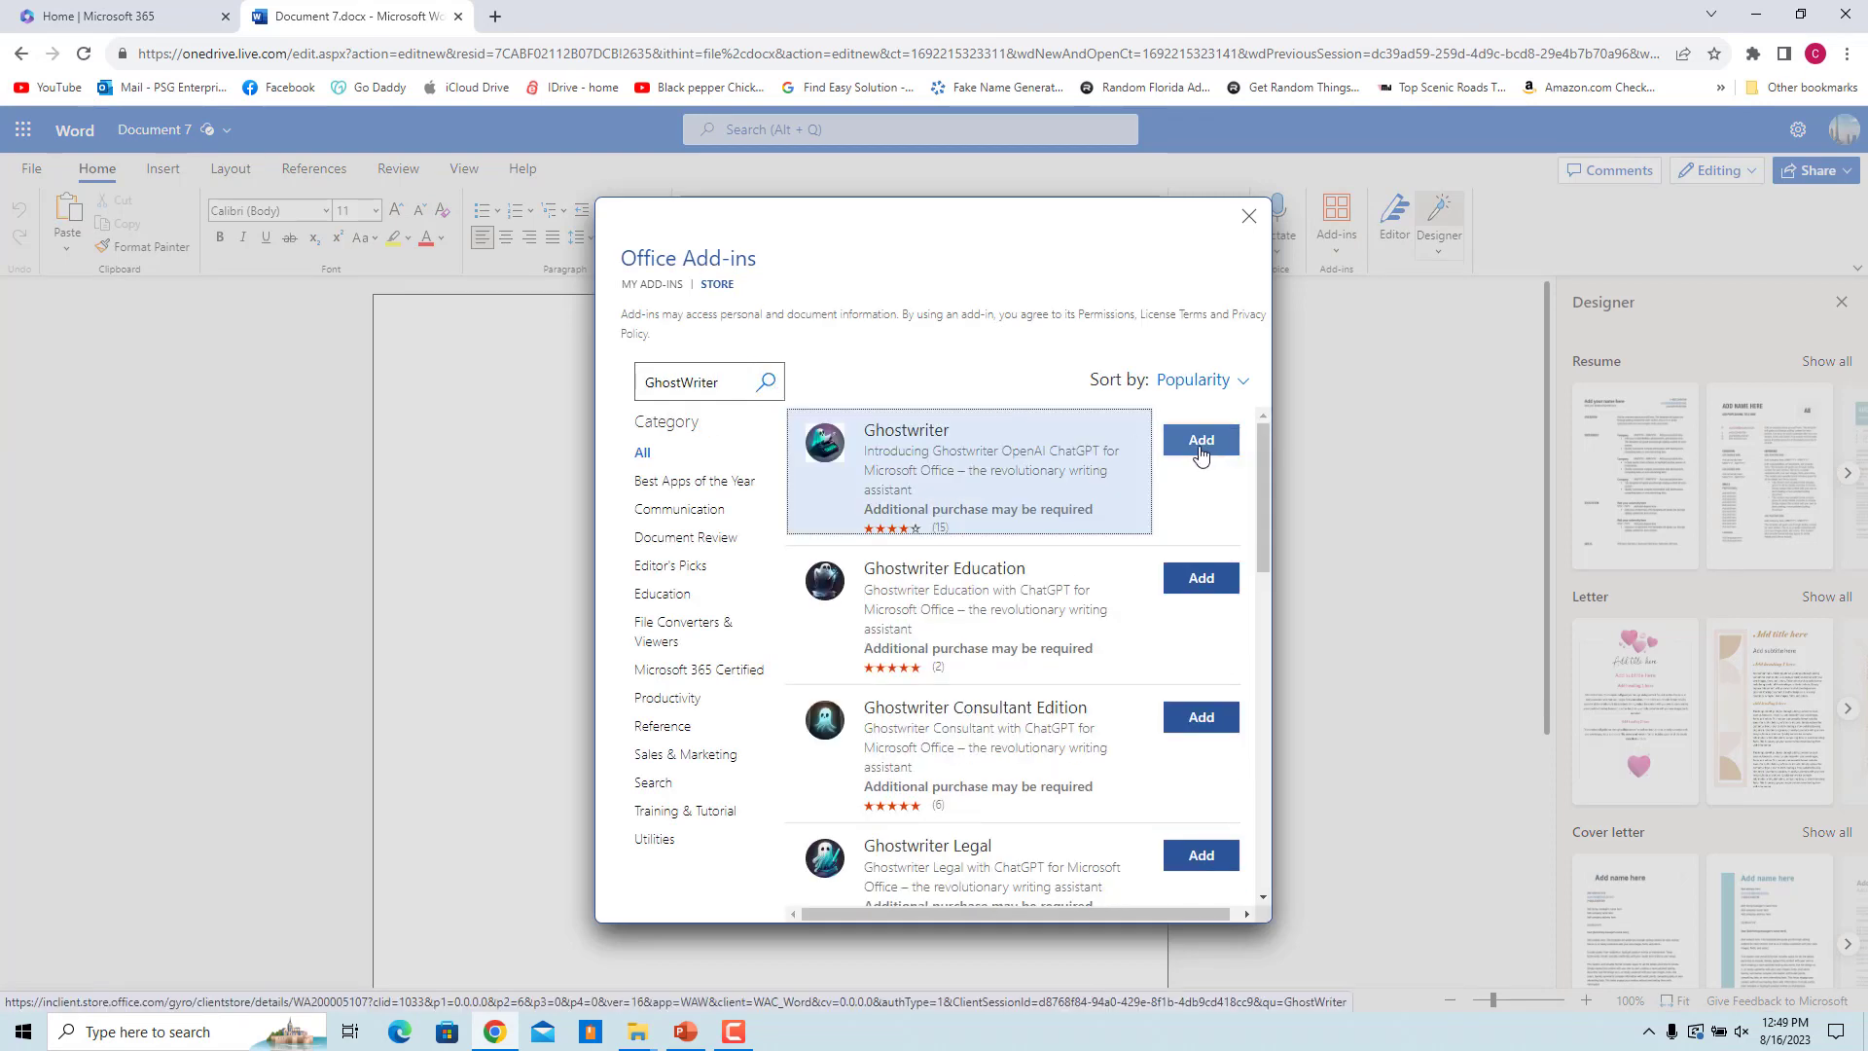
left_click(1201, 440)
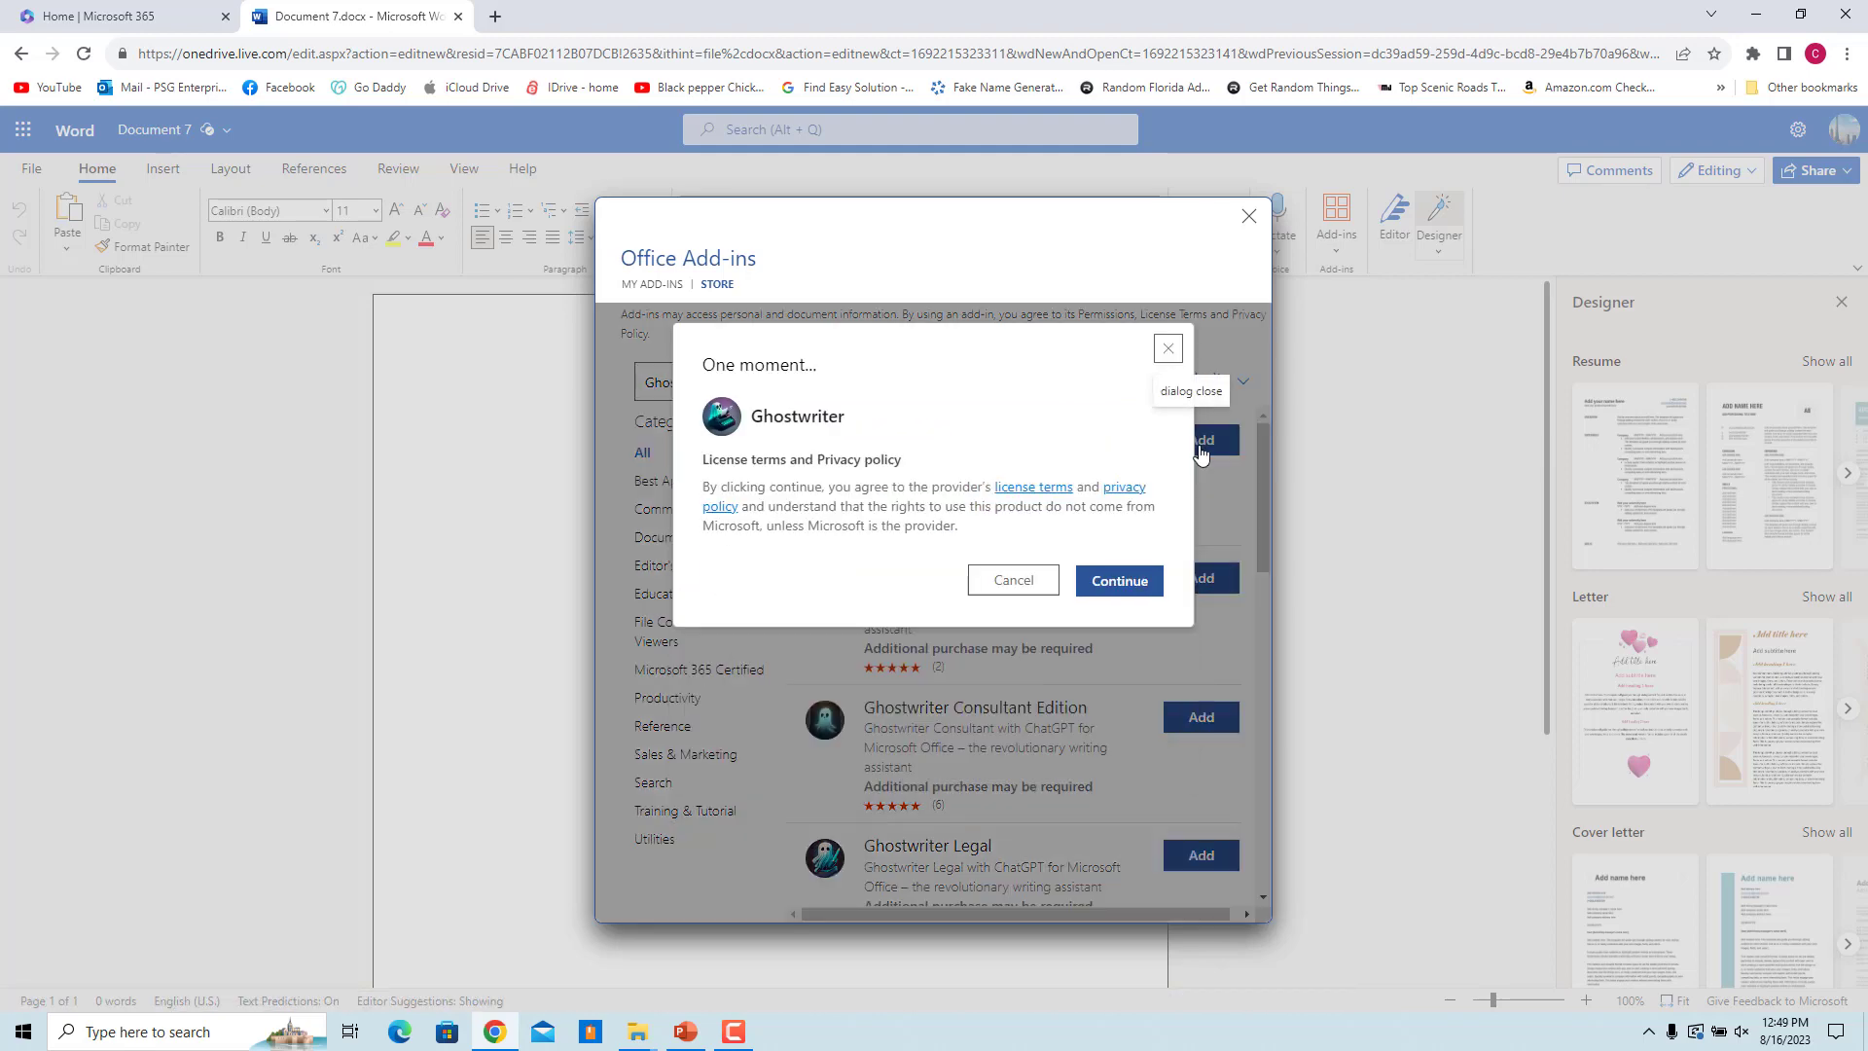
left_click(1117, 580)
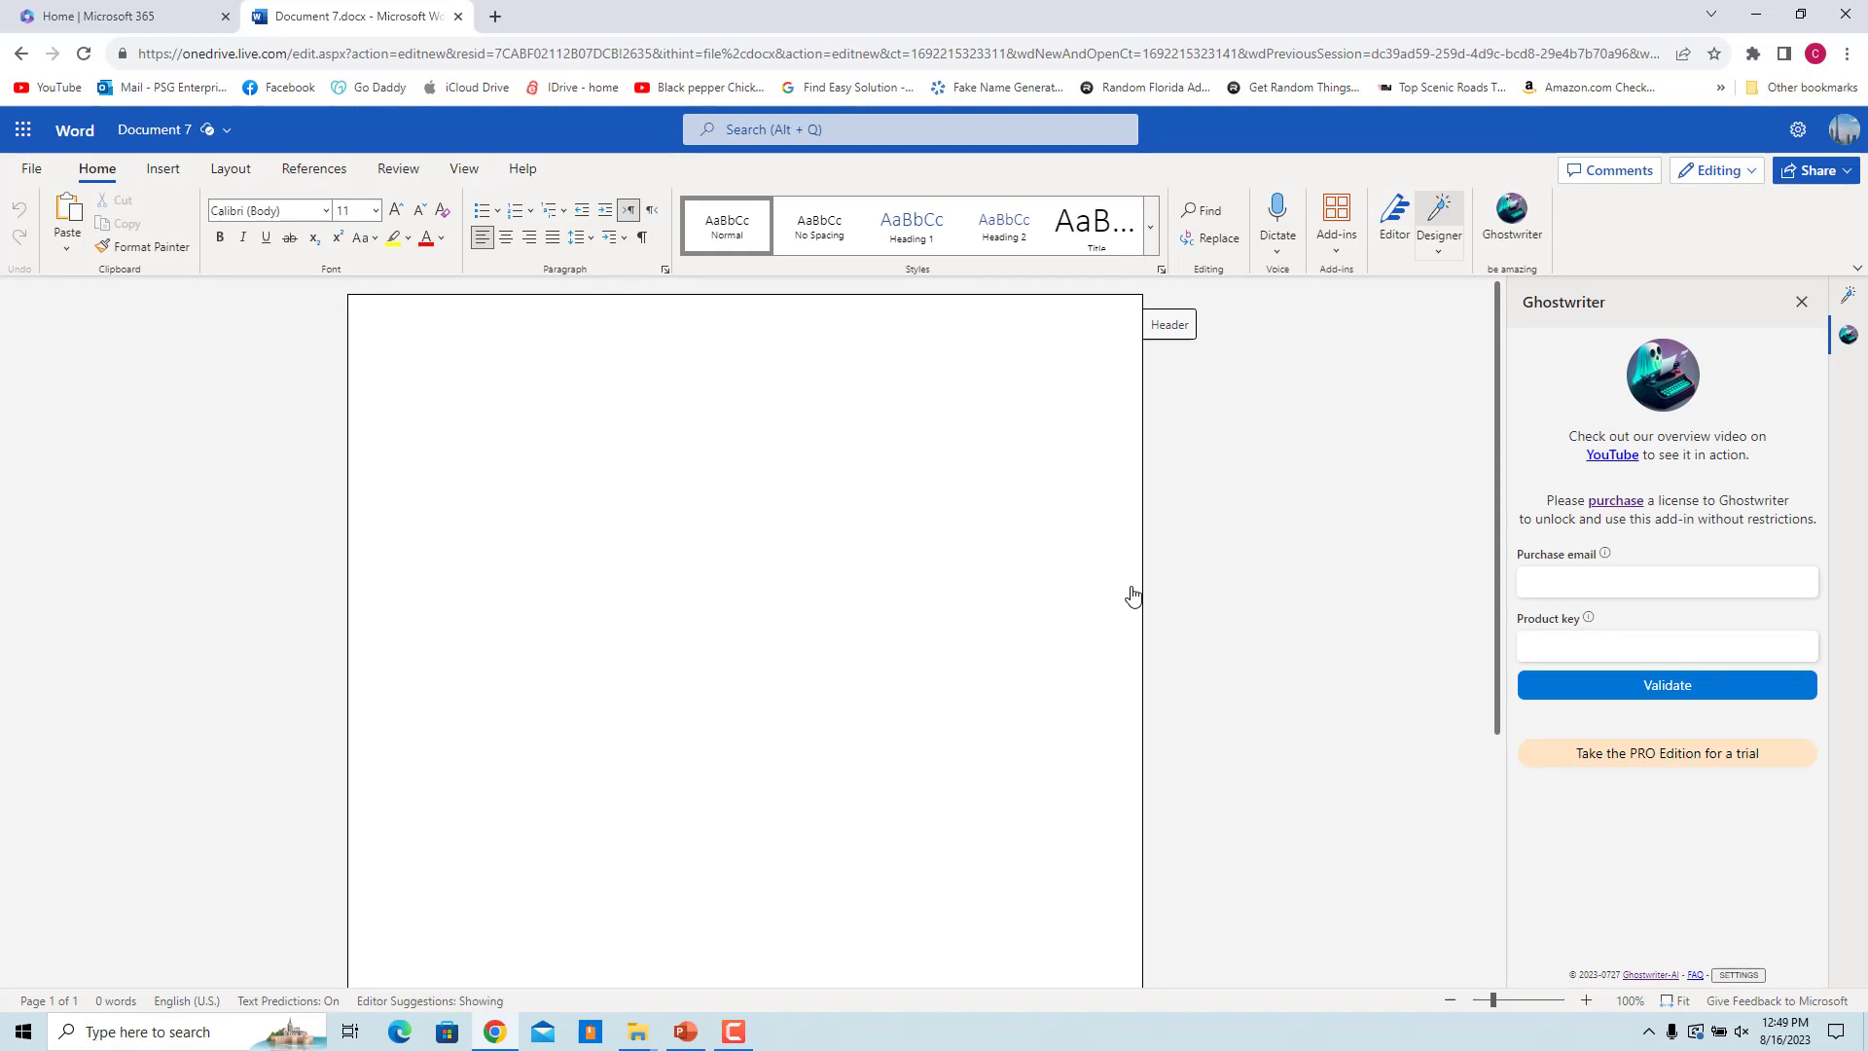
mouse_move(1292, 603)
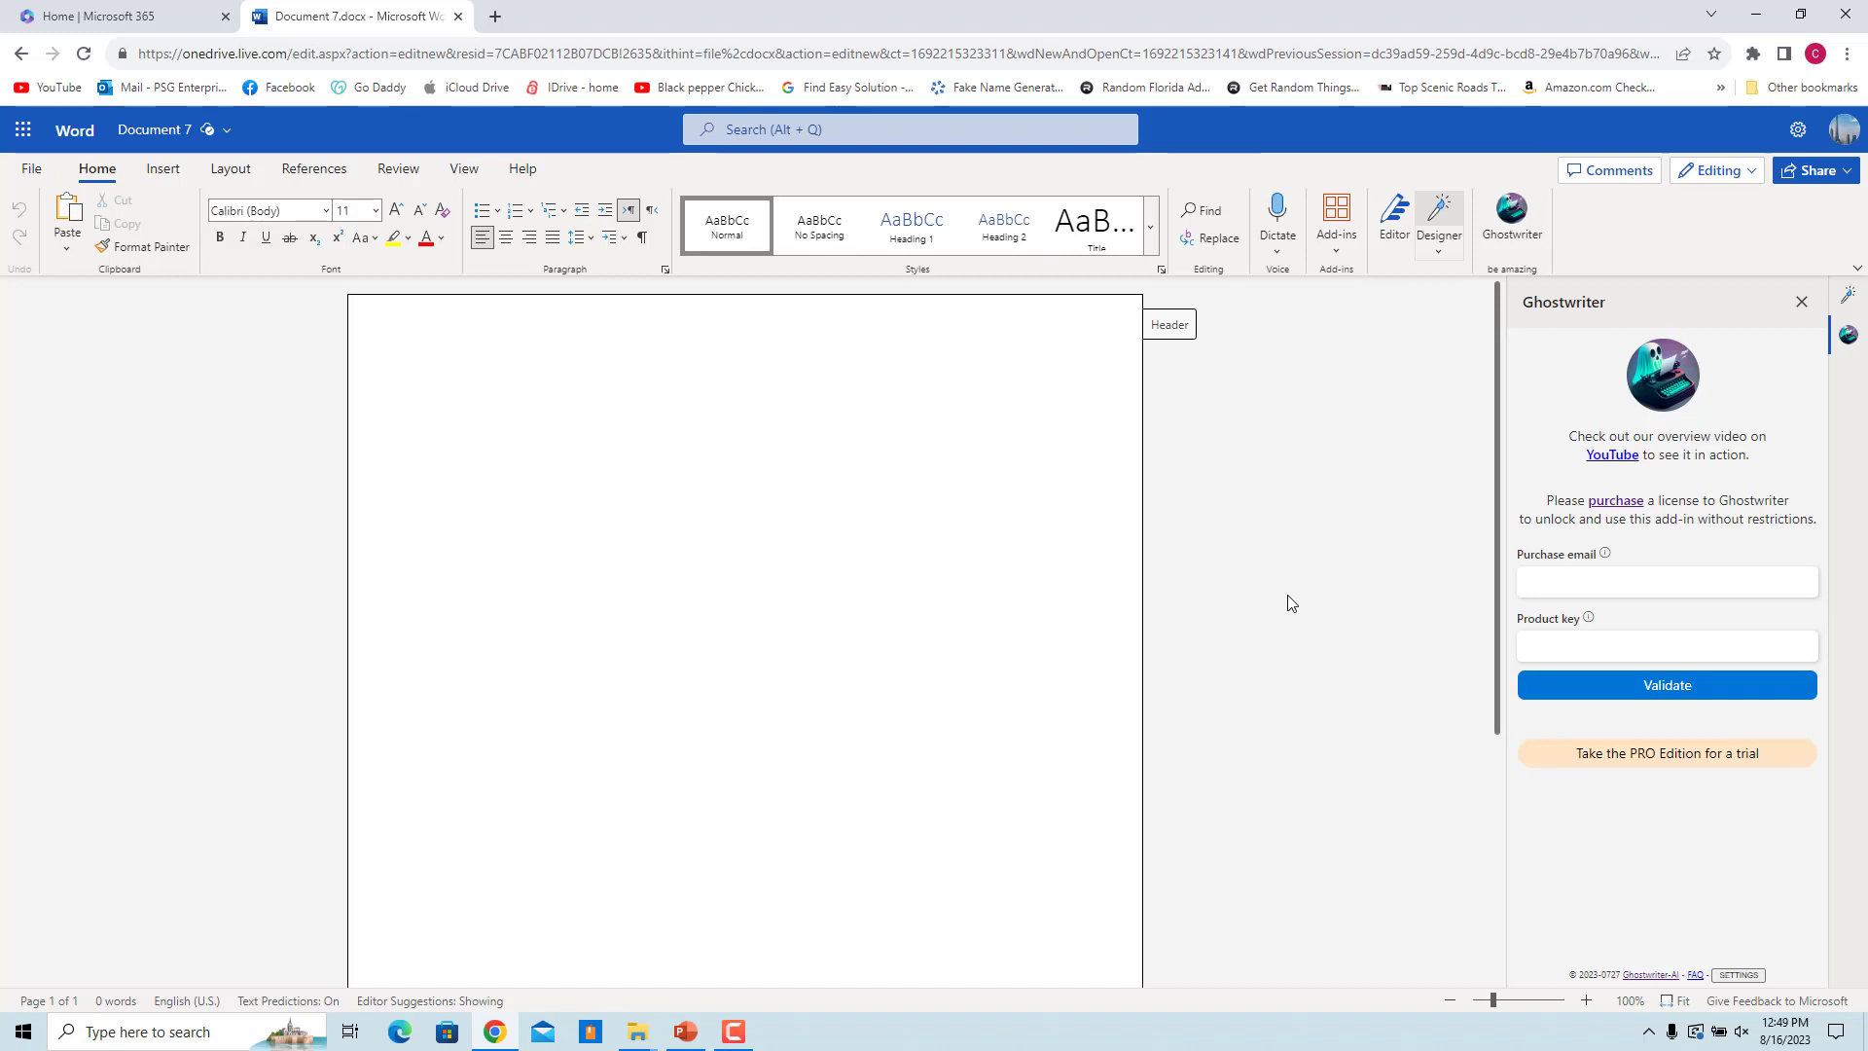
mouse_move(1594, 796)
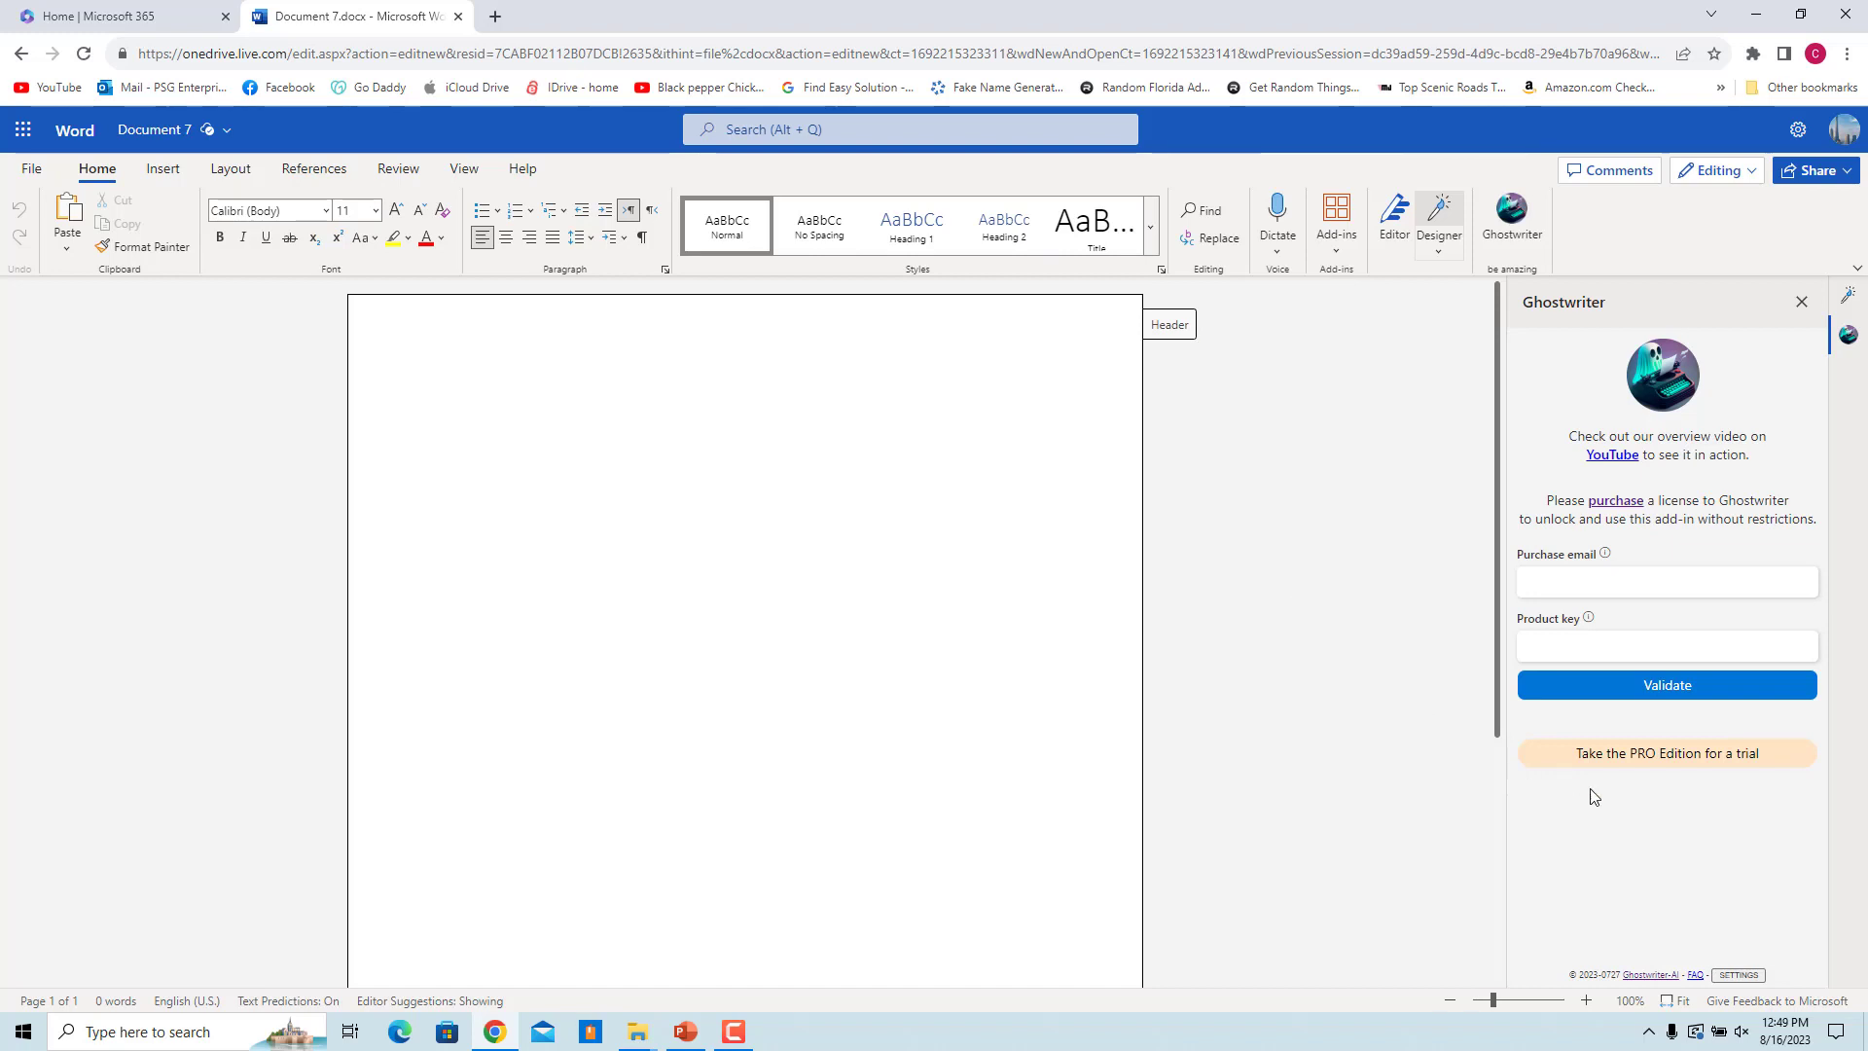
left_click(442, 397)
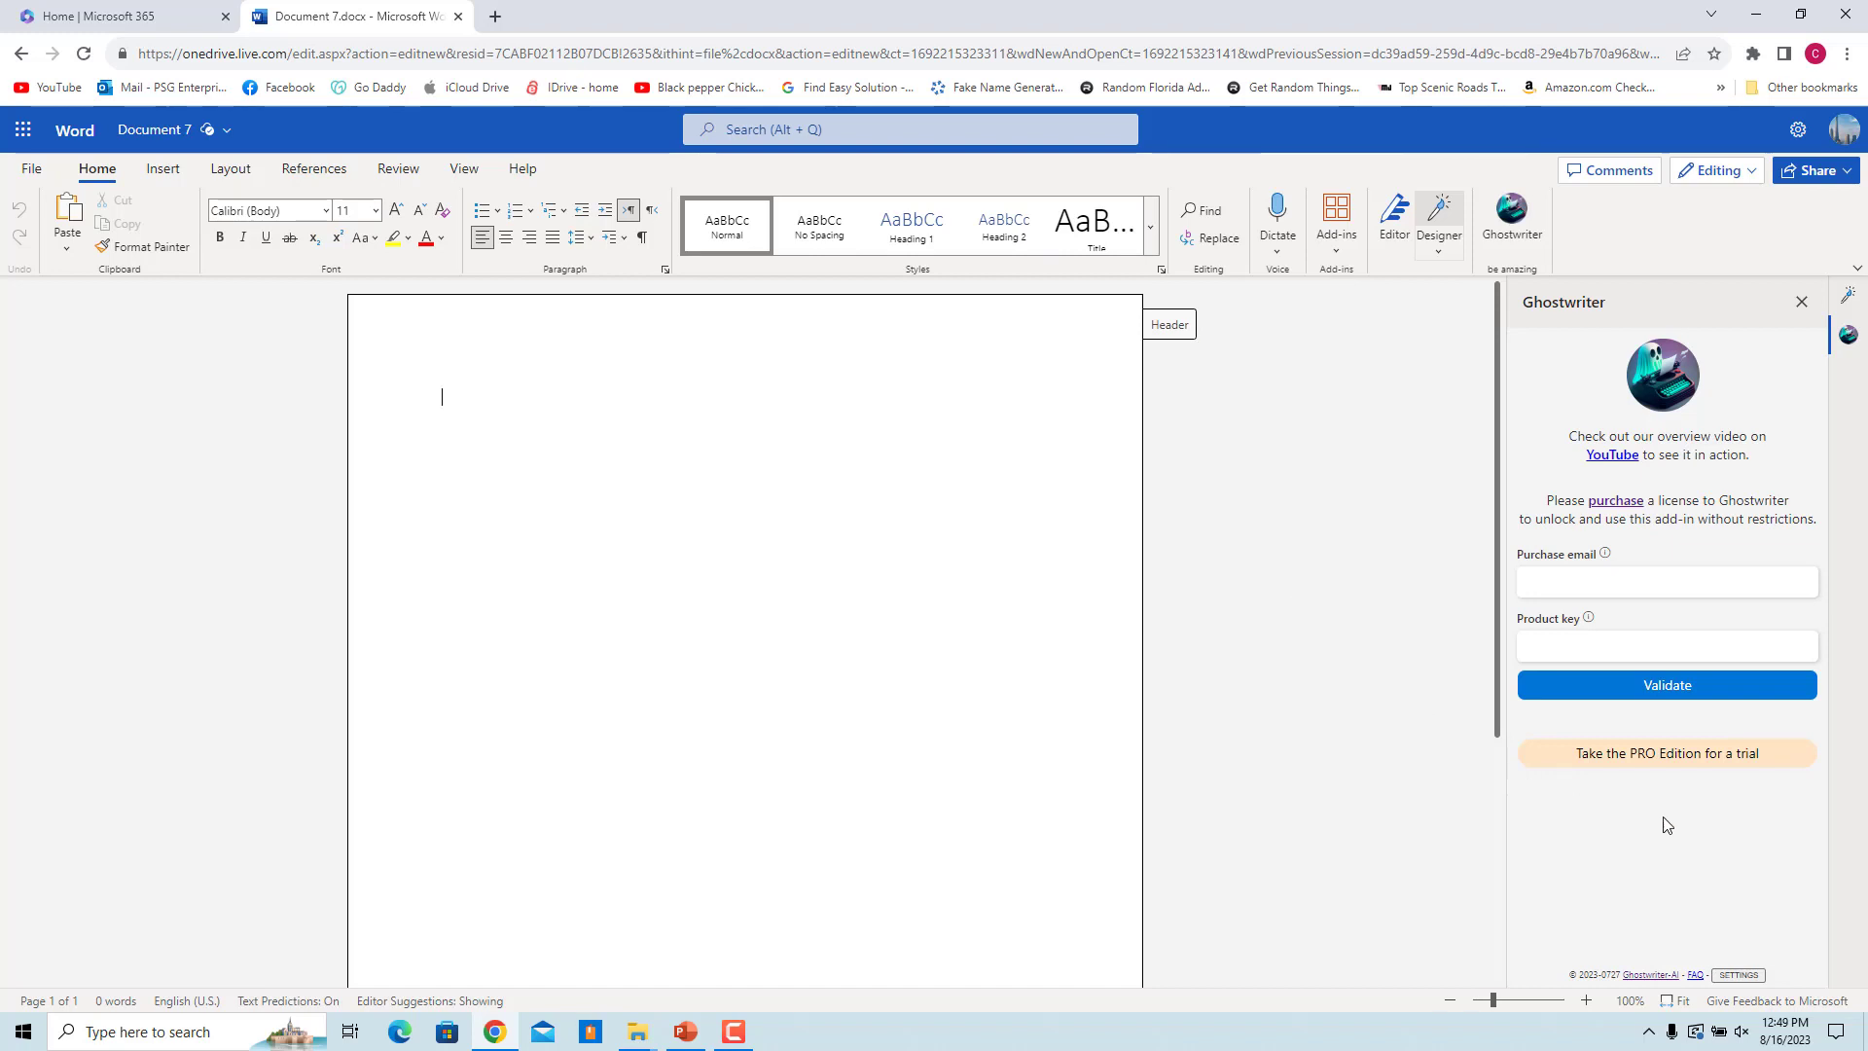